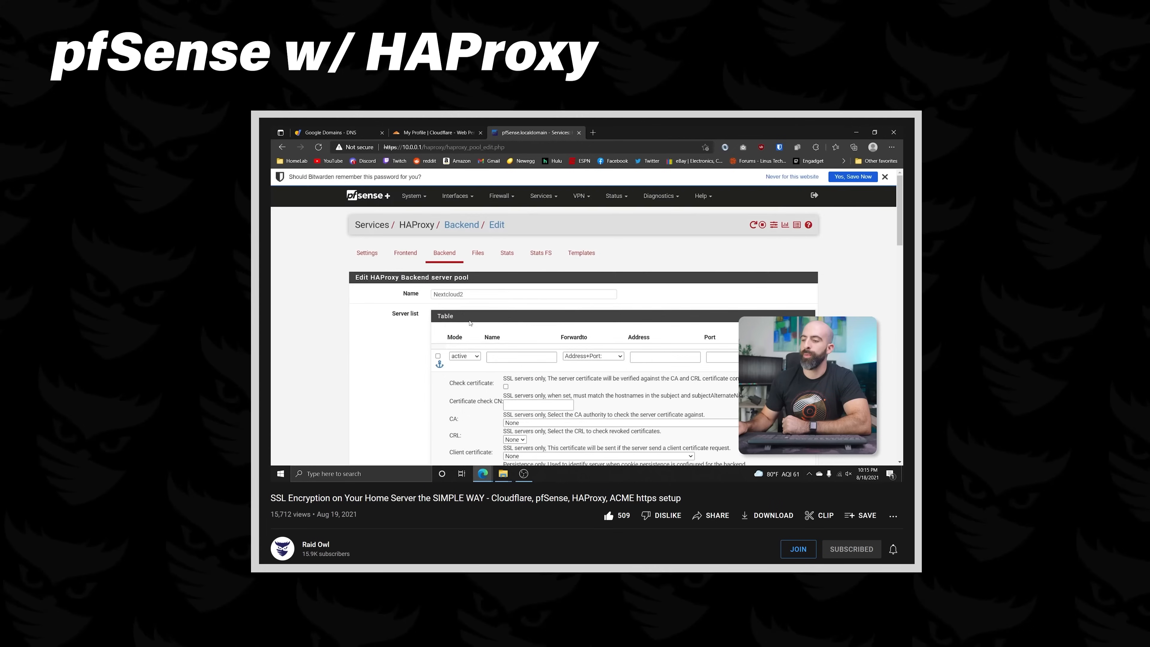
# Start container CT112 with its console, then bring up the Cloudflare overview for mrballoonhands.com.
pyautogui.scroll(-3)
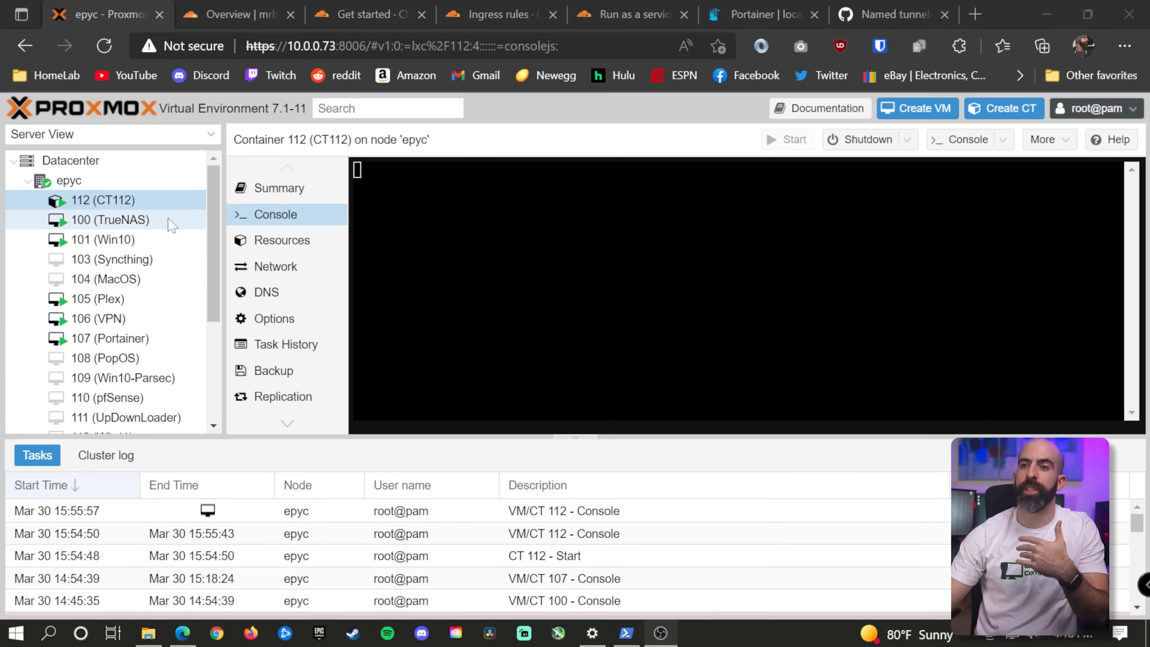
pyautogui.moveTo(108, 219)
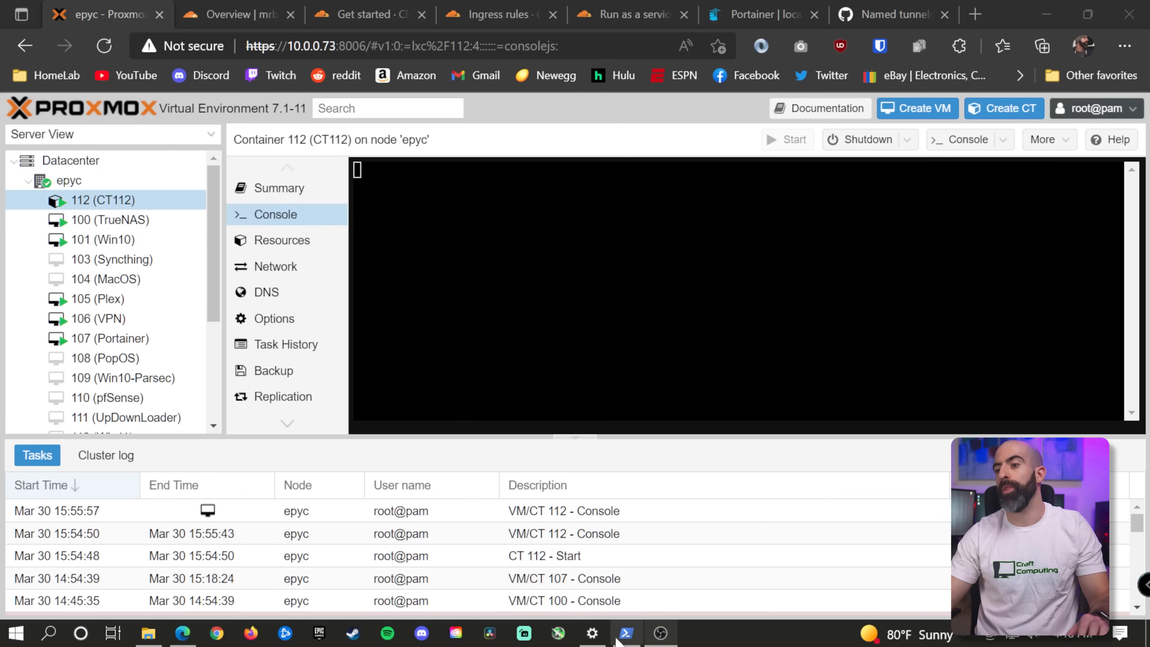
pyautogui.click(625, 633)
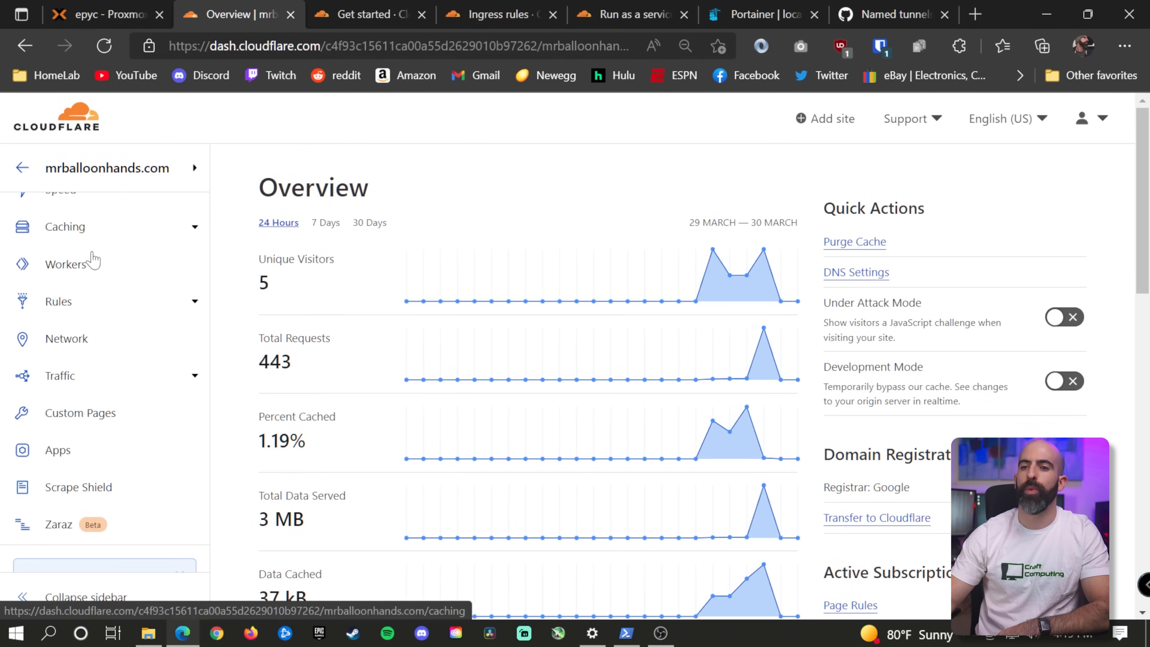
# Launch the Zero Trust dashboard from Traffic > Cloudflare Tunnel and bring up the first-tunnel setup guide.
pyautogui.click(59, 376)
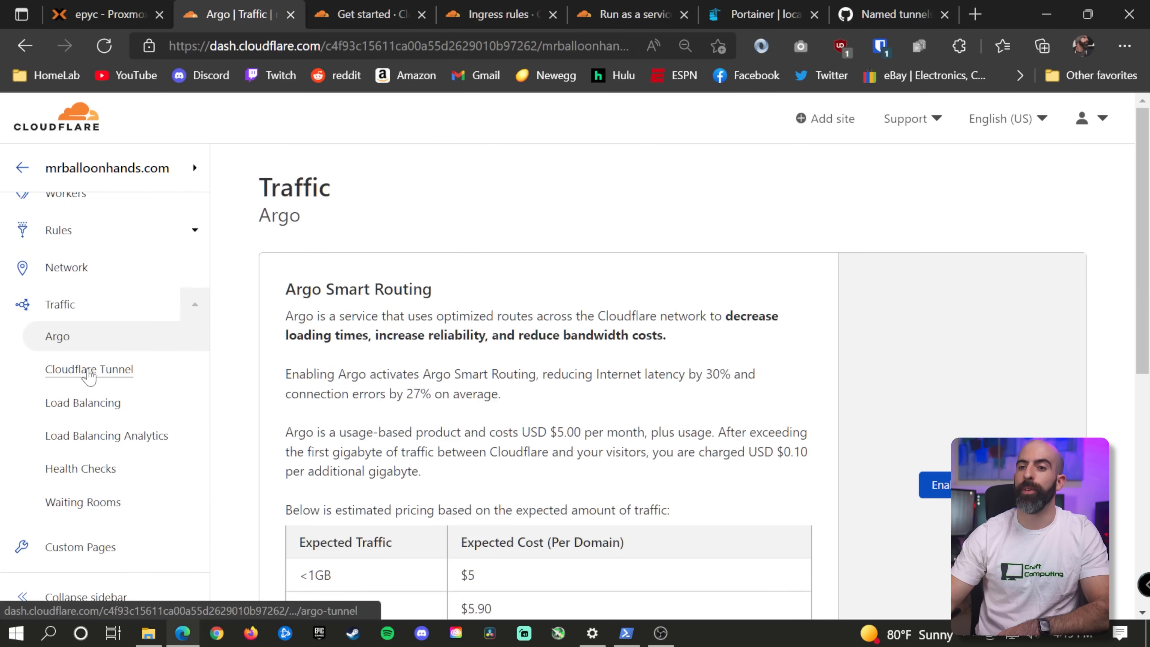
pyautogui.click(88, 369)
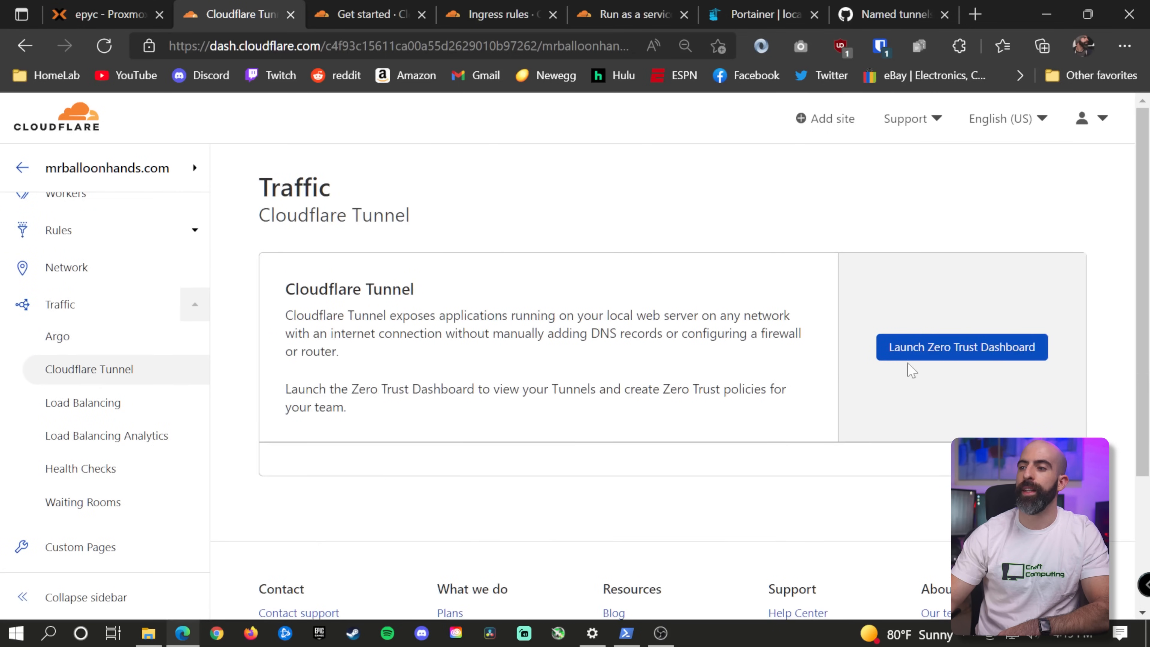
pyautogui.click(961, 347)
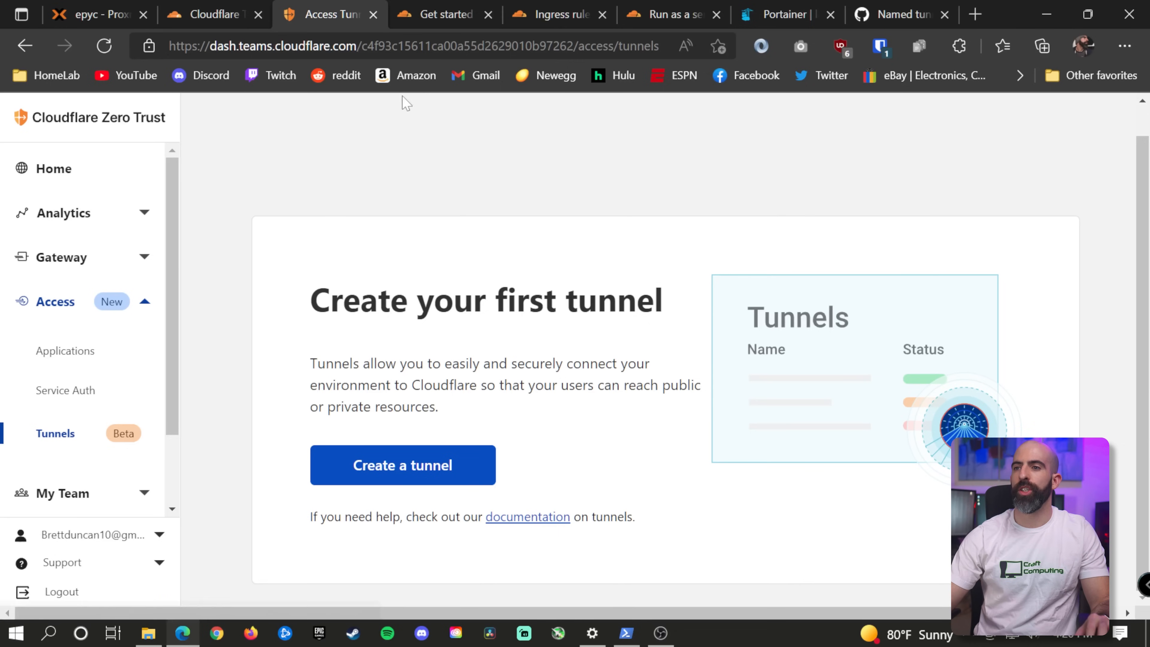
pyautogui.click(440, 14)
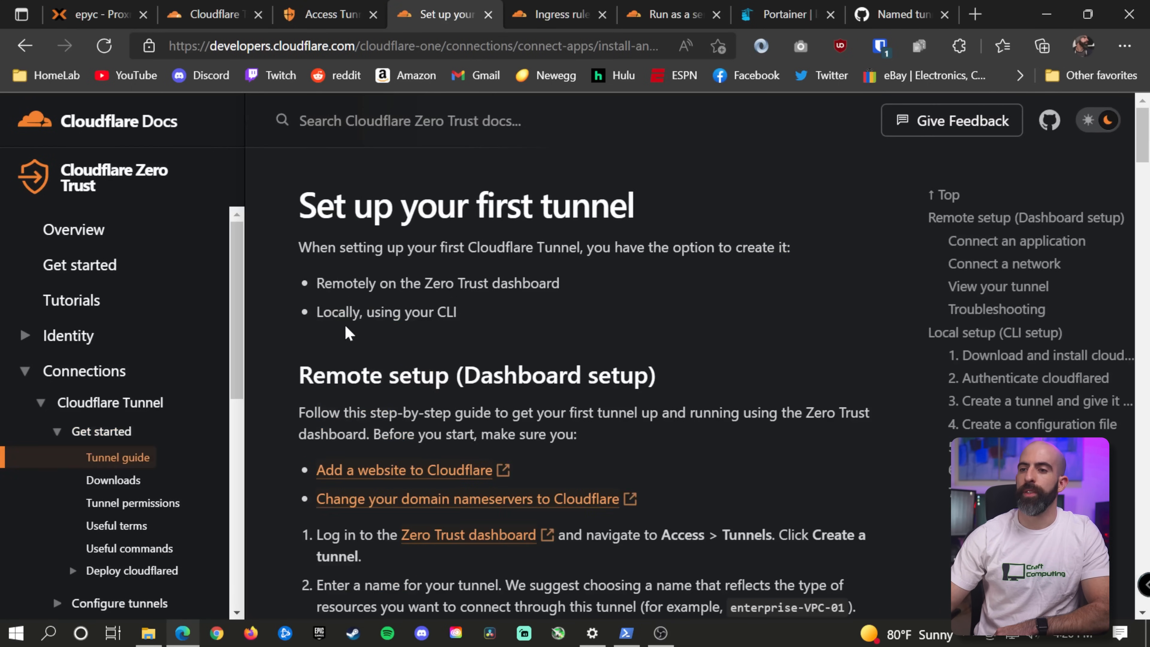
# Copy the Linux .deb wget command from the docs and install cloudflared 2022.3.4 on CT112.
pyautogui.scroll(-3)
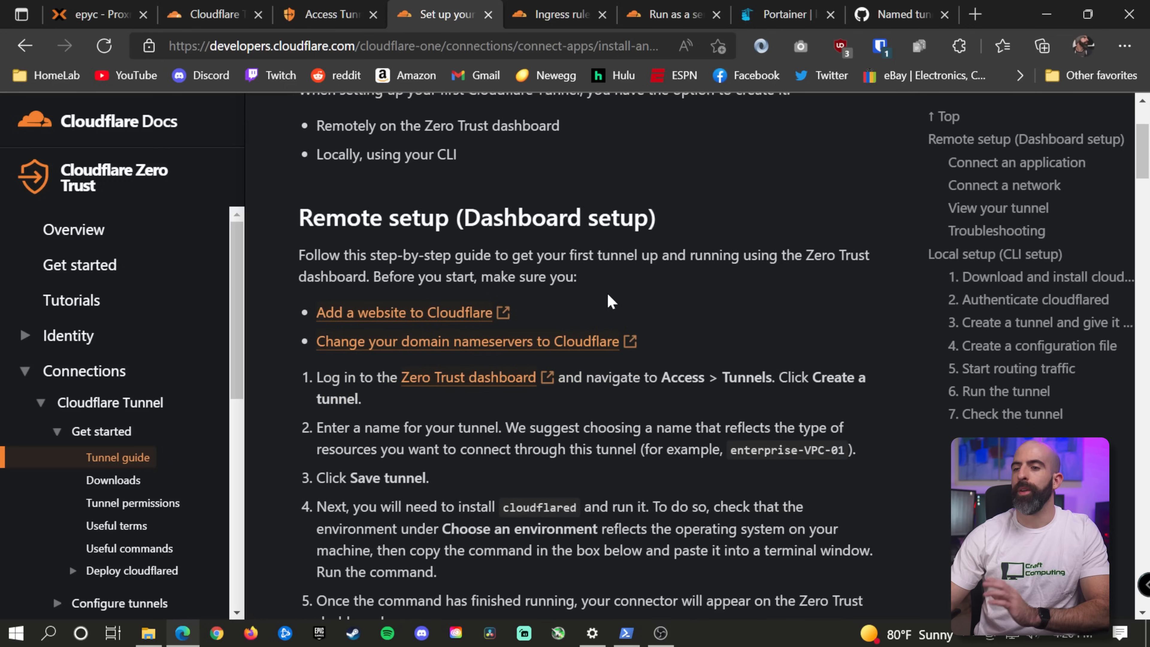
pyautogui.scroll(-3)
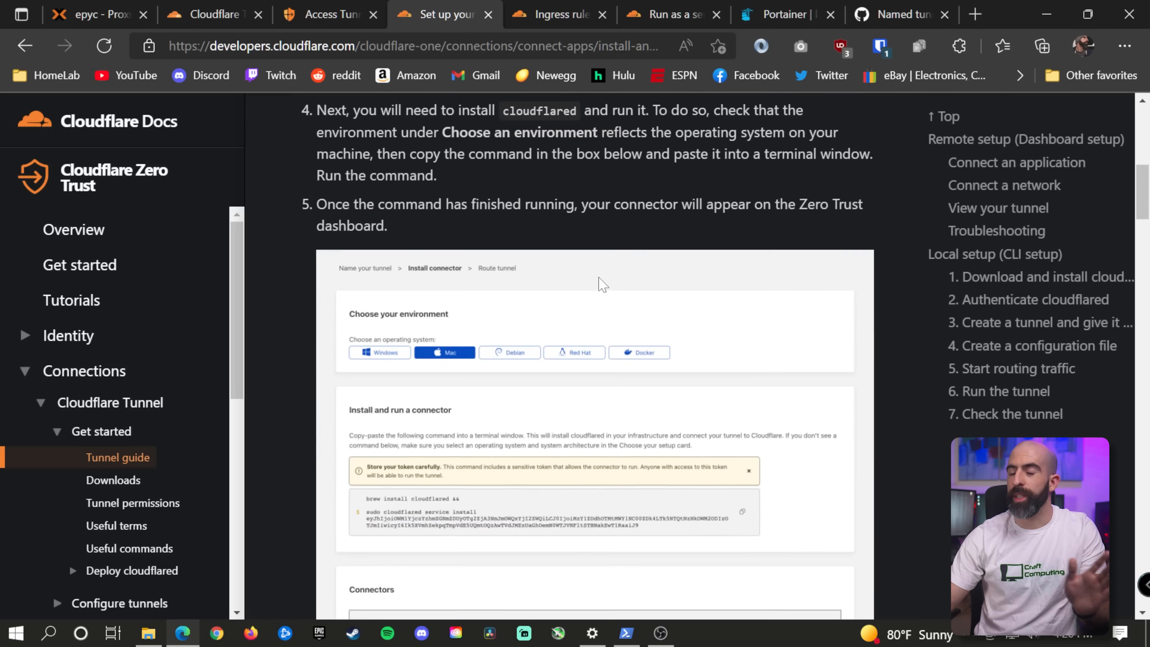
pyautogui.scroll(-3)
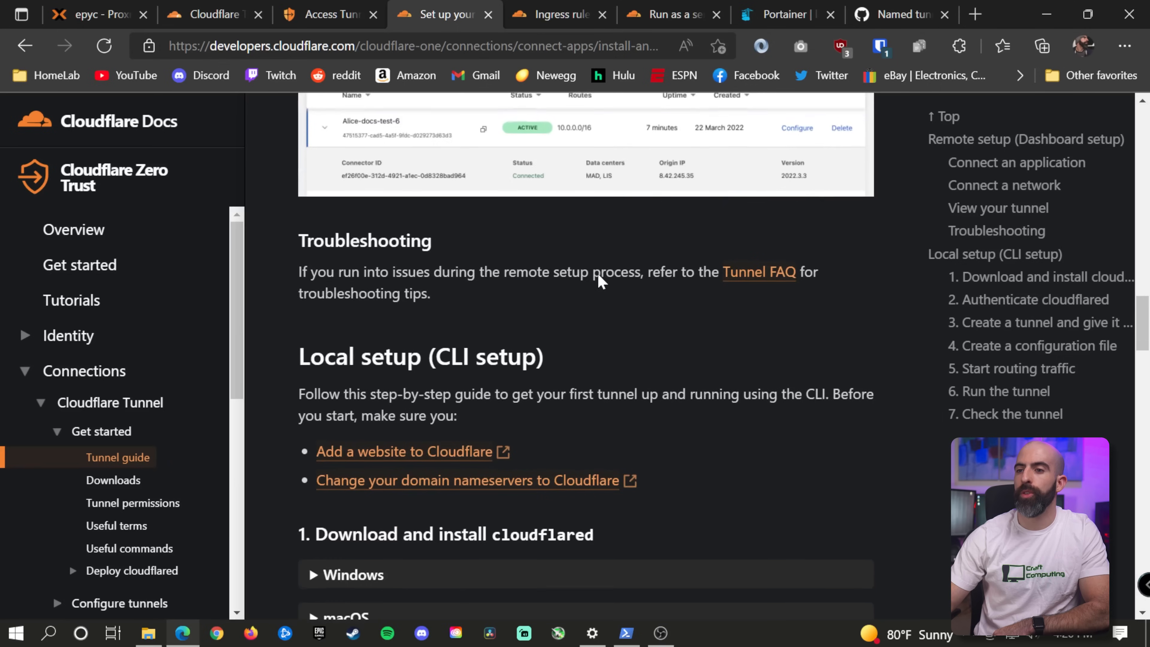
pyautogui.scroll(-3)
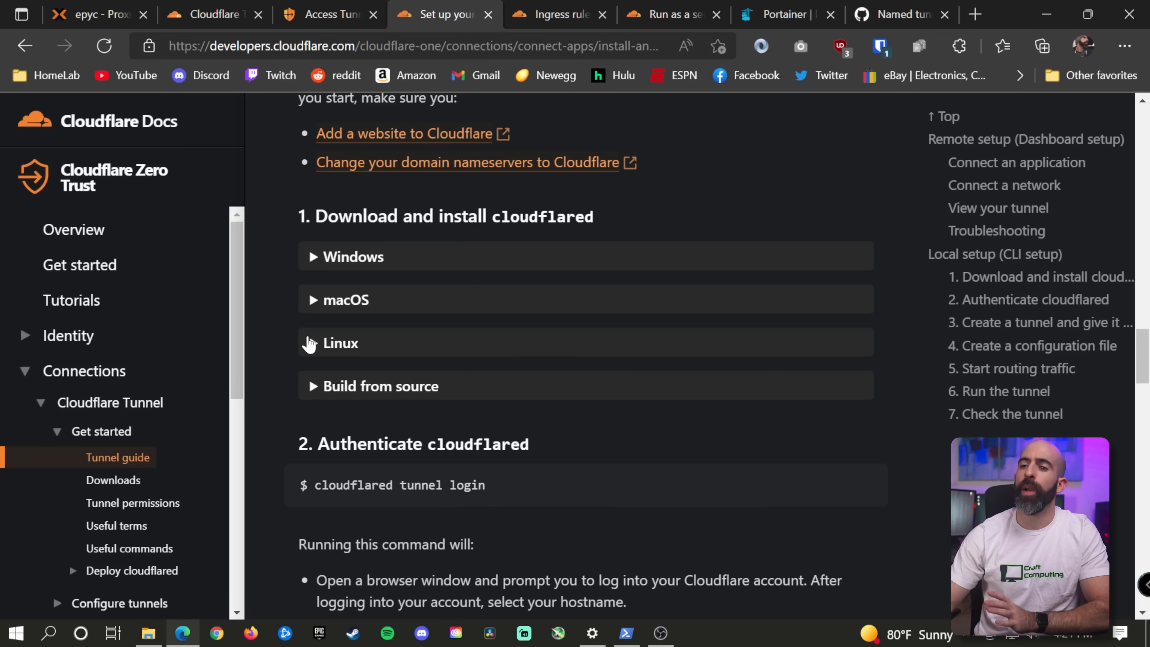
pyautogui.click(340, 342)
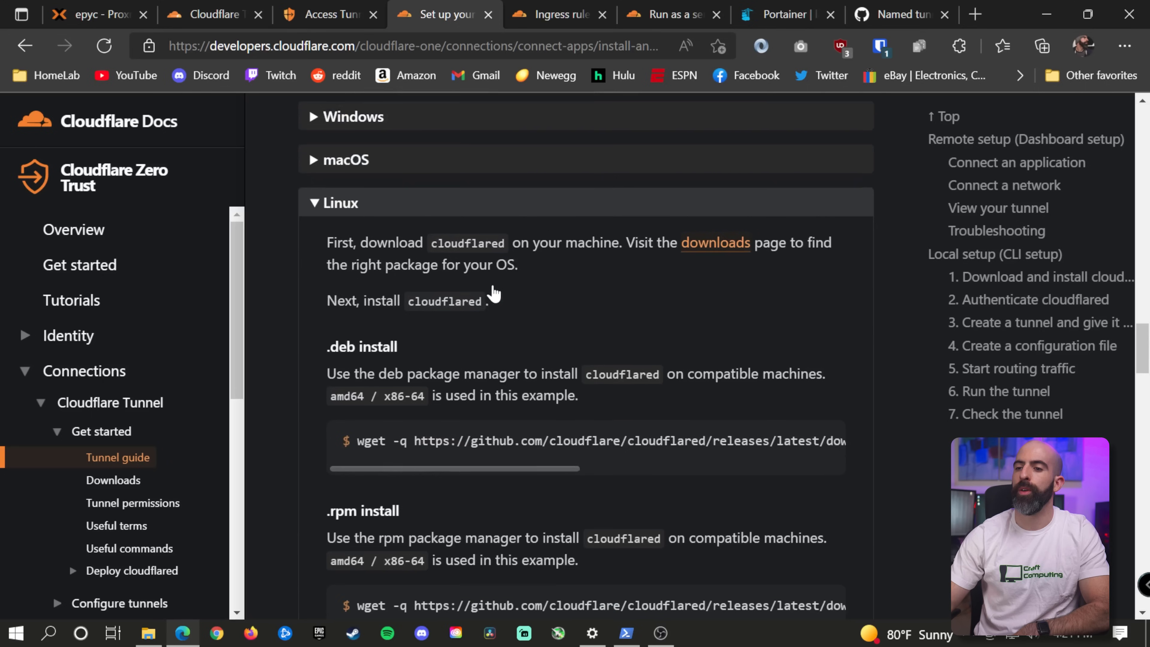
pyautogui.scroll(-3)
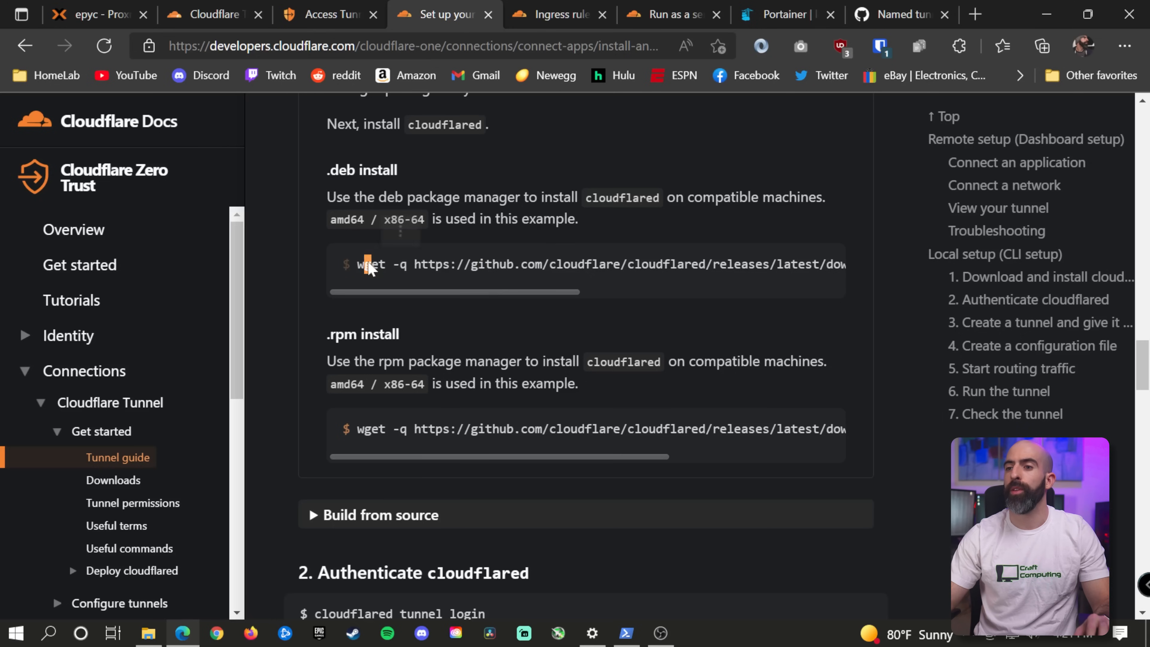
pyautogui.doubleClick(369, 264)
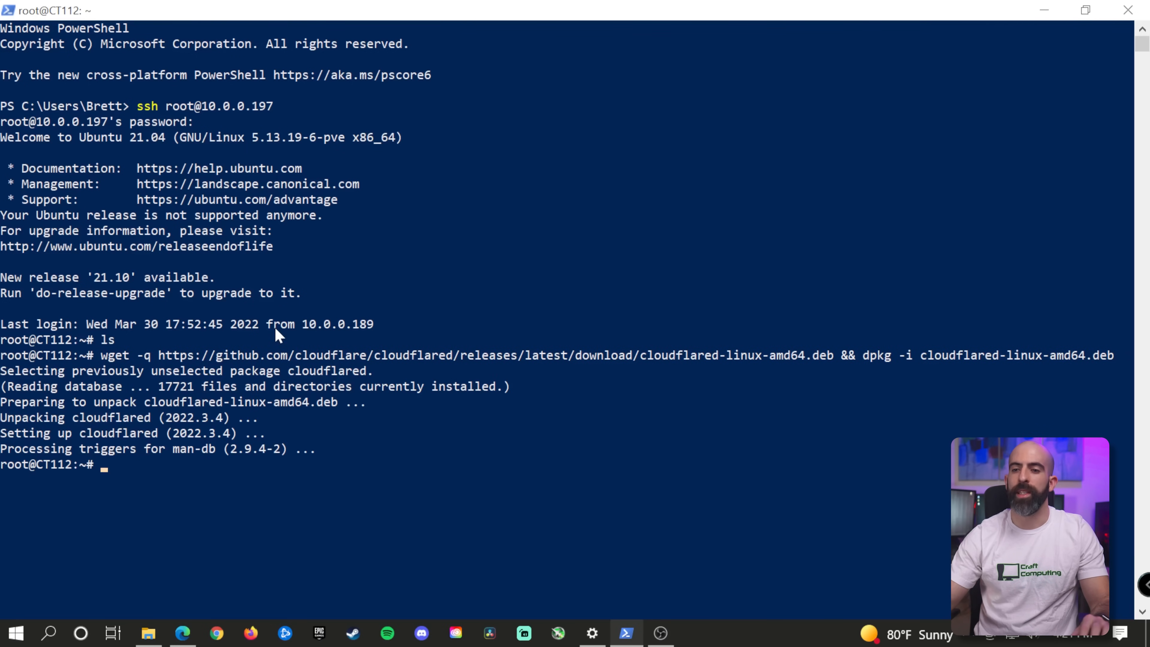
# Run 'cloudflared tunnel login' on CT112 and copy the printed Cloudflare login URL.
pyautogui.click(182, 632)
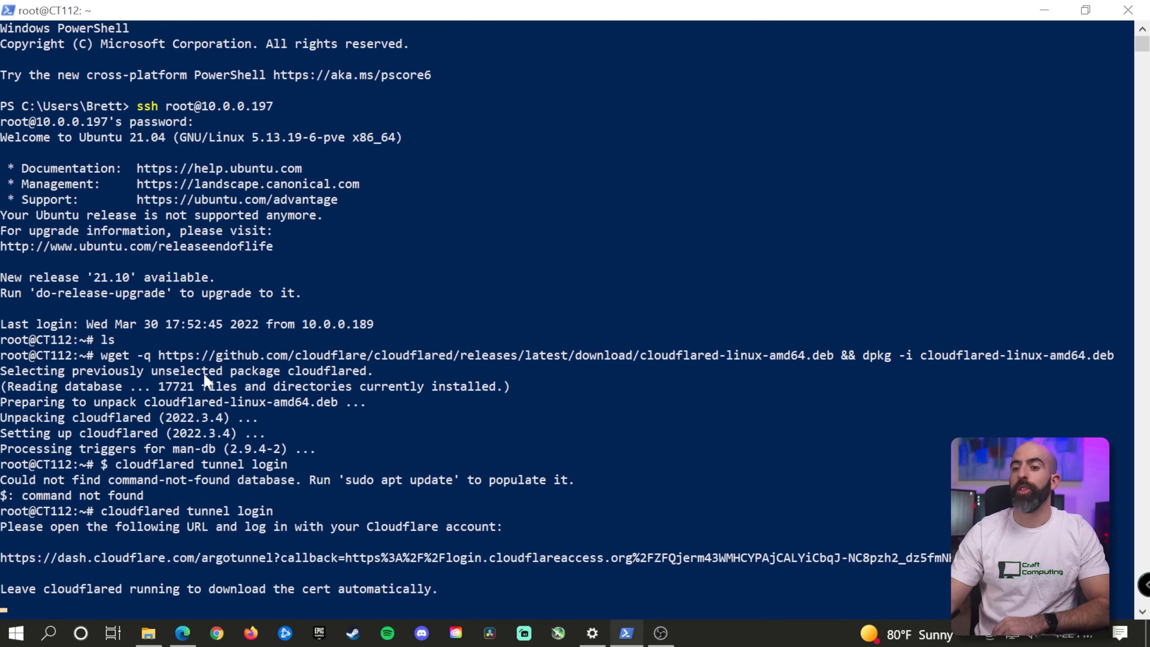
pyautogui.scroll(-3)
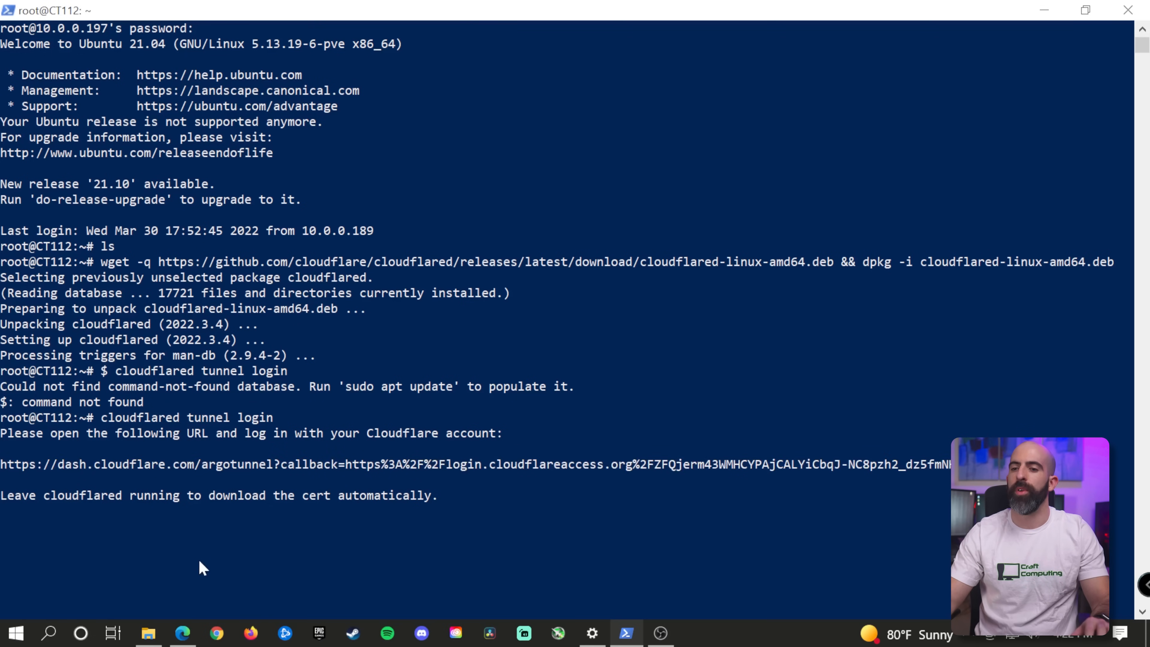
# Authorize the tunnel for mrballoonhands.com so cert.pem is saved to /root/.cloudflared.
pyautogui.click(182, 632)
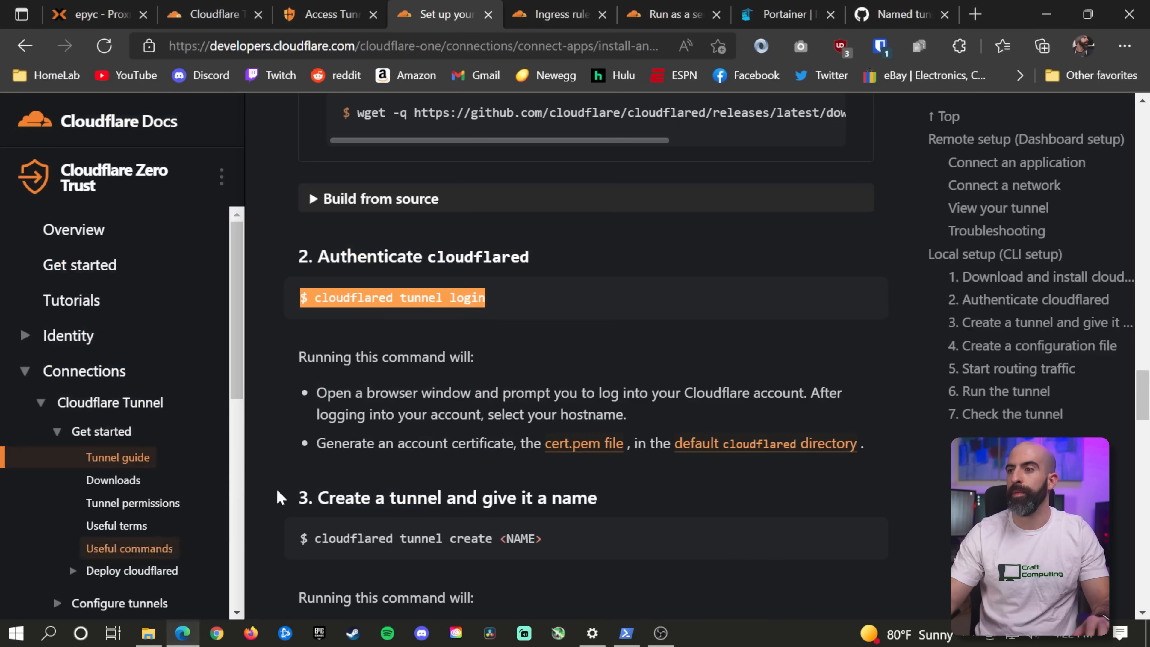
pyautogui.click(974, 14)
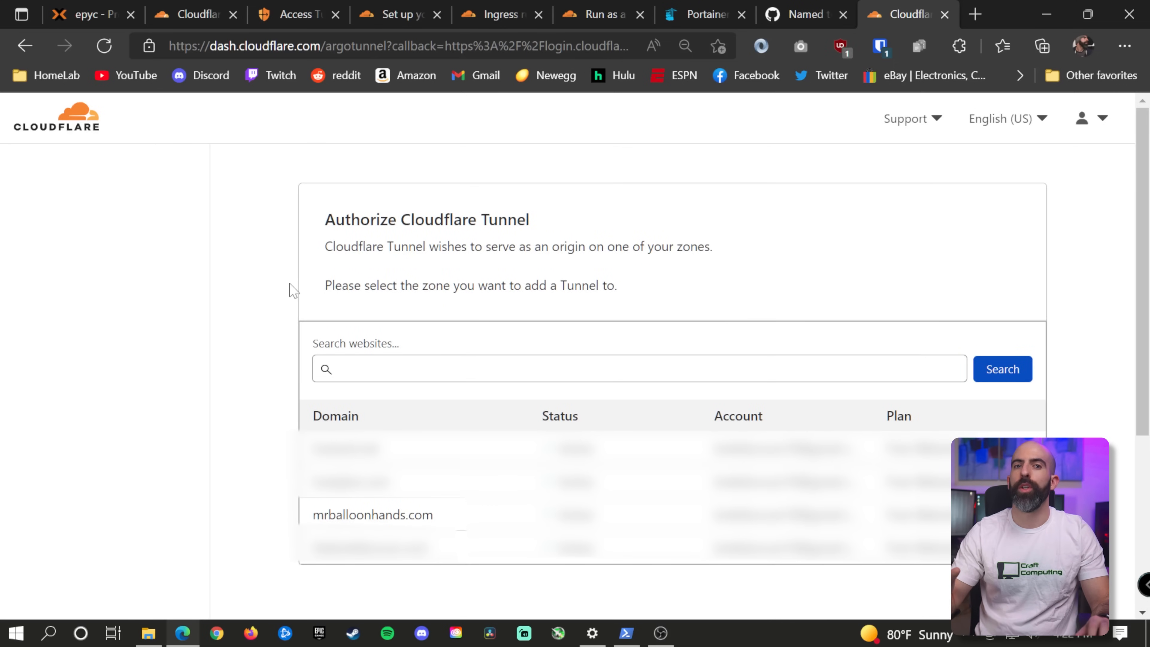
pyautogui.moveTo(258, 503)
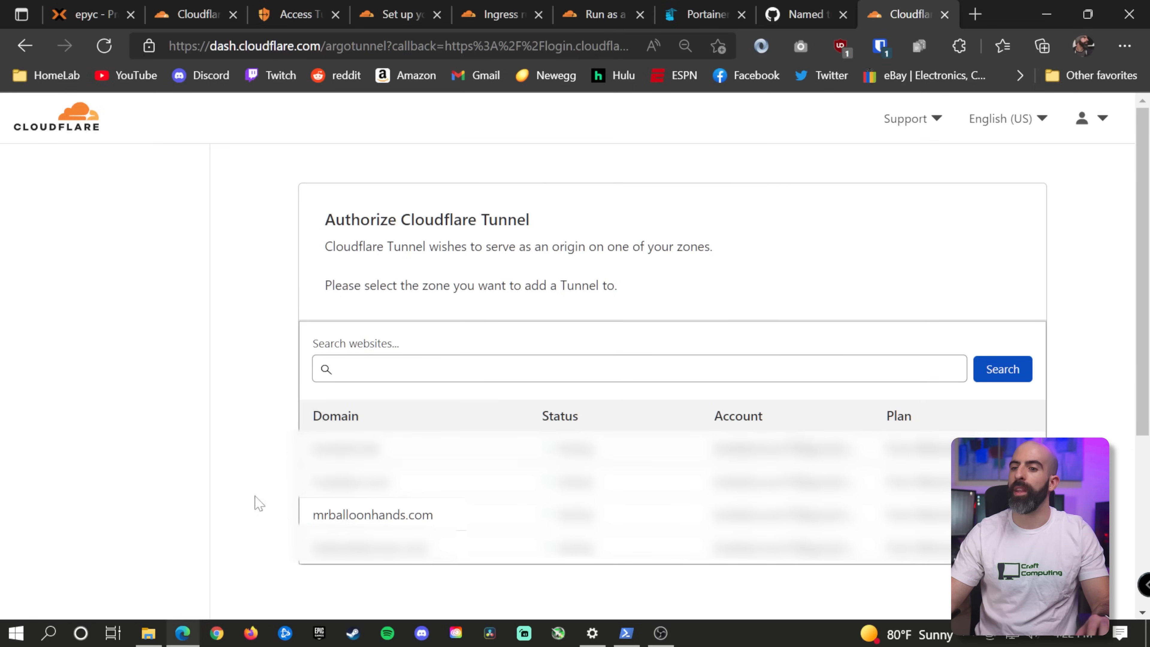
pyautogui.click(372, 514)
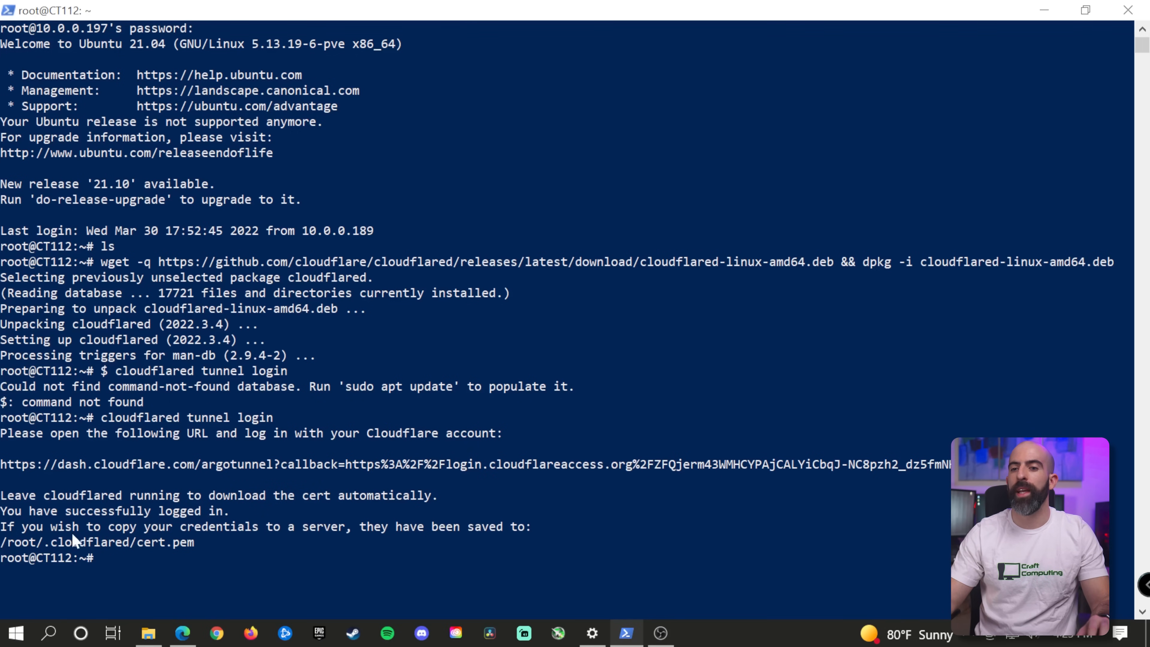
pyautogui.moveTo(185, 546)
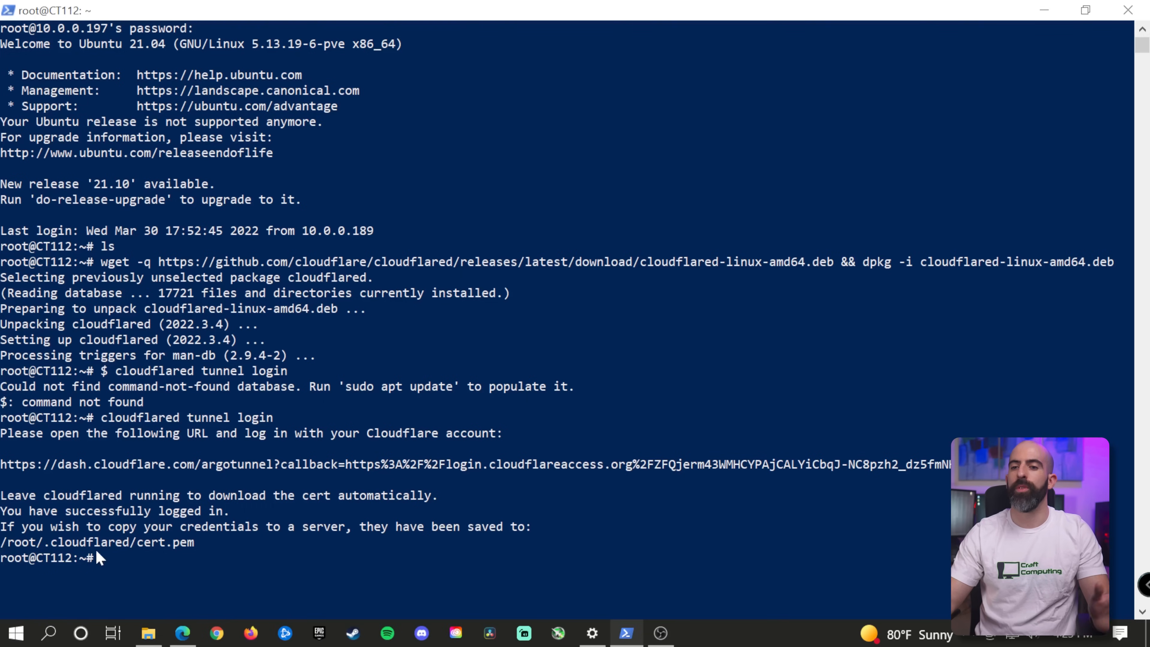
pyautogui.moveTo(168, 581)
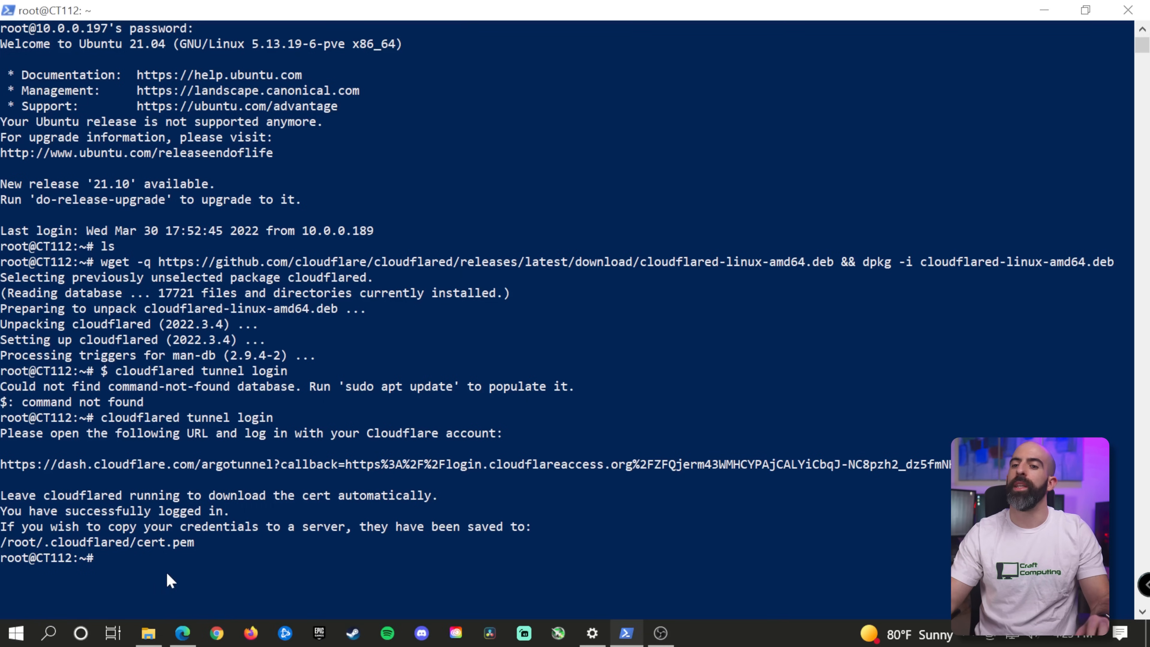
# Create a tunnel named demo with 'cloudflared tunnel create demo', noting its UUID and credentials path.
pyautogui.click(181, 633)
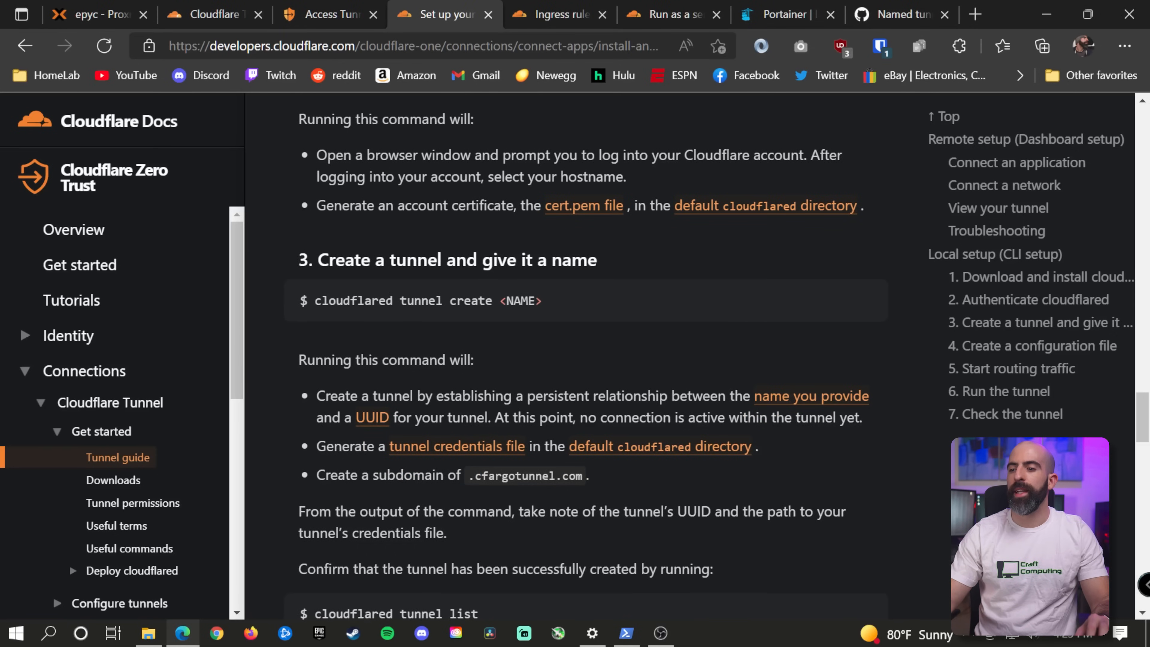
pyautogui.click(625, 632)
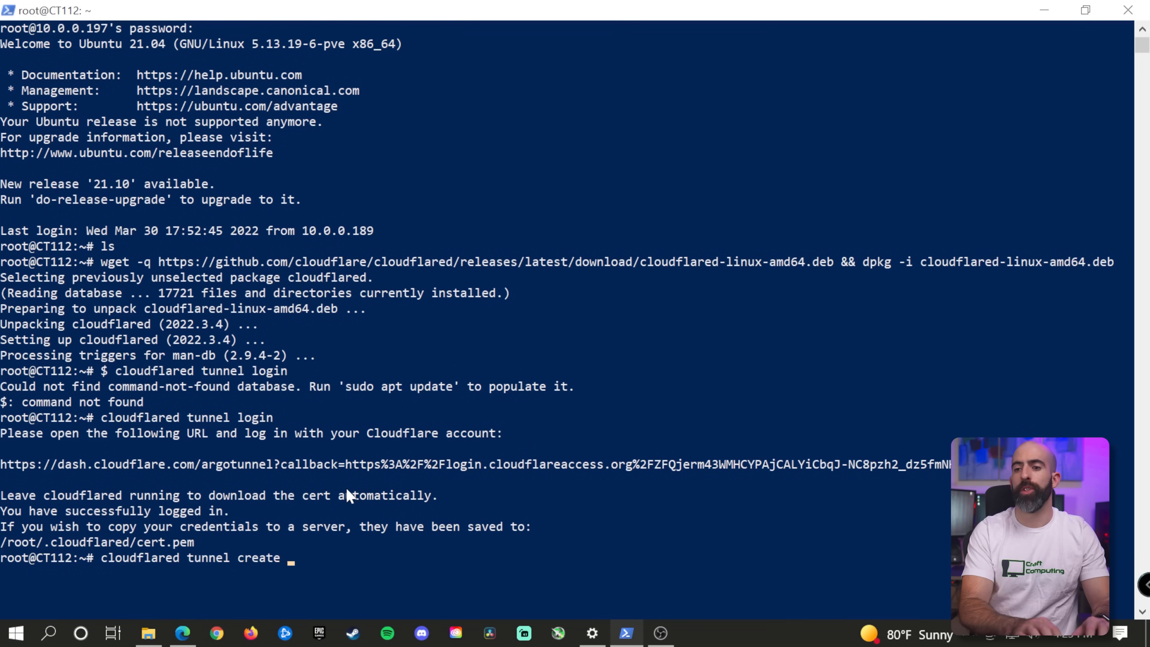
pyautogui.write('demo')
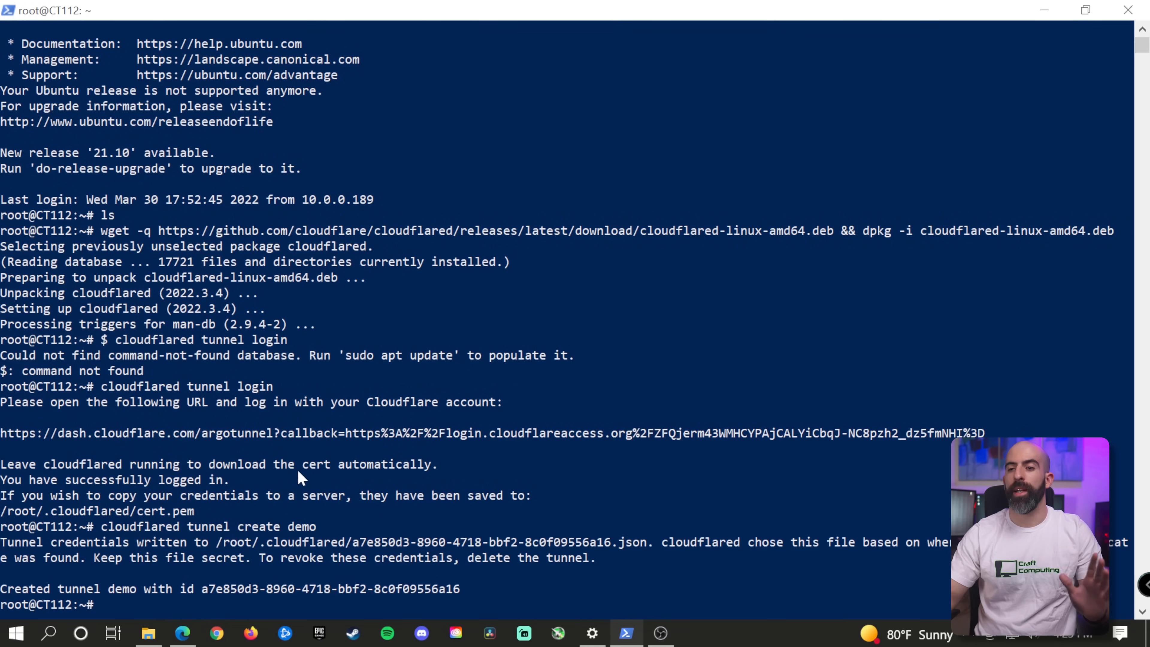
pyautogui.moveTo(214, 560)
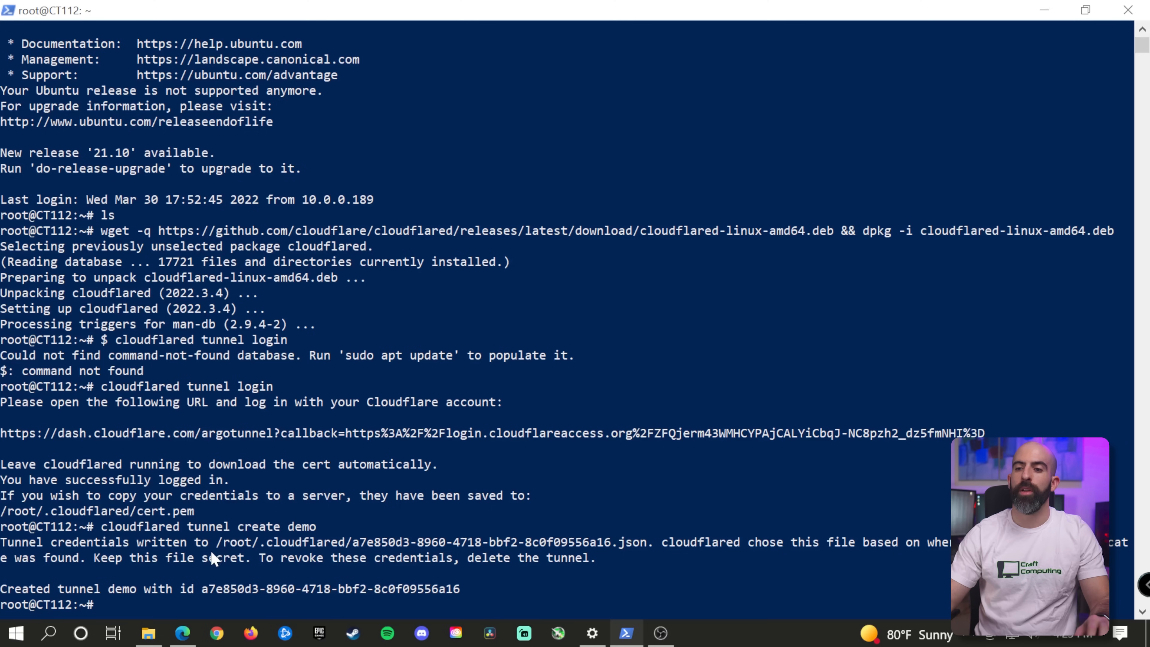
pyautogui.moveTo(359, 547)
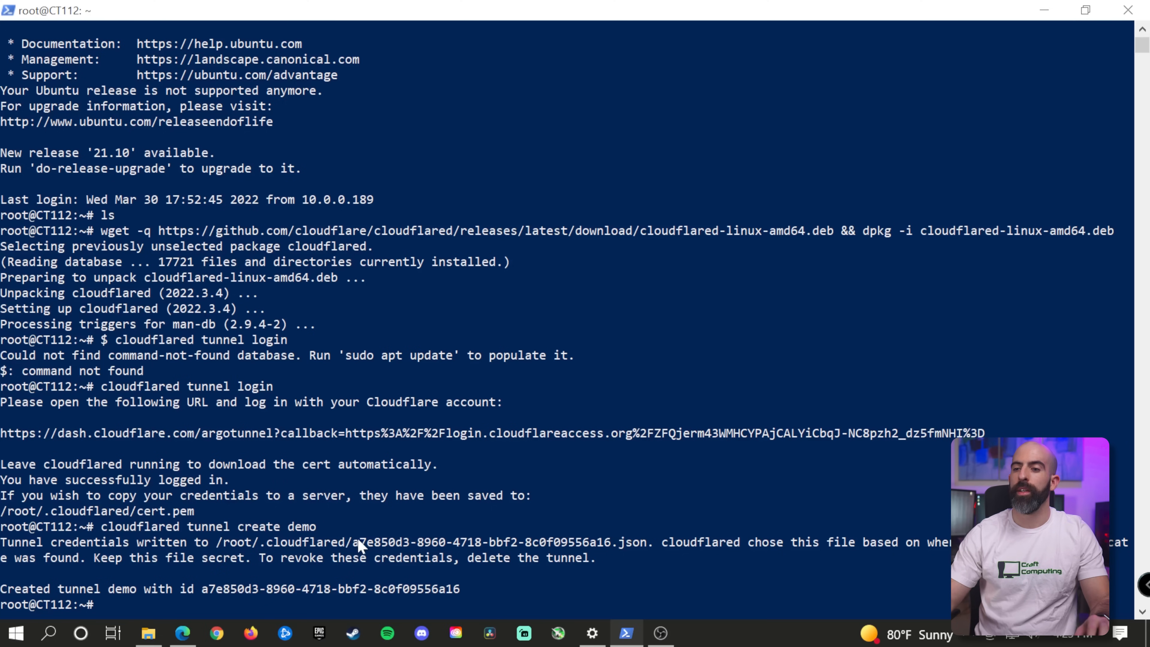
pyautogui.moveTo(583, 548)
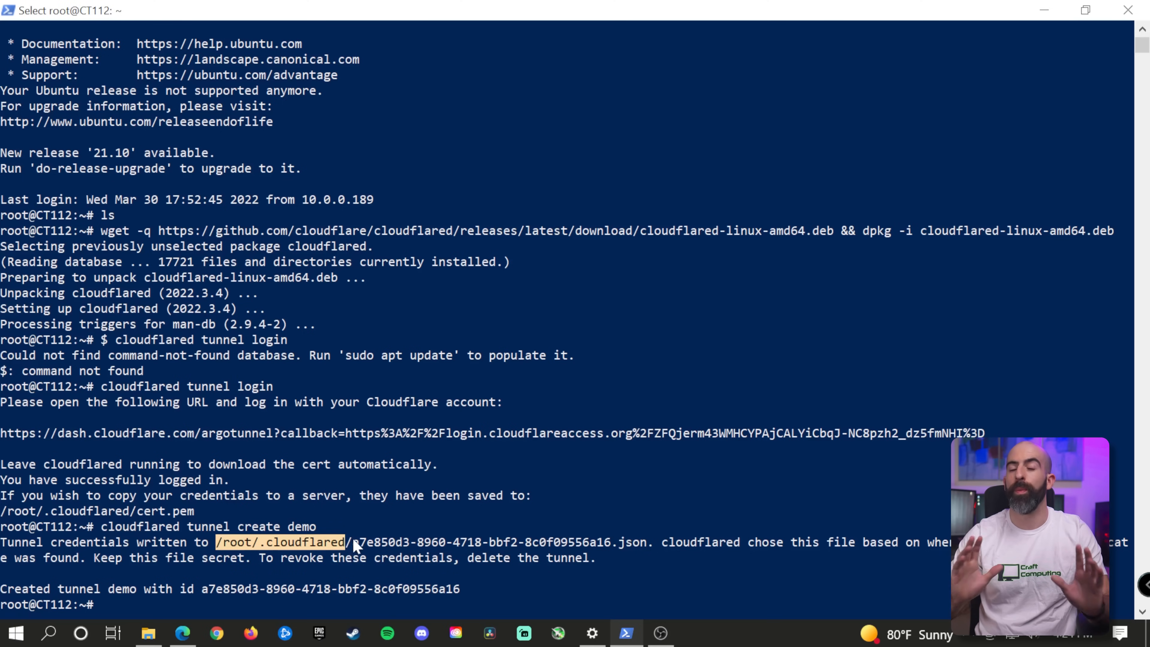
# Move into /root/.cloudflared and list the credentials JSON and cert.pem.
pyautogui.click(181, 632)
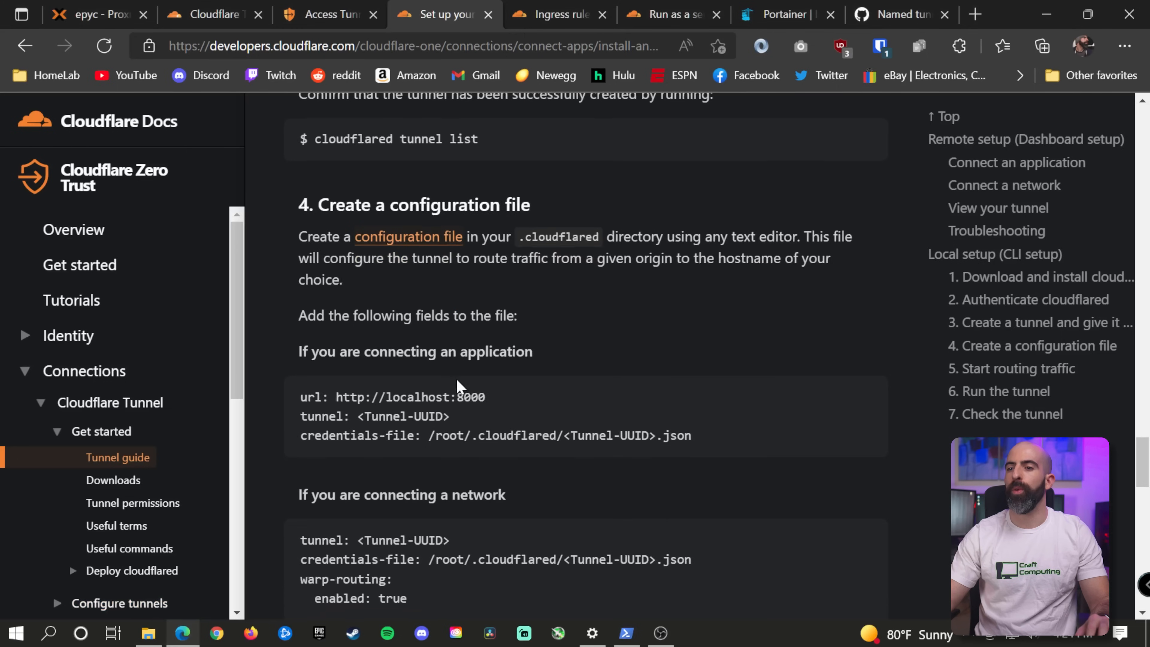
pyautogui.scroll(-3)
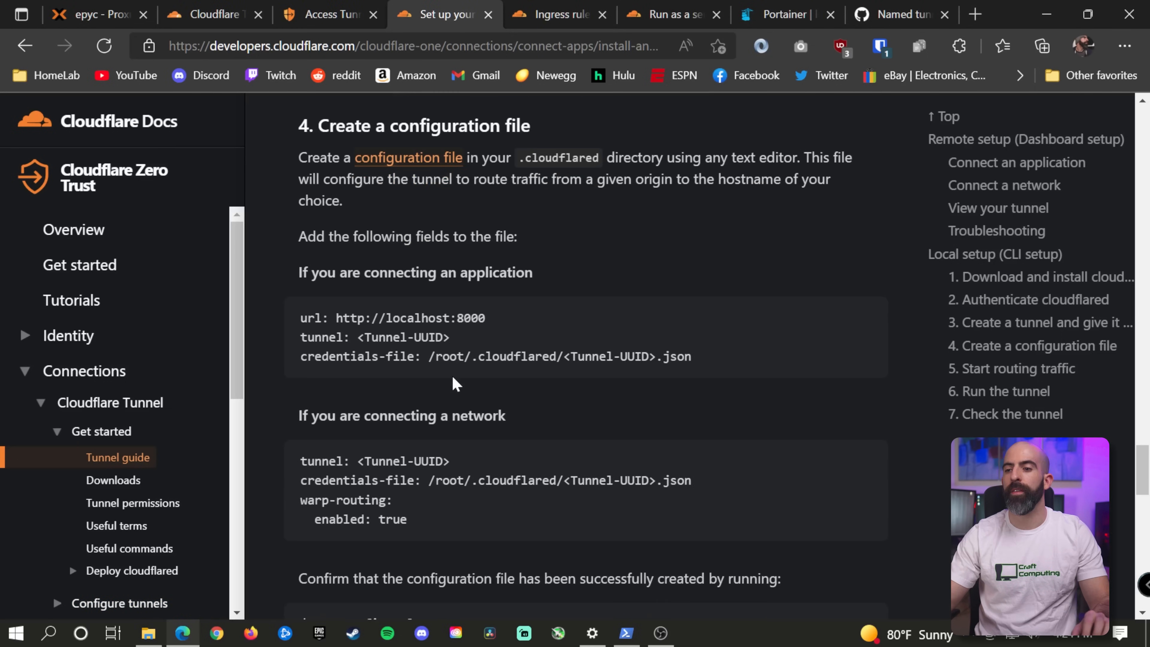
pyautogui.click(624, 633)
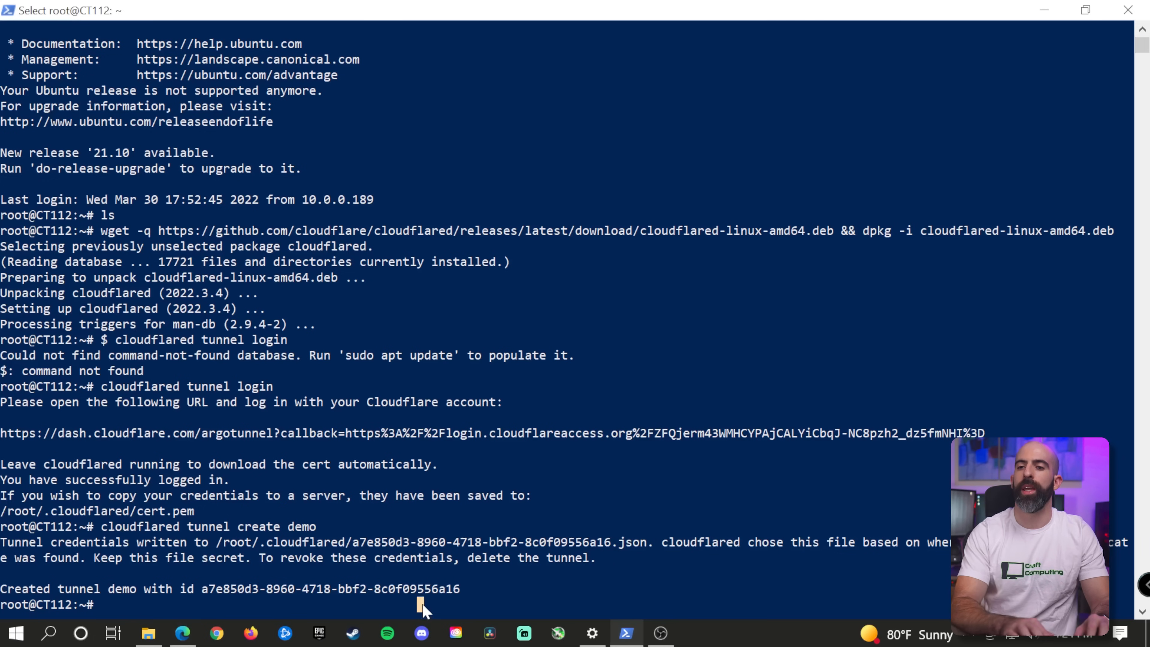
pyautogui.write('cd /root/.cloudflared/')
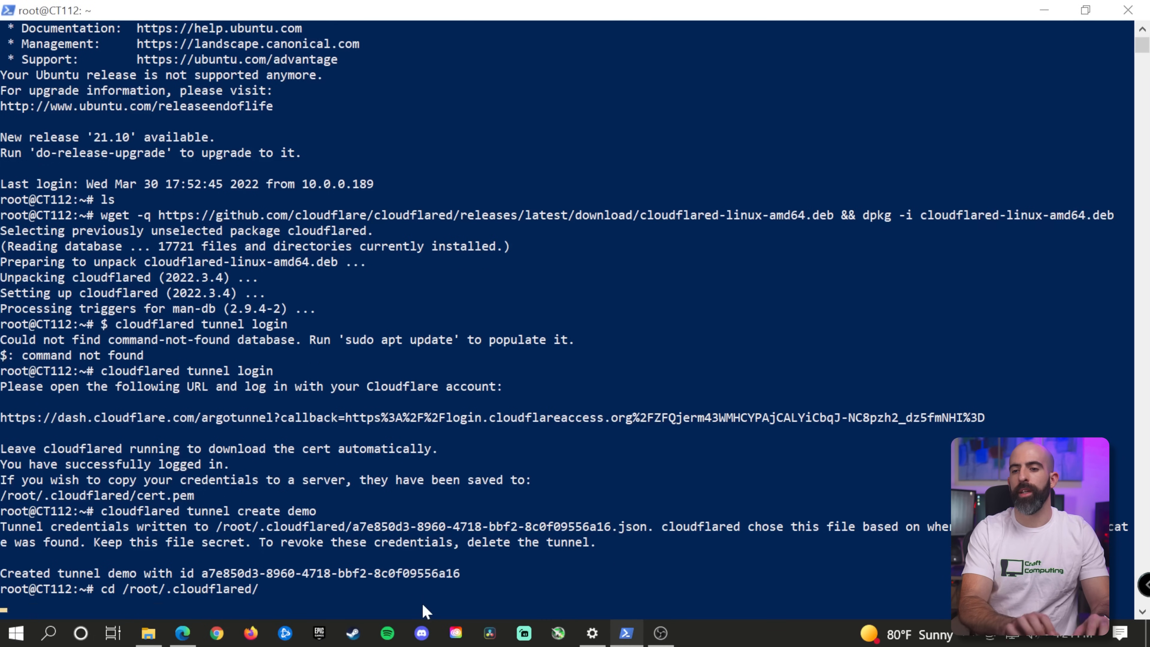
pyautogui.write('ls')
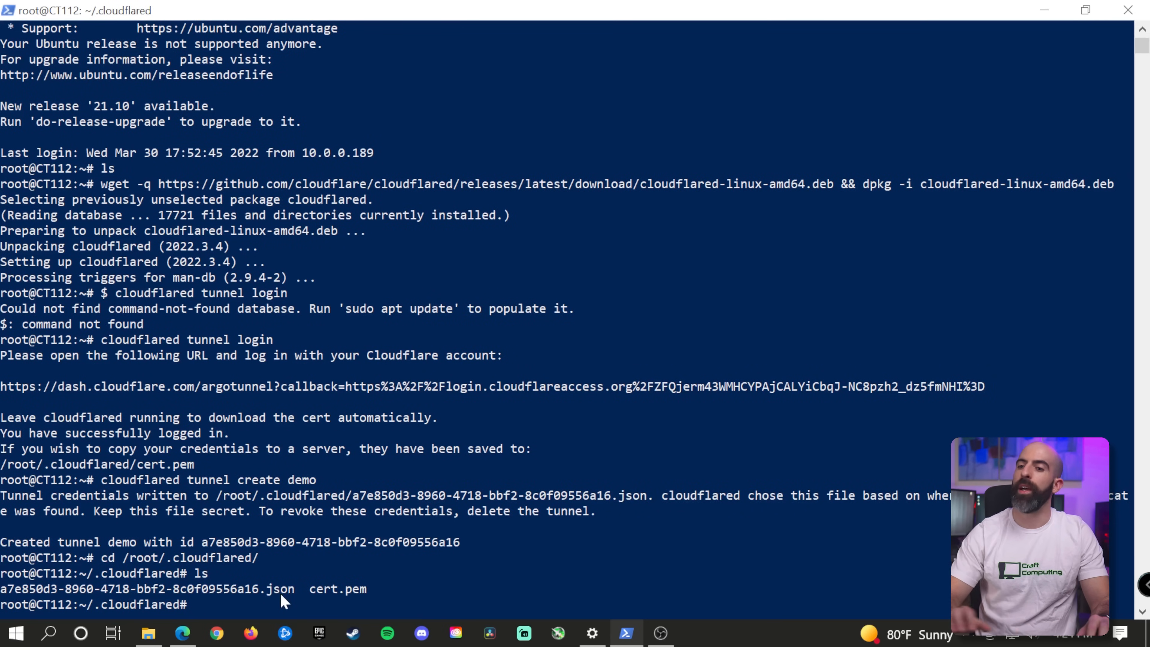
# Create an empty config.yml with touch and start editing it in nano.
pyautogui.write('touch')
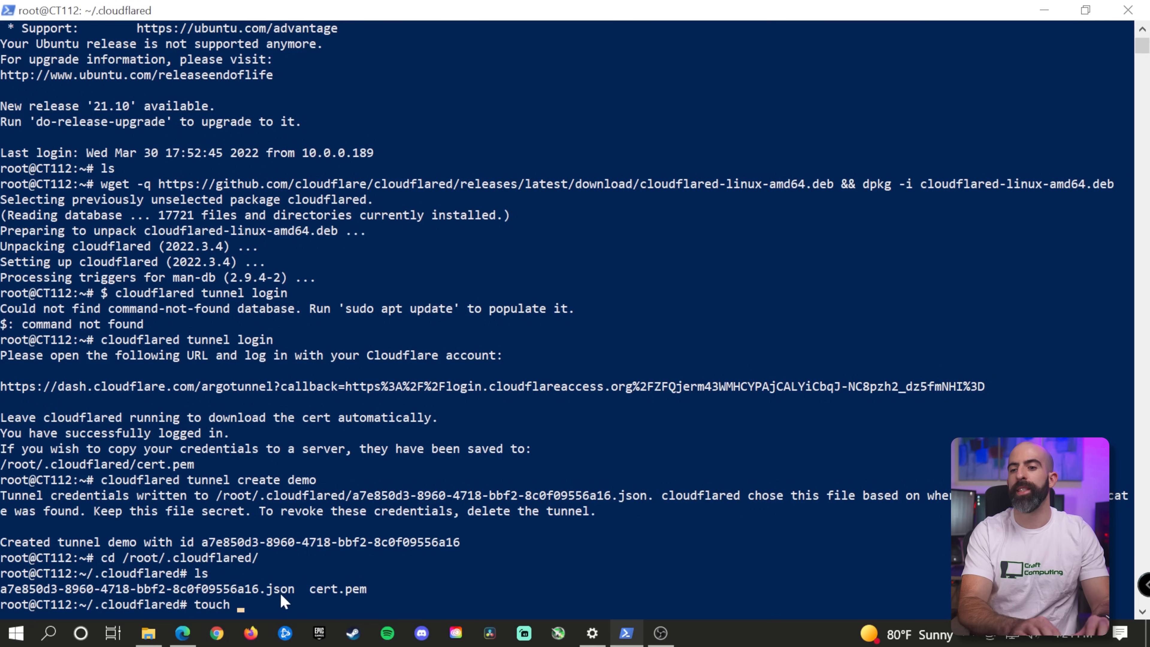
pyautogui.write('config.yml')
pyautogui.write('sudo nano co')
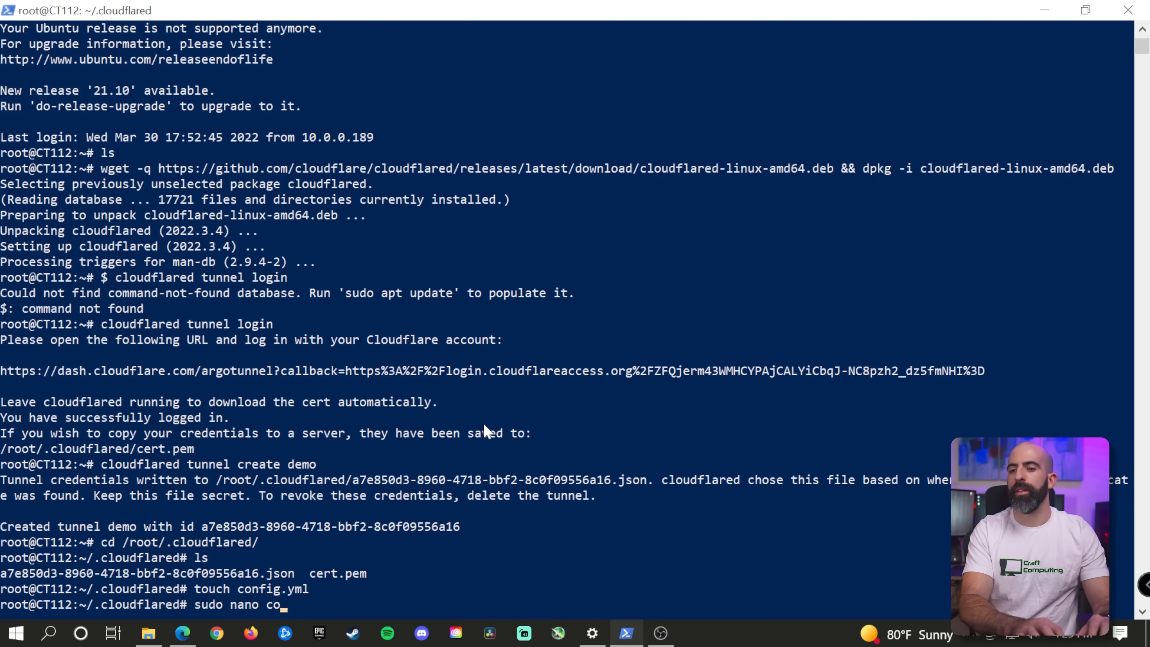
pyautogui.write('nfig.yml')
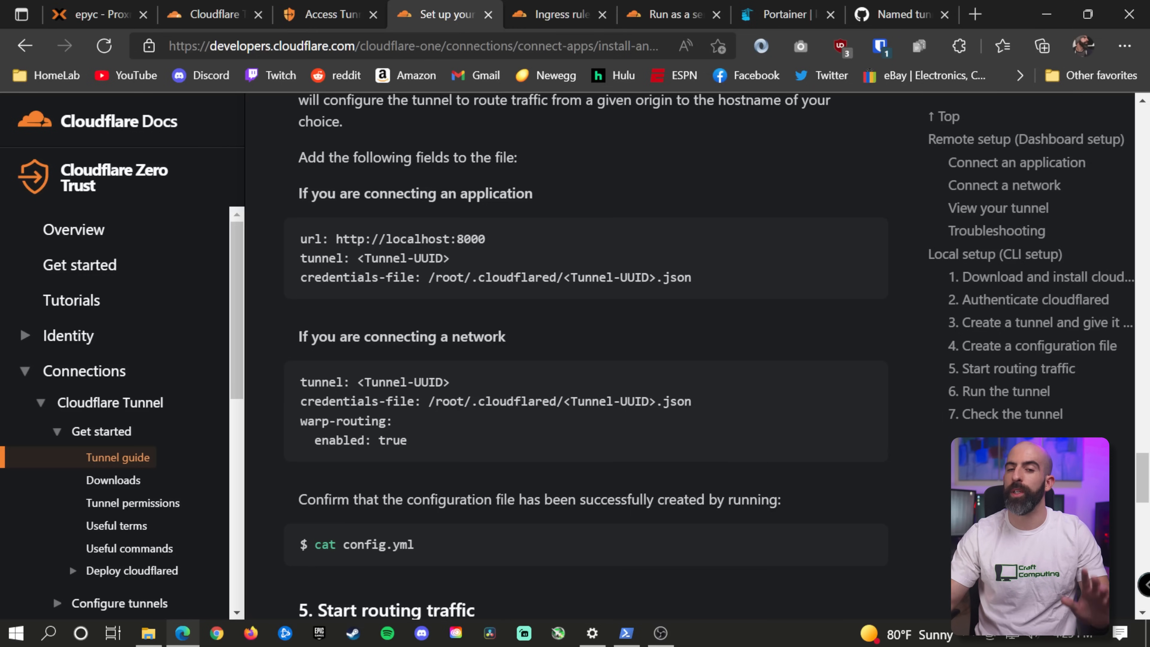
pyautogui.moveTo(741, 201)
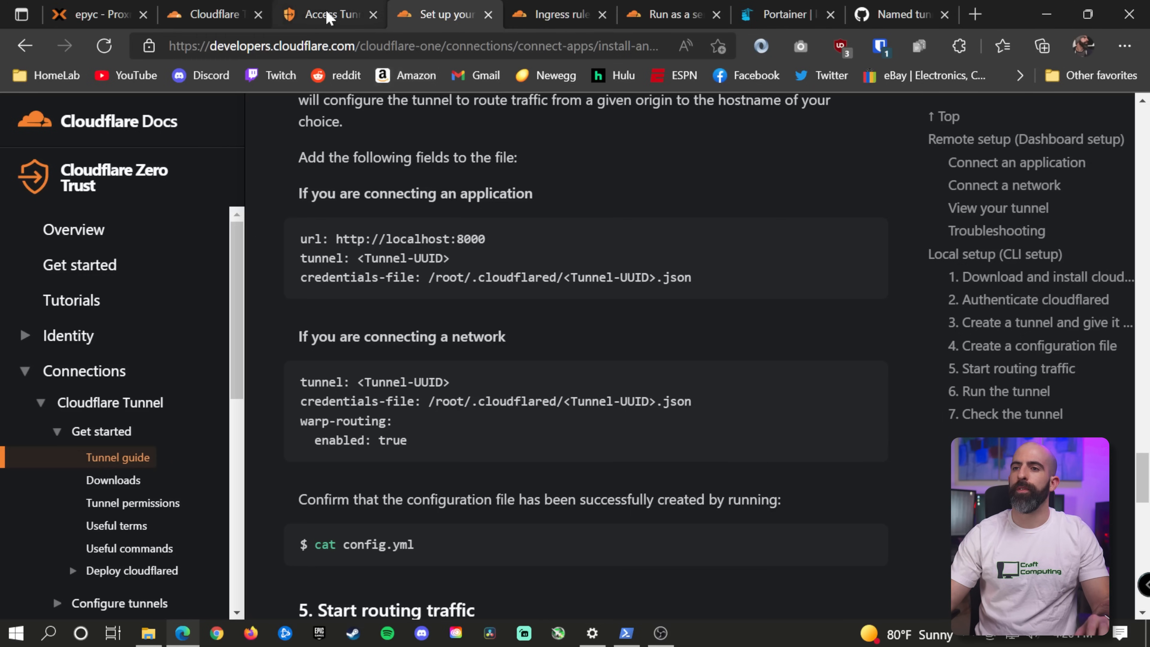
# Review the guide's configuration-file fields and return to the Zero Trust tunnels page.
pyautogui.click(327, 14)
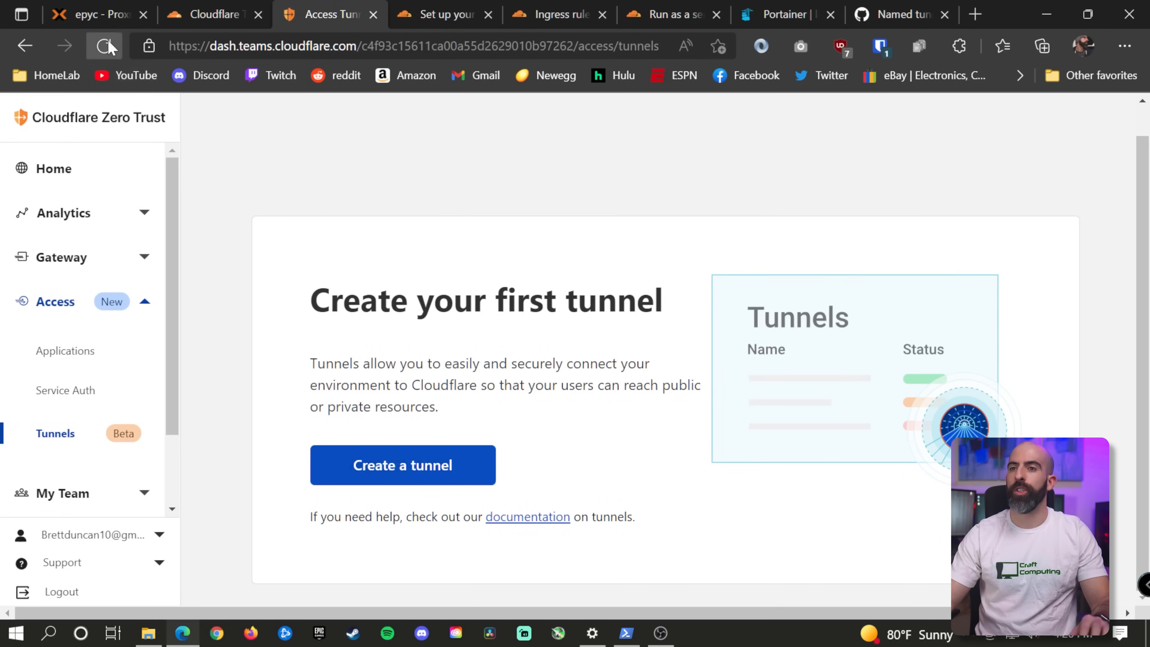
# Reload the Tunnels list to show the inactive demo tunnel and copy its tunnel ID.
pyautogui.click(105, 46)
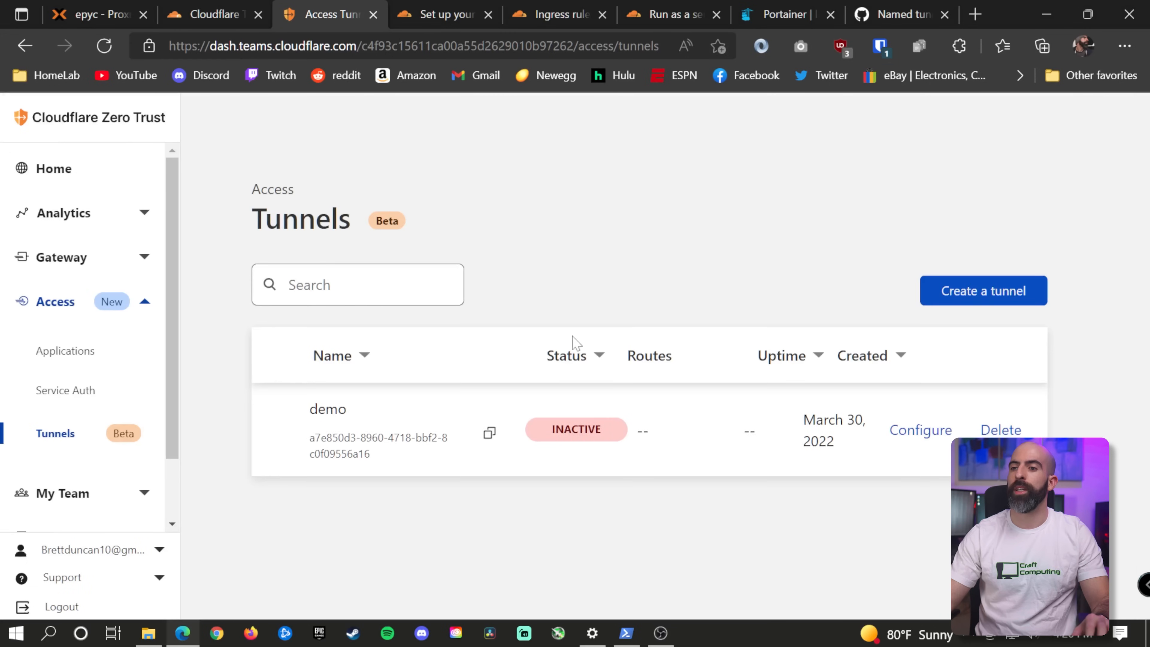
pyautogui.moveTo(484, 440)
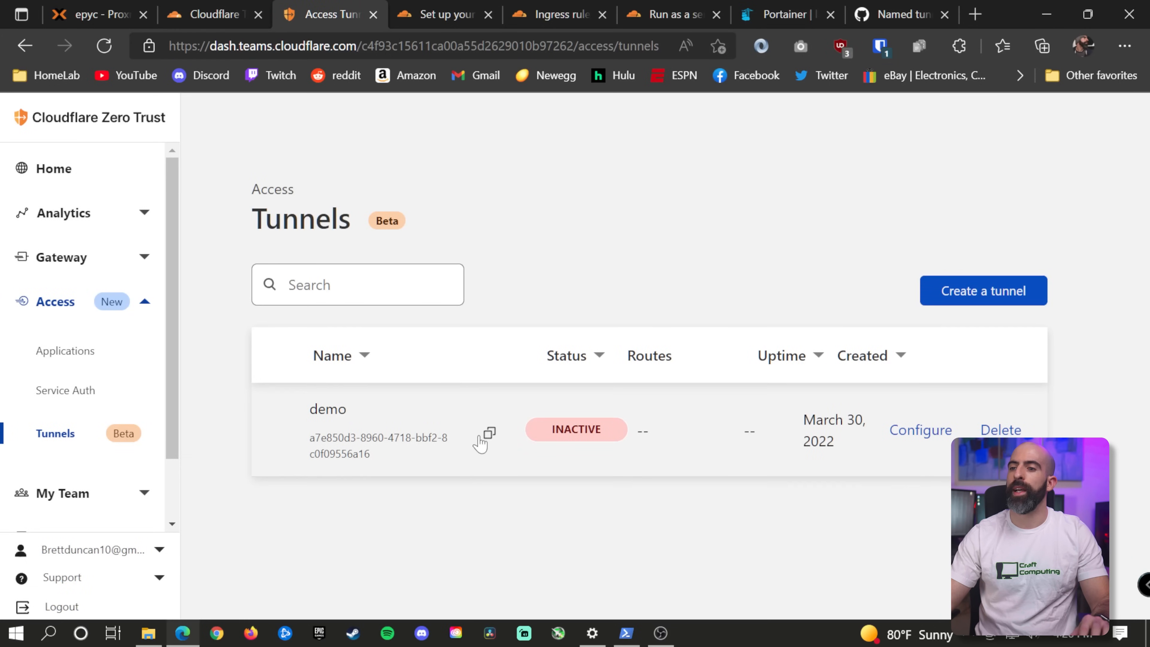
pyautogui.click(486, 434)
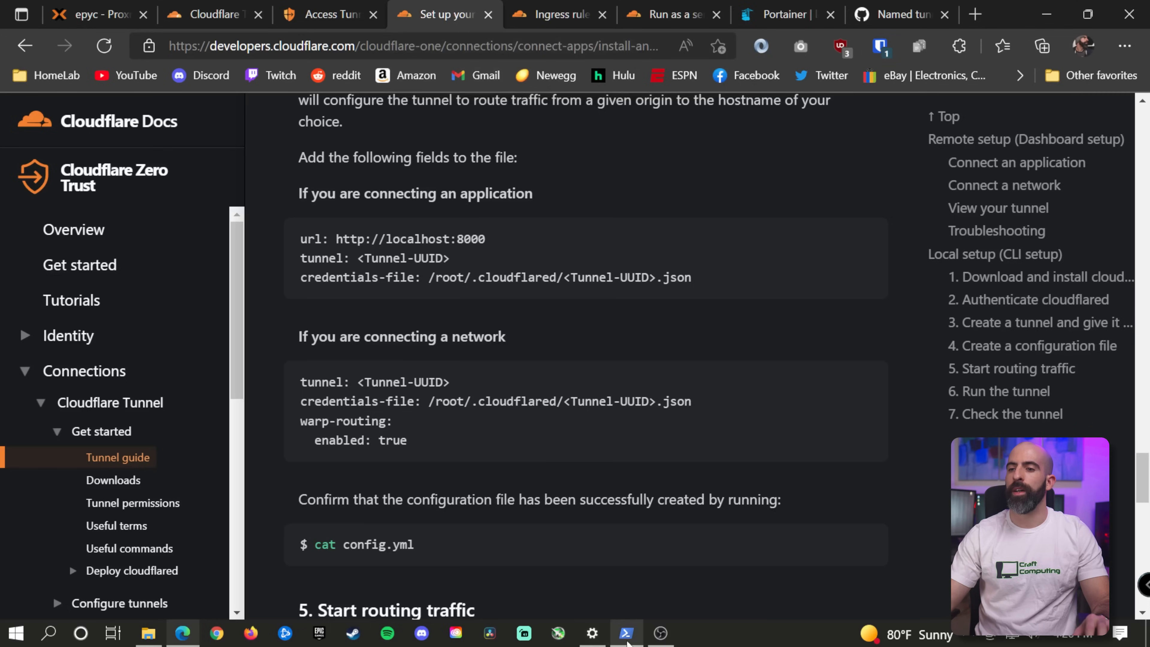
# Fill config.yml with 'tunnel: a7e850d3-...' and credentials-file /root/.cloudflared/a7e850d3-8960-4718-bbf2-8c0f09556a16.json, save and exit nano.
pyautogui.click(625, 633)
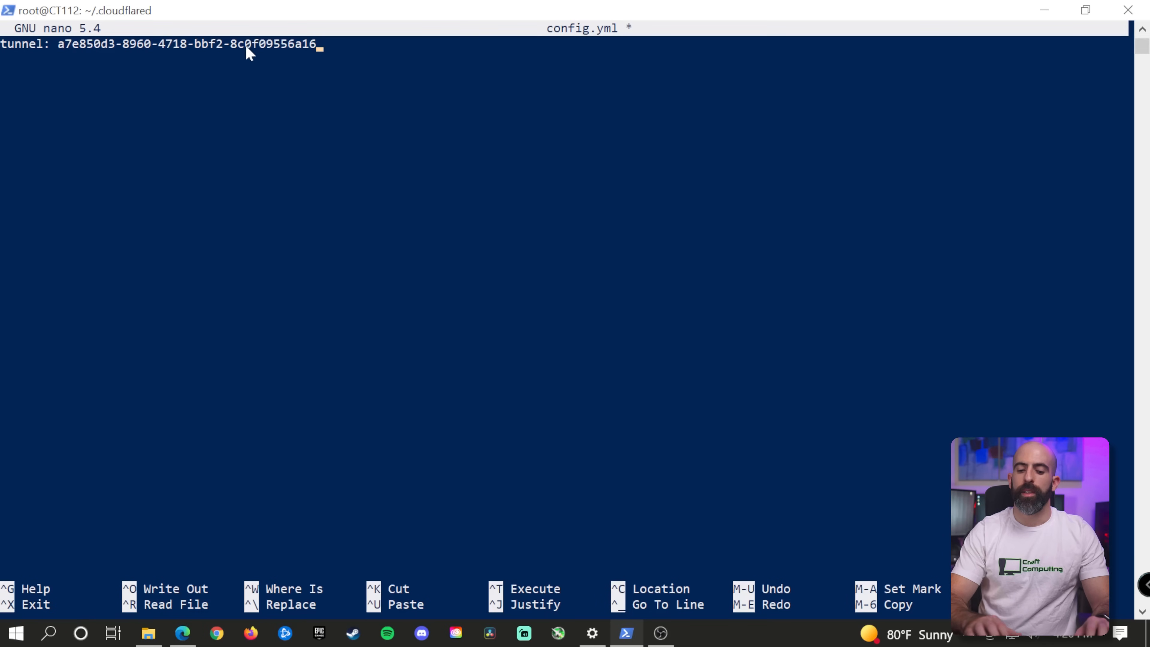
pyautogui.write('con')
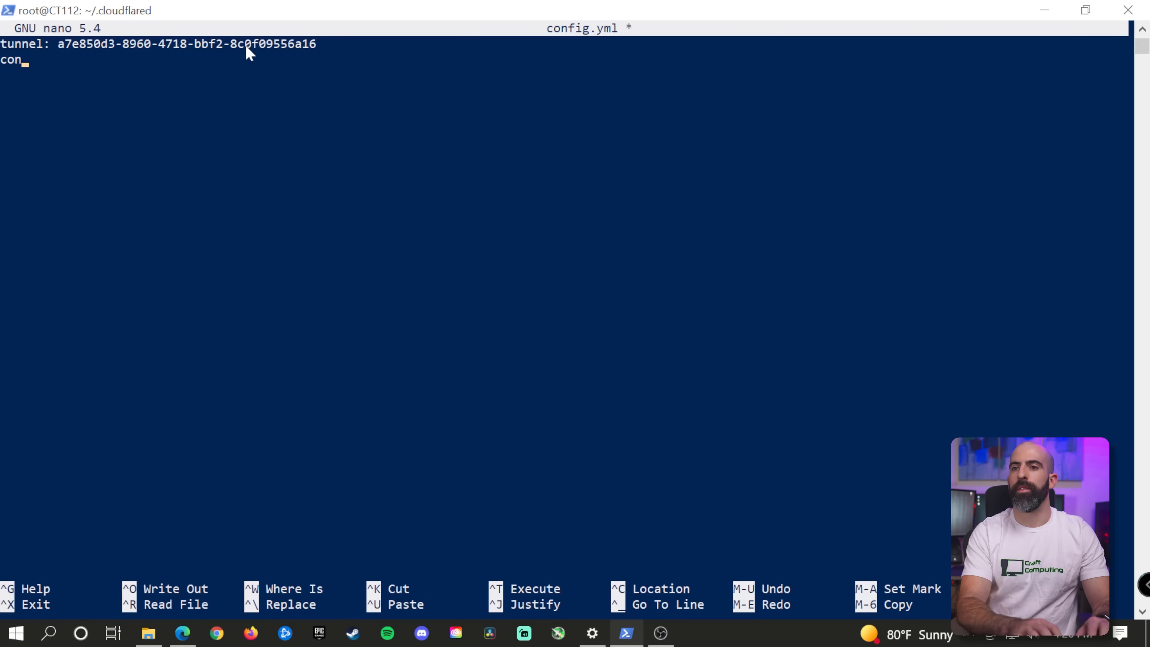
pyautogui.click(182, 633)
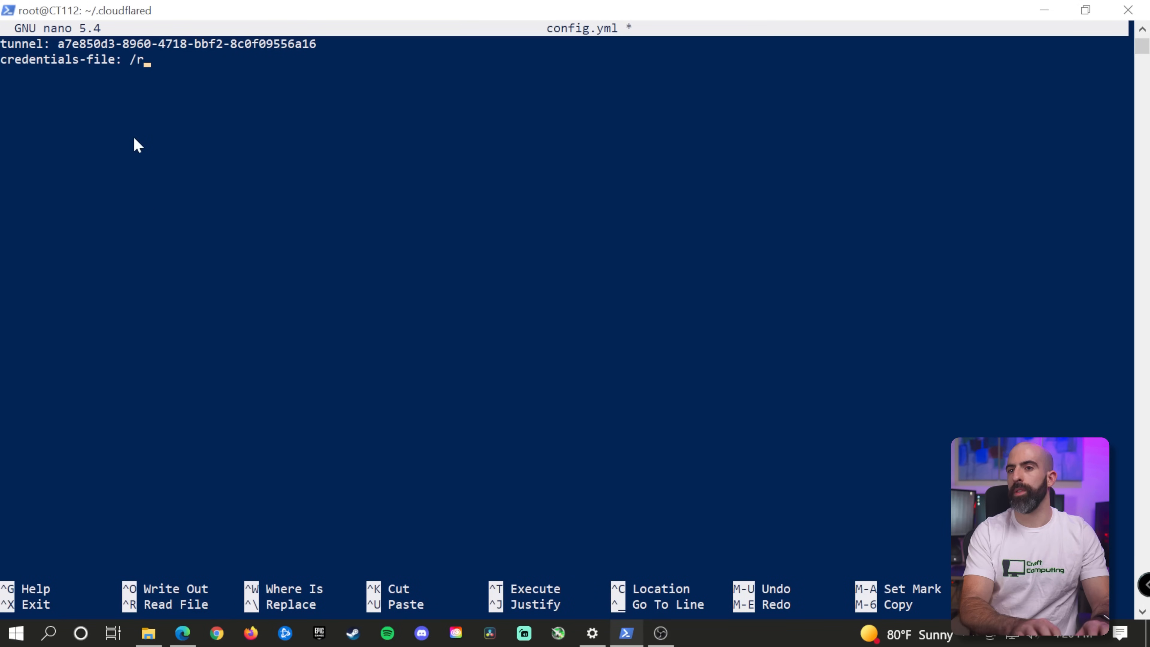
pyautogui.write('oot/.cloudflared/')
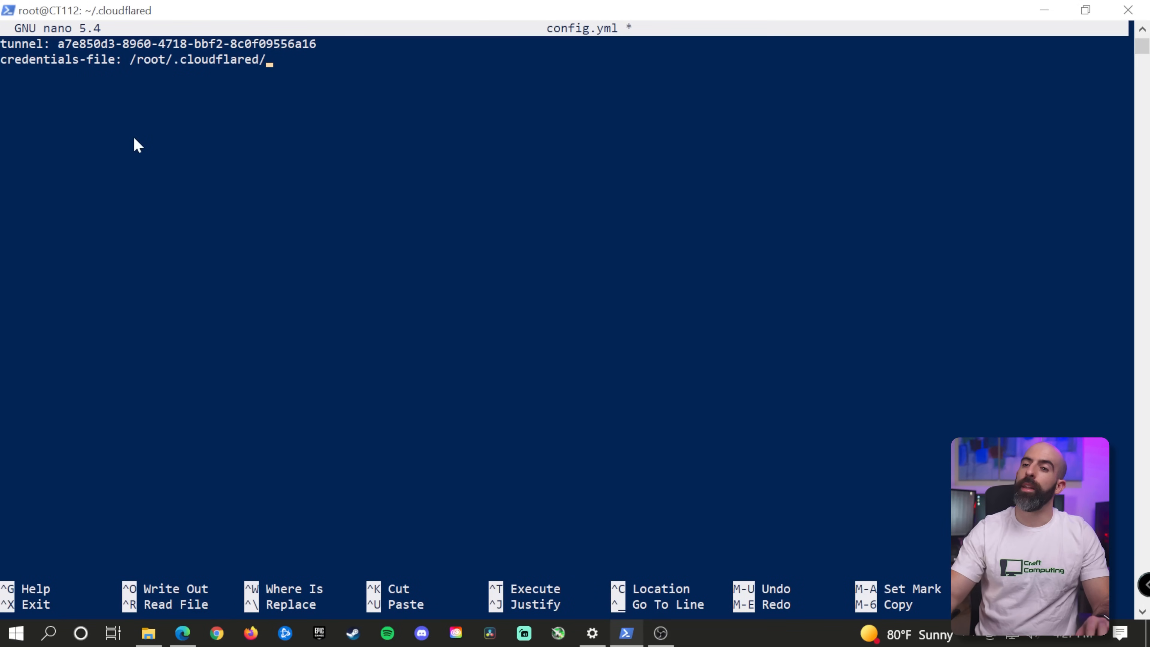
pyautogui.write('a7e850d3-8960-4718-bbf2-8c0f09556a16')
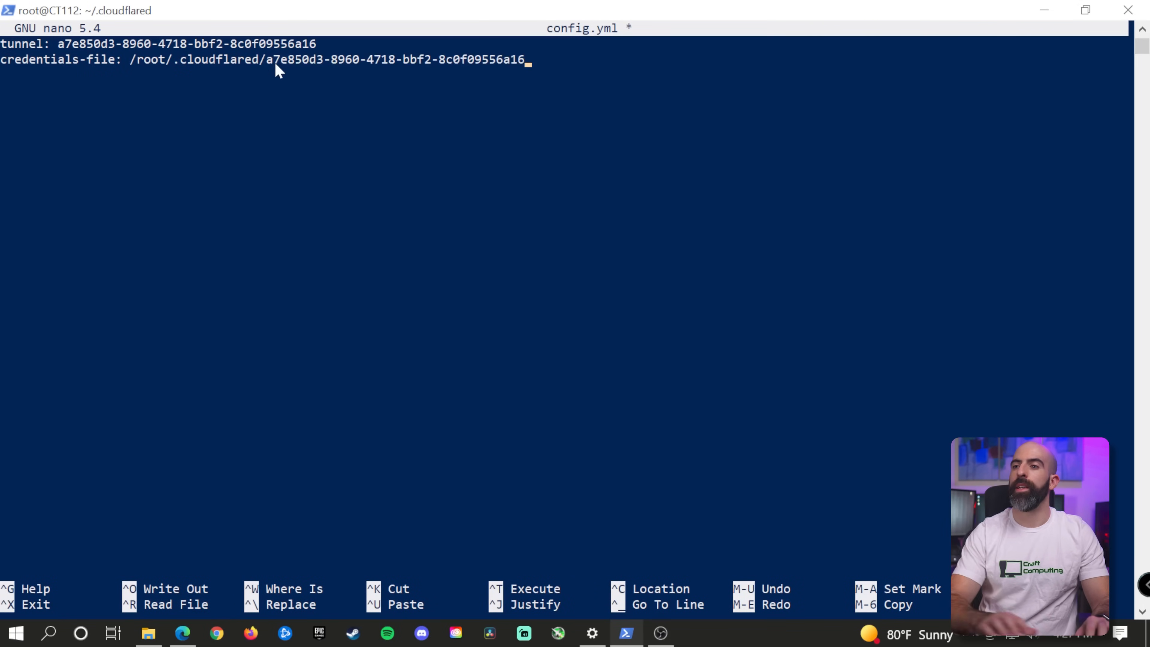
pyautogui.write('.json')
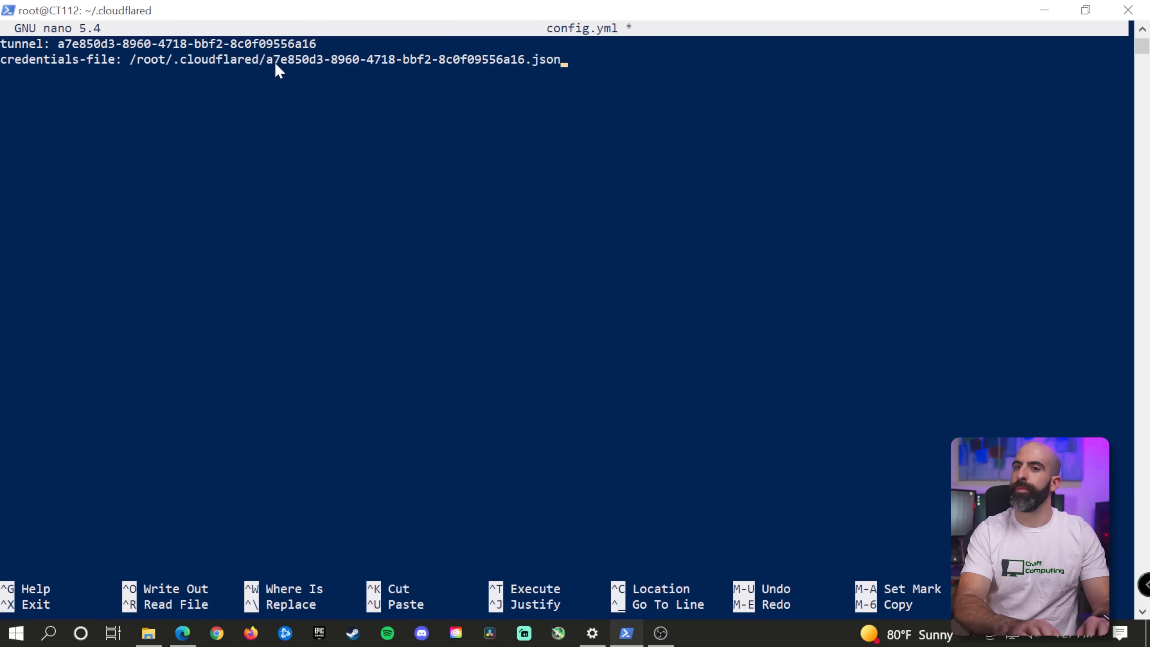
pyautogui.press('ctrl+o')
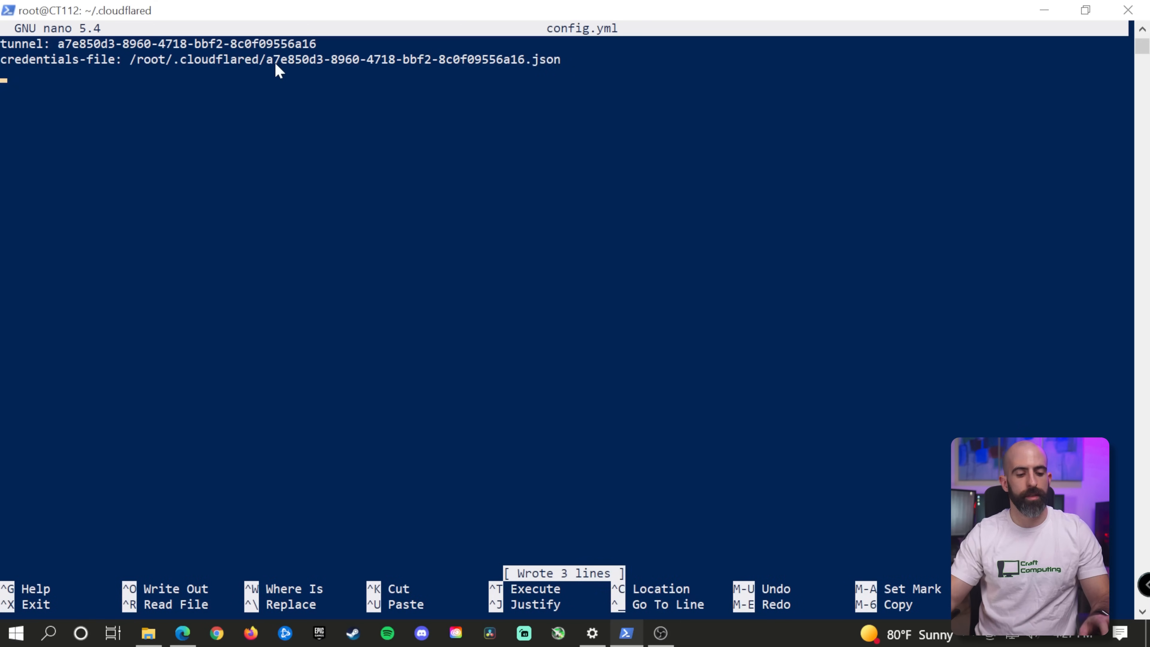
pyautogui.press('ctrl+x')
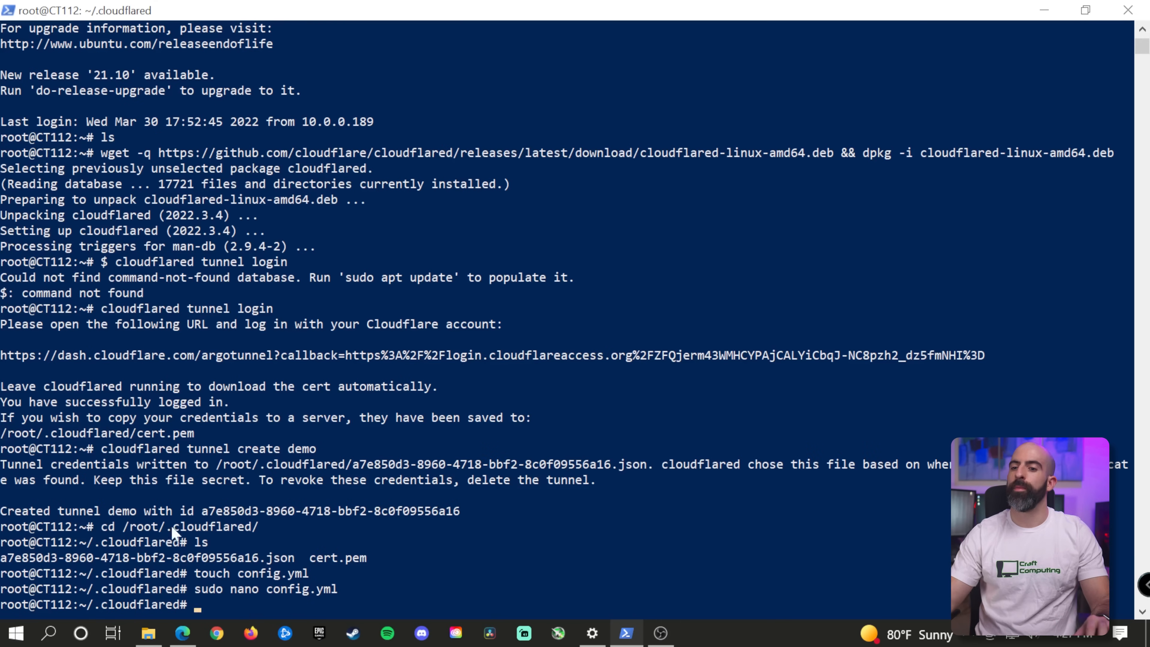
# Return to the Cloudflare Docs tunnel guide at the Start routing traffic step.
pyautogui.click(180, 633)
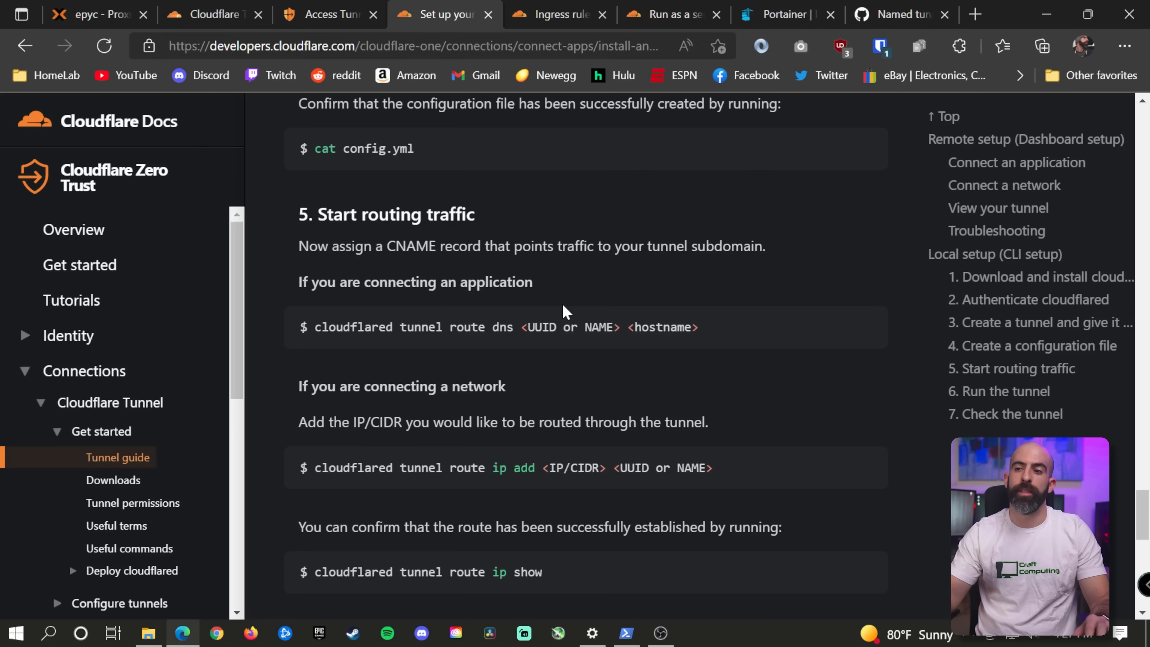
pyautogui.moveTo(655, 565)
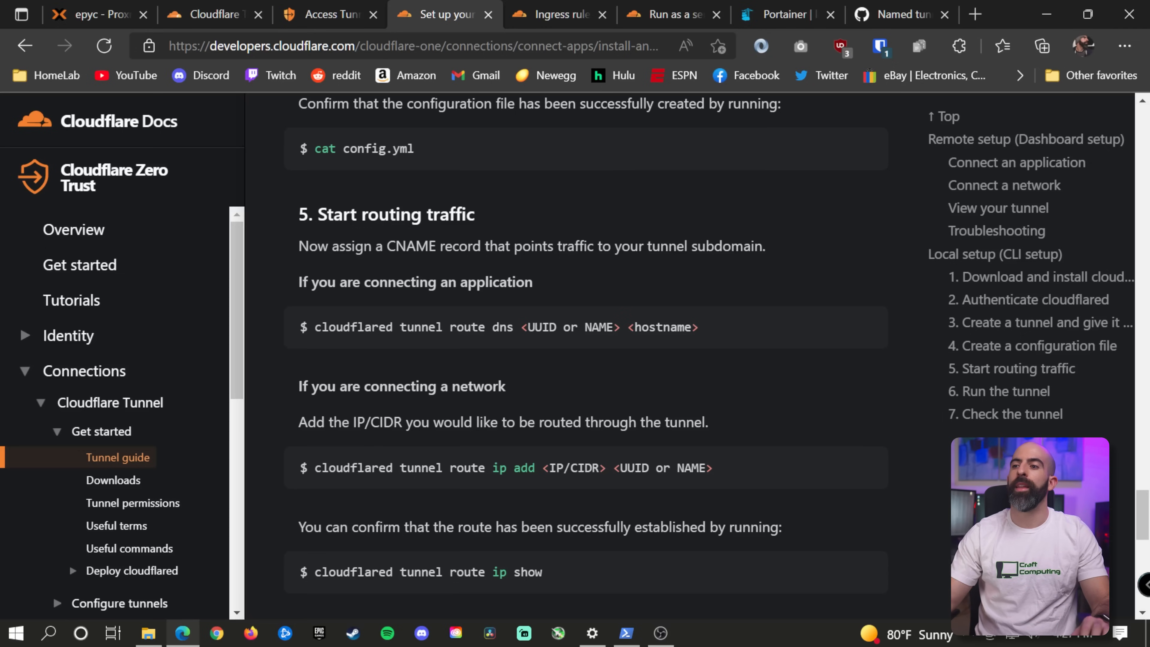
# Run cloudflared tunnel route dns demo dashboard.mrballoonhands.com in the SSH session; it fails on an existing record.
pyautogui.click(626, 633)
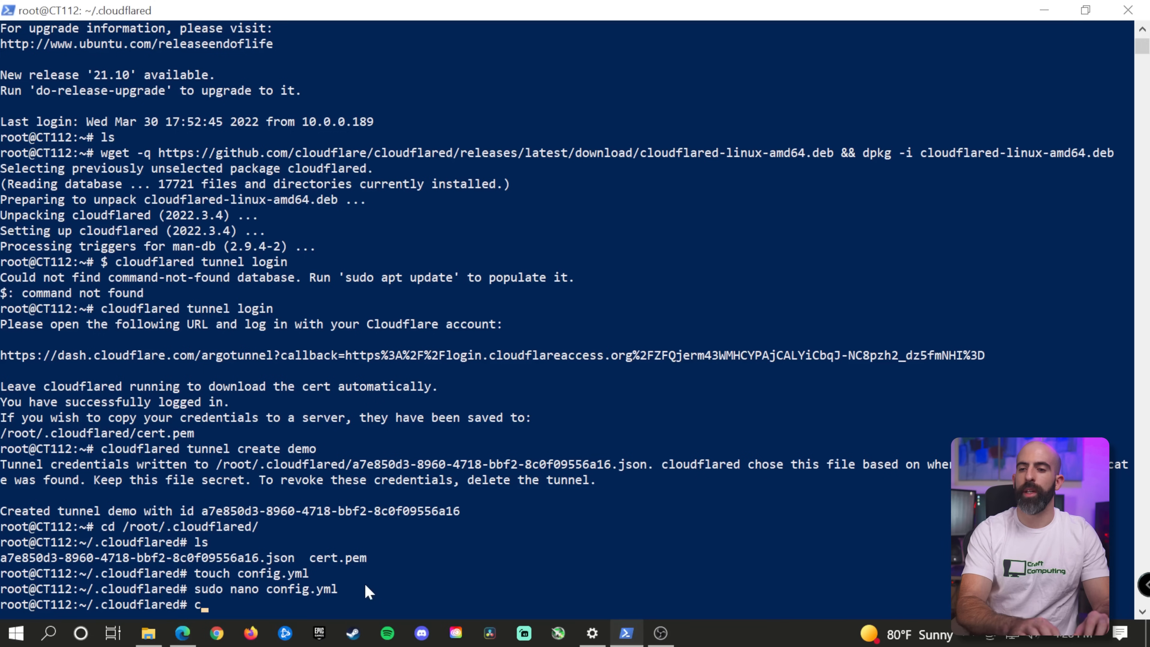
pyautogui.write('loudflared route dns')
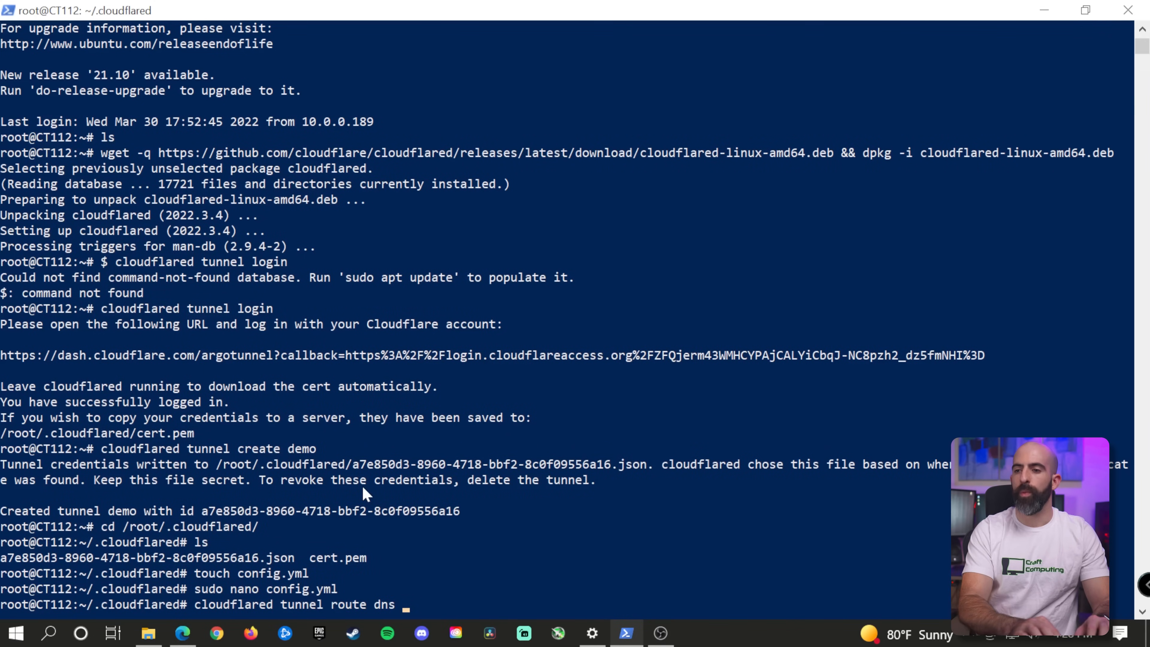
pyautogui.write('demo')
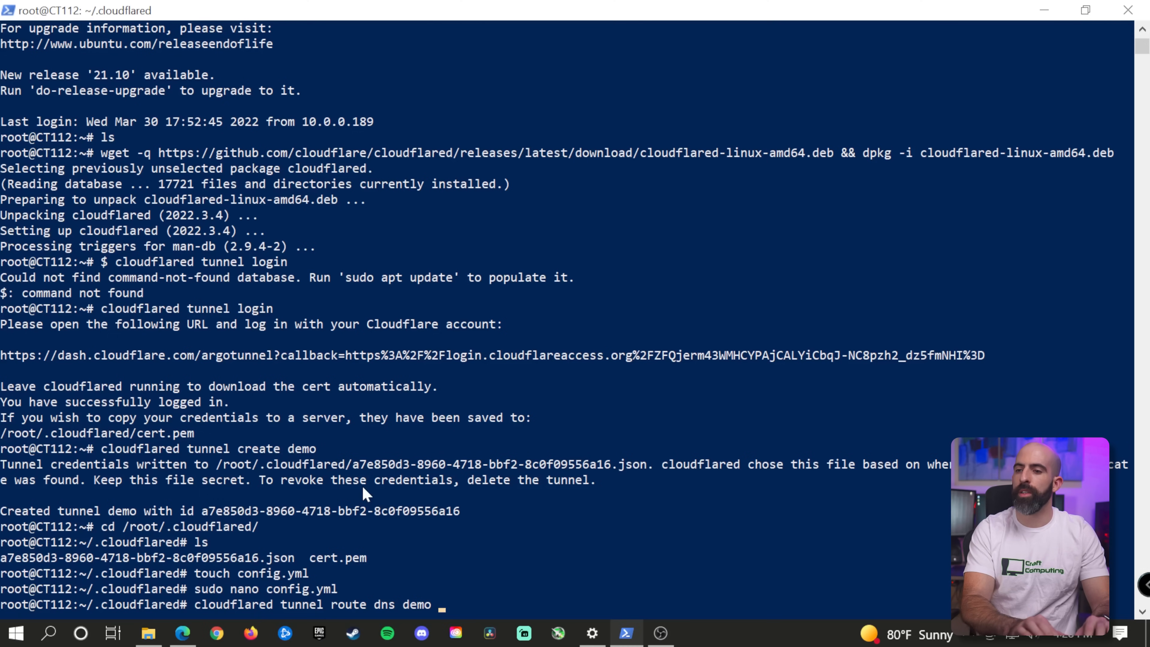
pyautogui.write('dash')
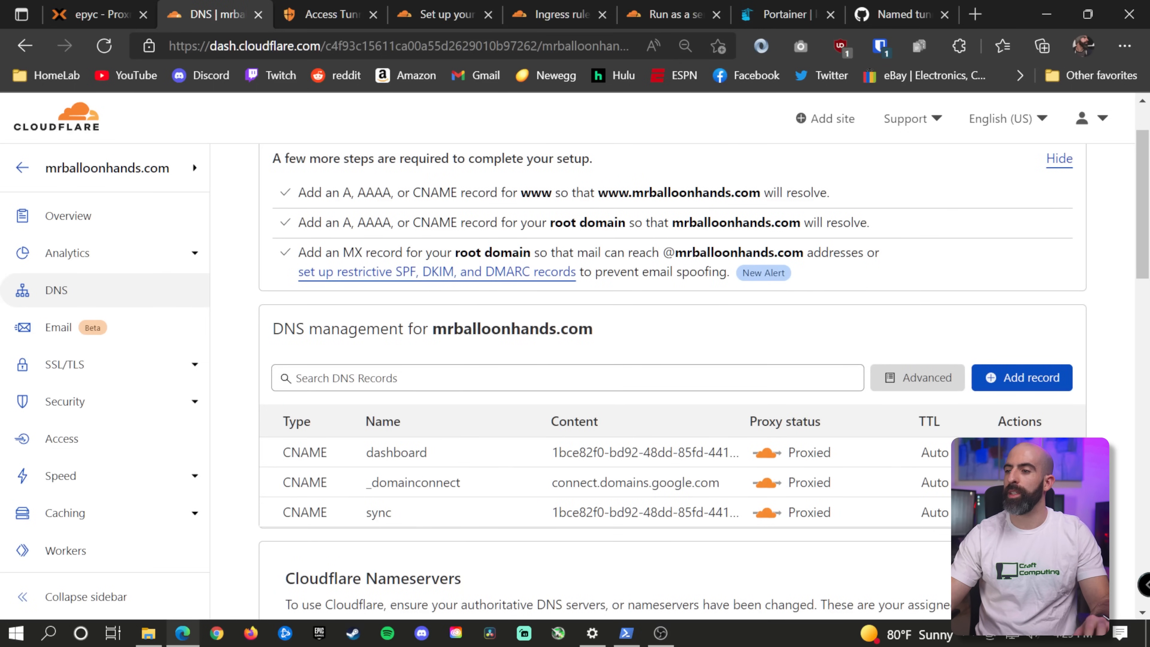
# View the DNS records for mrballoonhands.com, including the existing dashboard and sync CNAMEs.
pyautogui.click(395, 452)
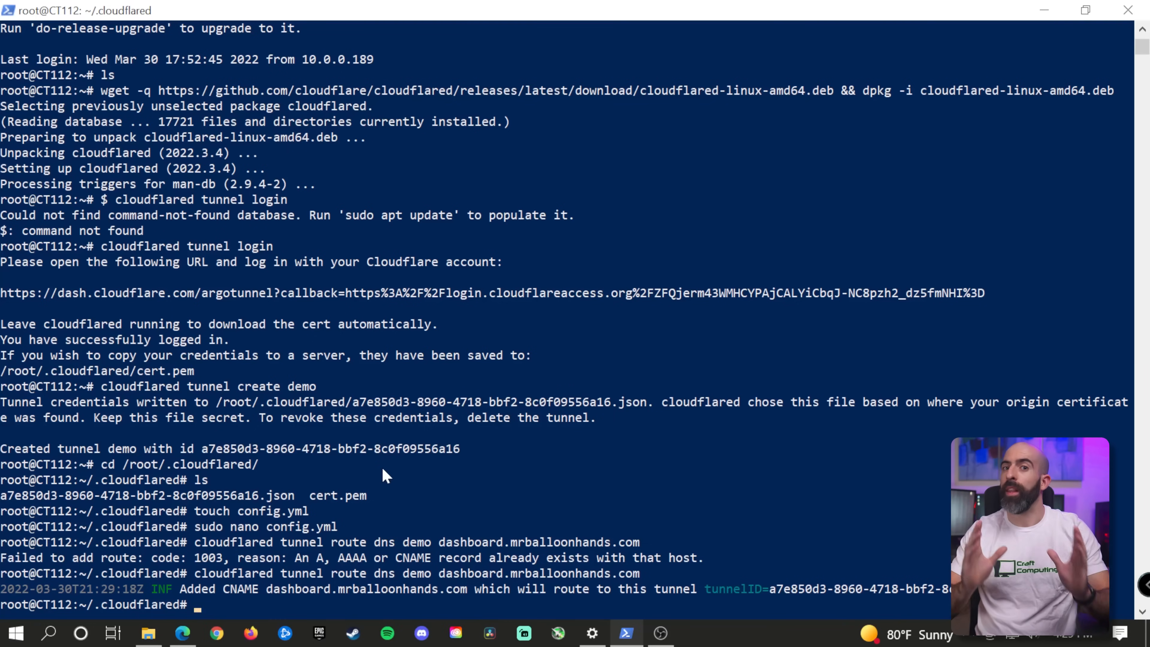
pyautogui.moveTo(245, 599)
pyautogui.write('s')
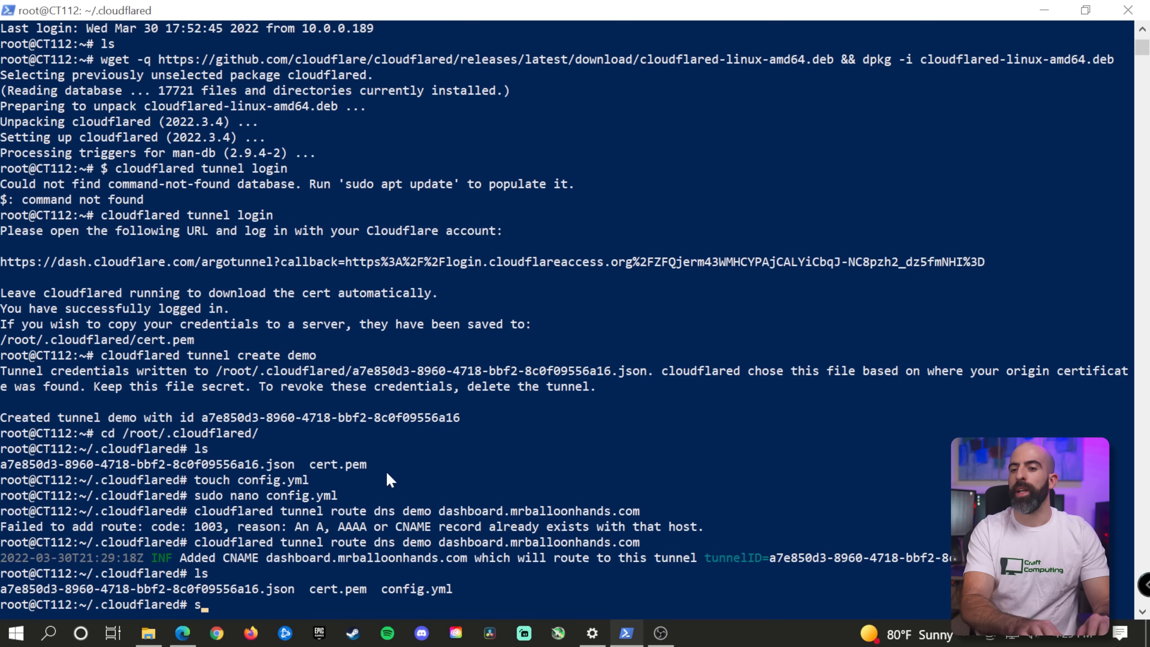
# Start reopening config.yml with sudo nano after the dashboard CNAME route succeeds.
pyautogui.write('udo nano co')
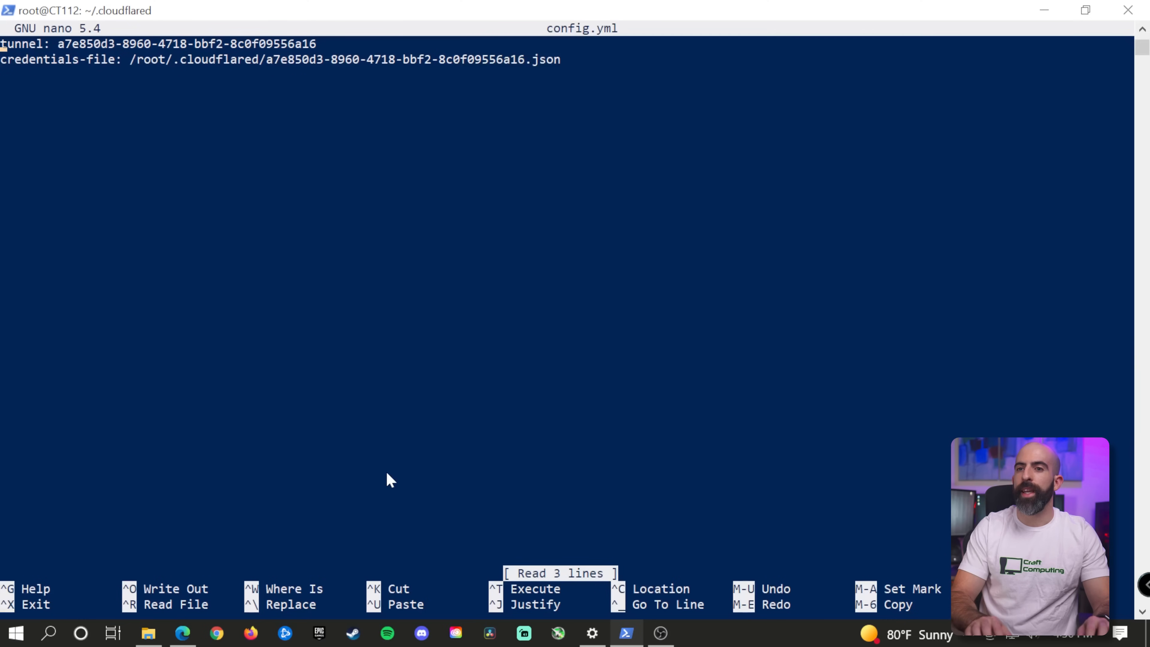
# Review the Ingress rules example config with hostname/service entries and a catch-all 404 rule in Cloudflare Docs.
pyautogui.press('Enter')
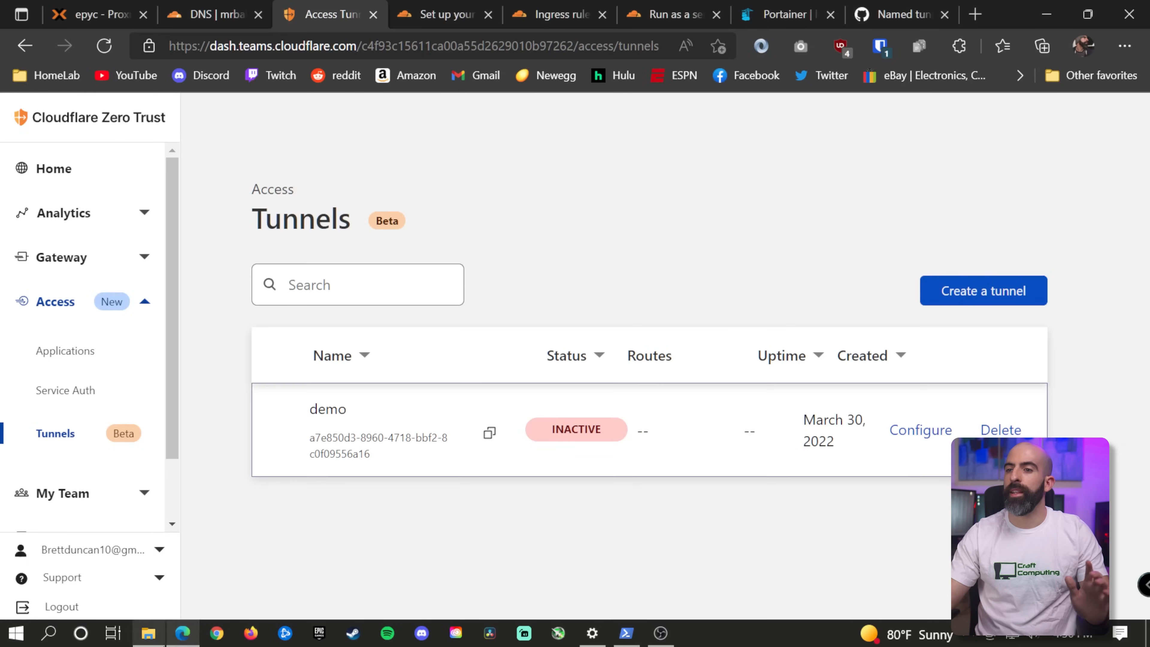
pyautogui.click(440, 14)
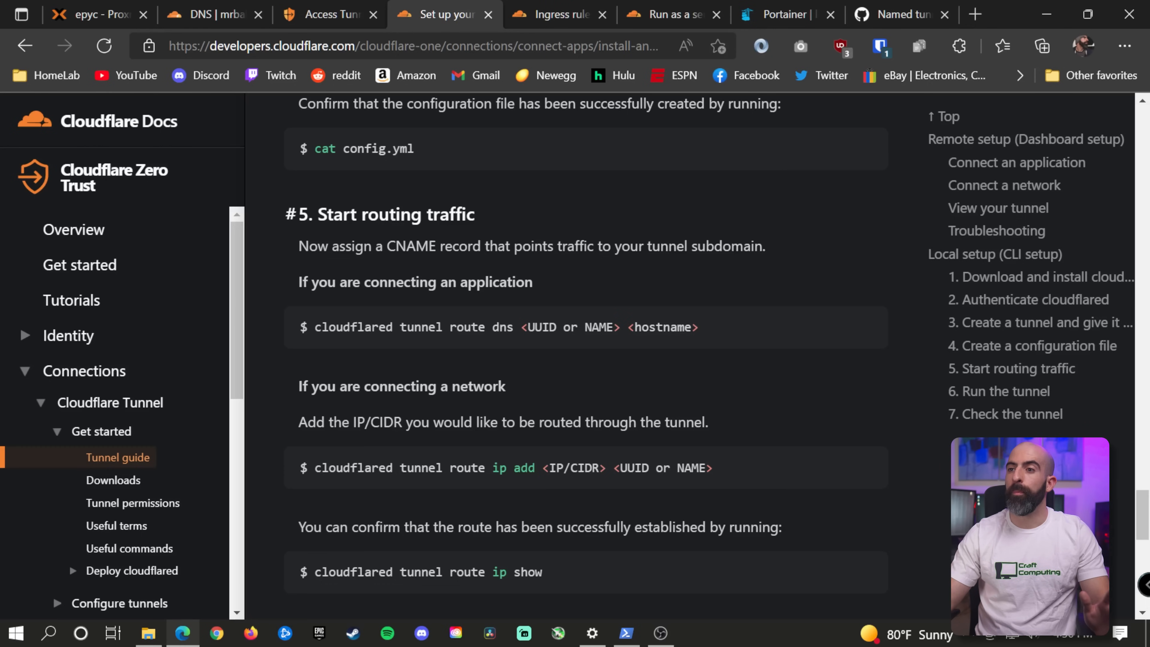
pyautogui.click(557, 14)
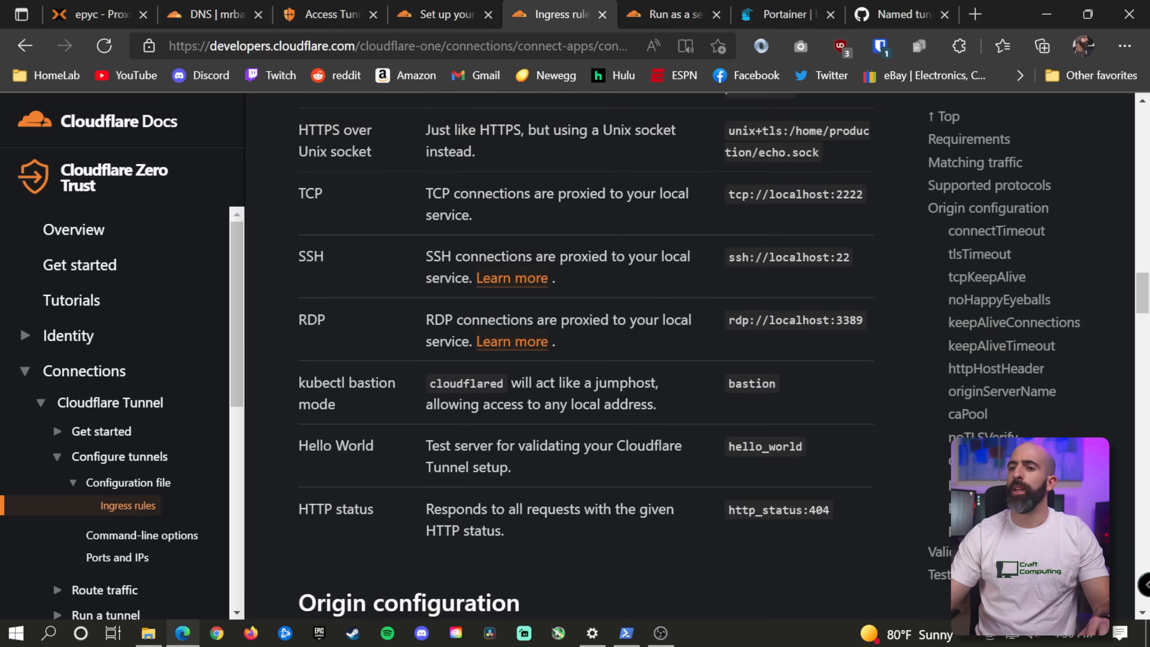
pyautogui.scroll(3)
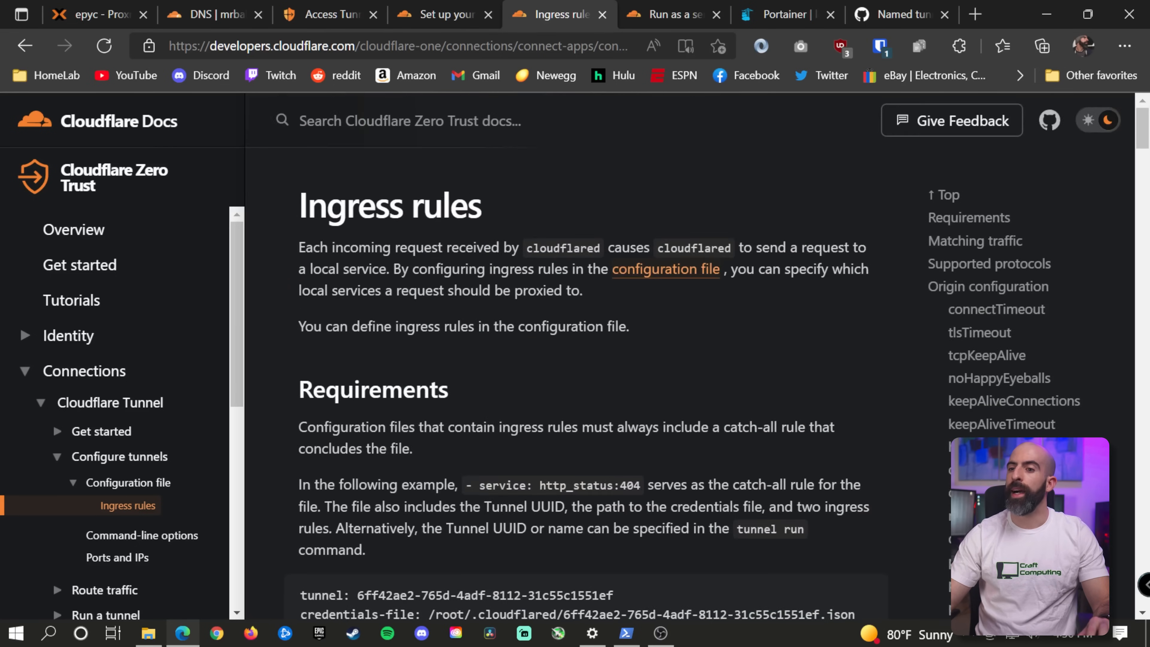
pyautogui.scroll(-3)
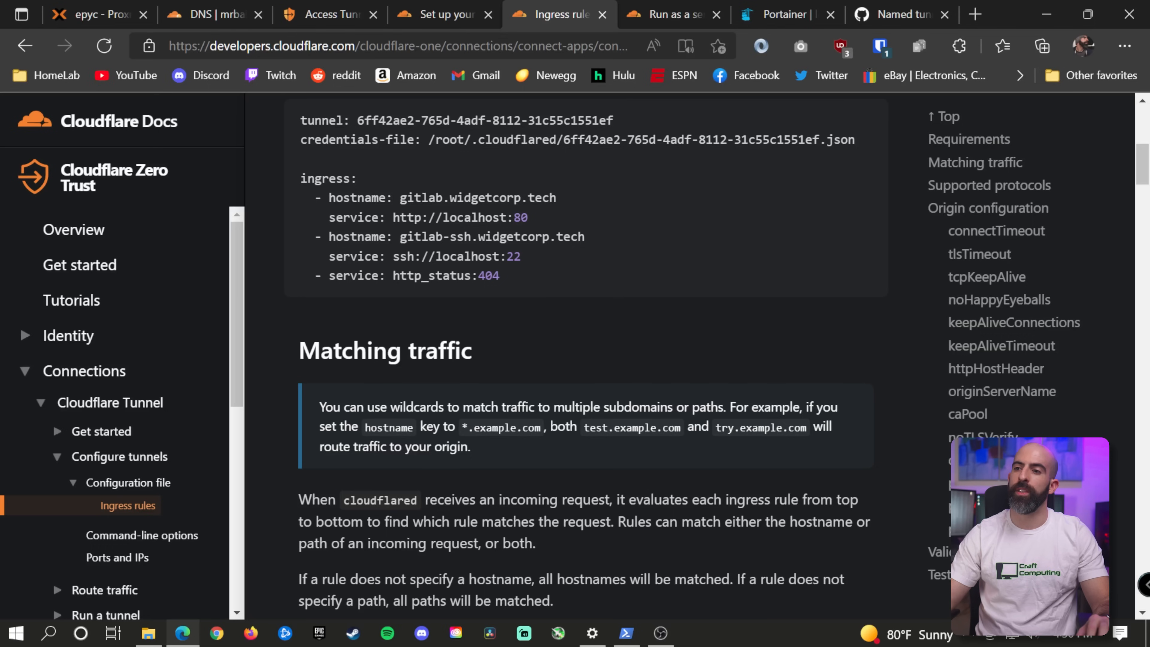
pyautogui.moveTo(419, 319)
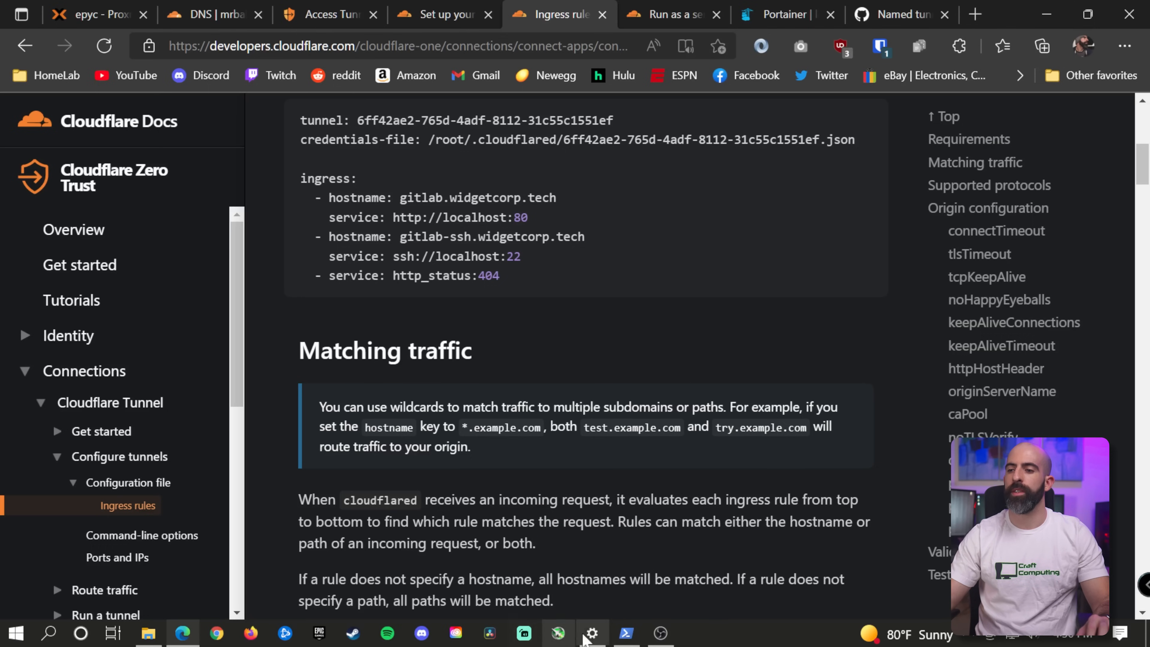
pyautogui.click(625, 633)
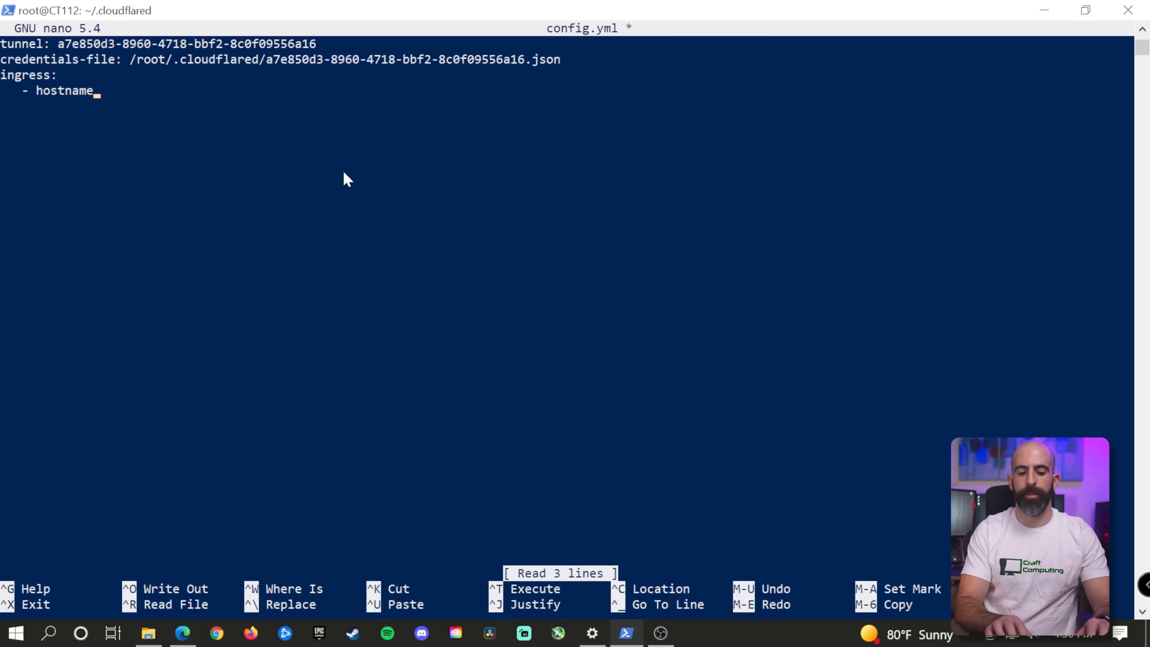
pyautogui.write(': dashboard.')
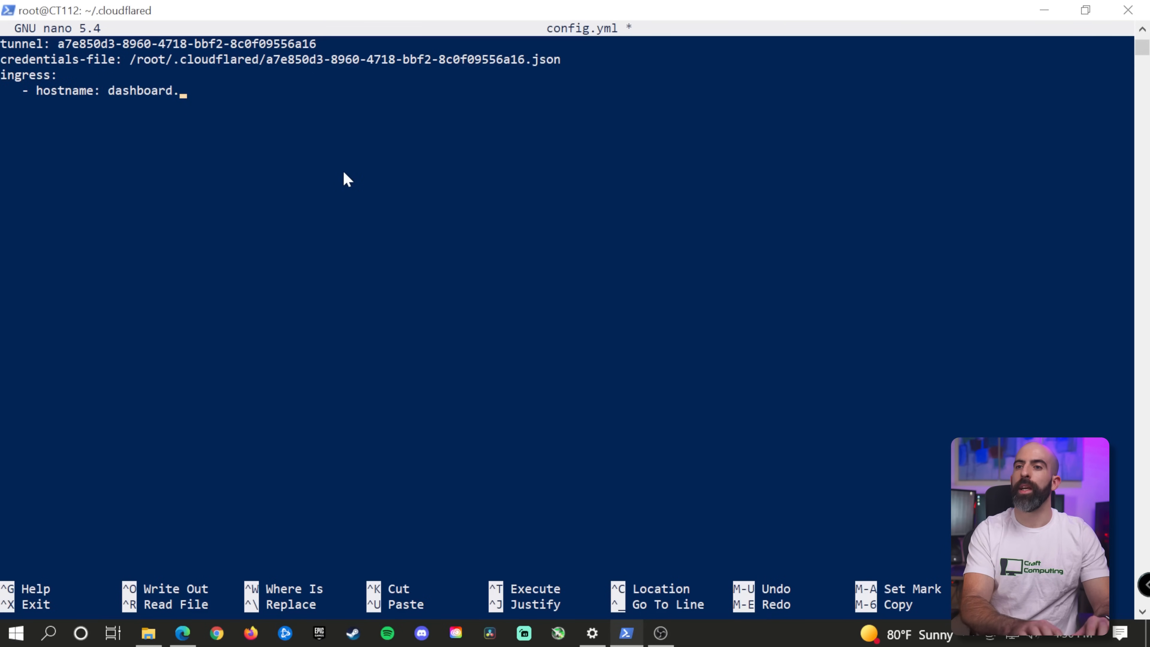
pyautogui.write('mrballoonhands.com')
pyautogui.write('service: h')
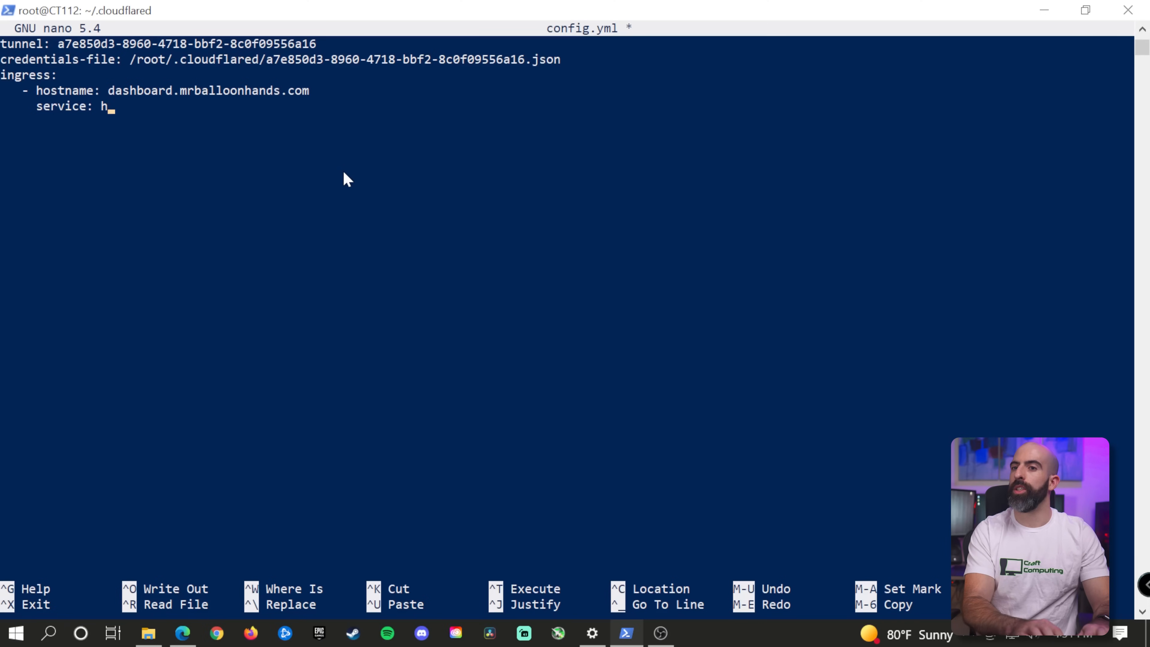
pyautogui.write('ttps://10.0.0.2')
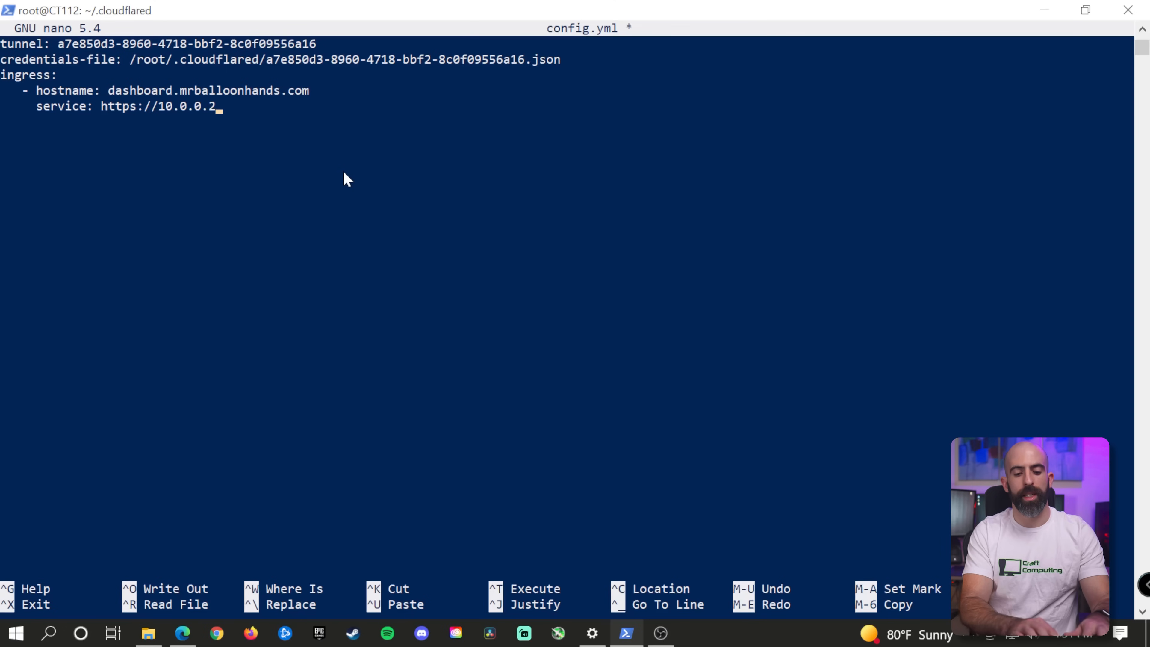
pyautogui.write('6:94')
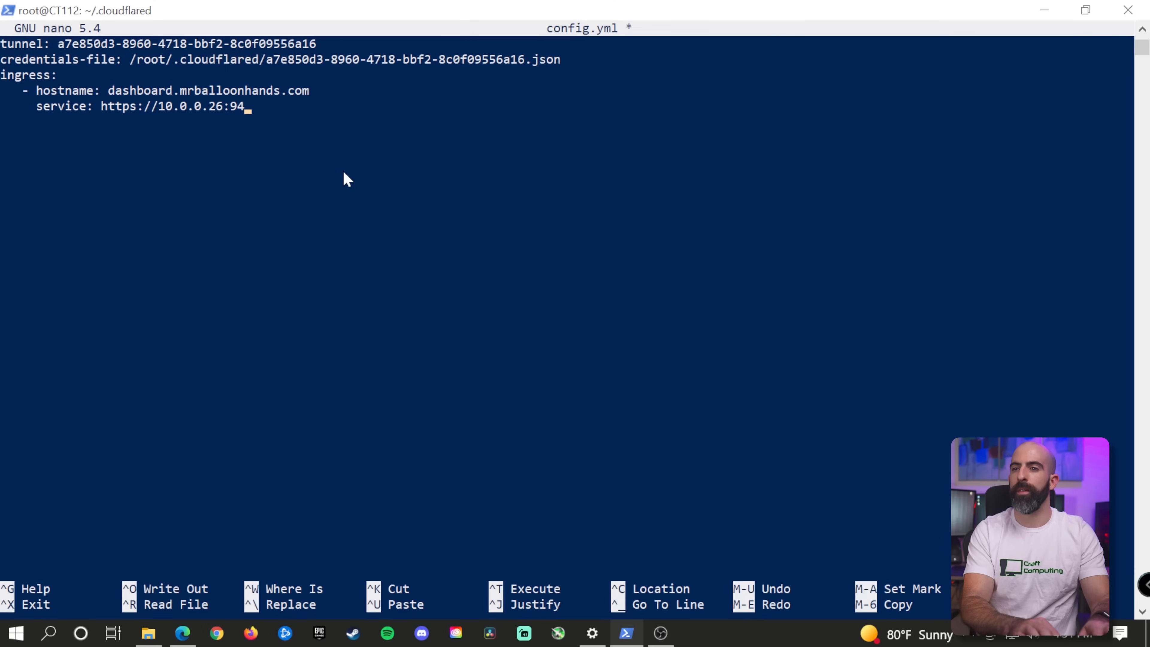
pyautogui.write('44')
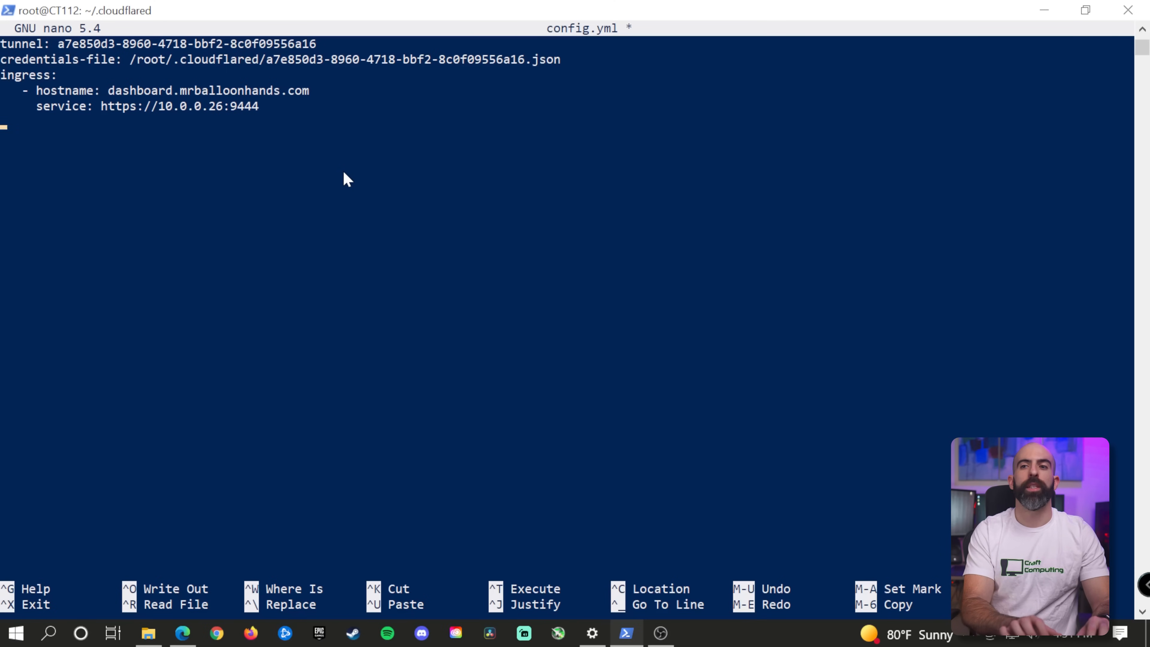
# Add a final '- service: http_status:404' catch-all rule and save the file.
pyautogui.press('Return')
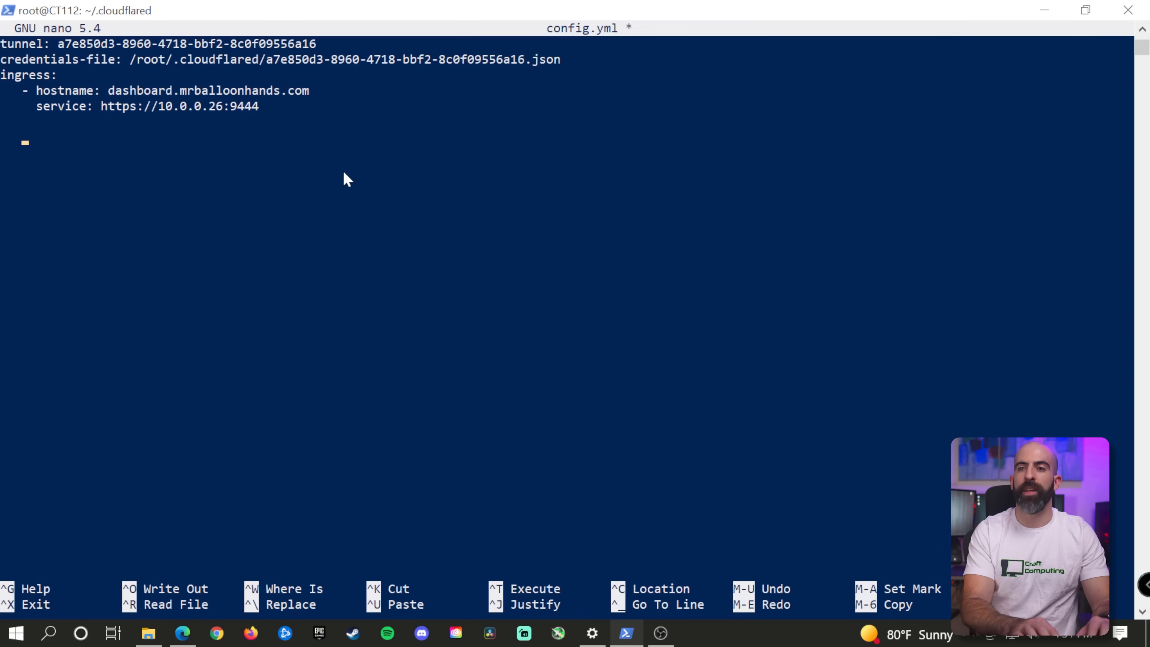
pyautogui.write('-')
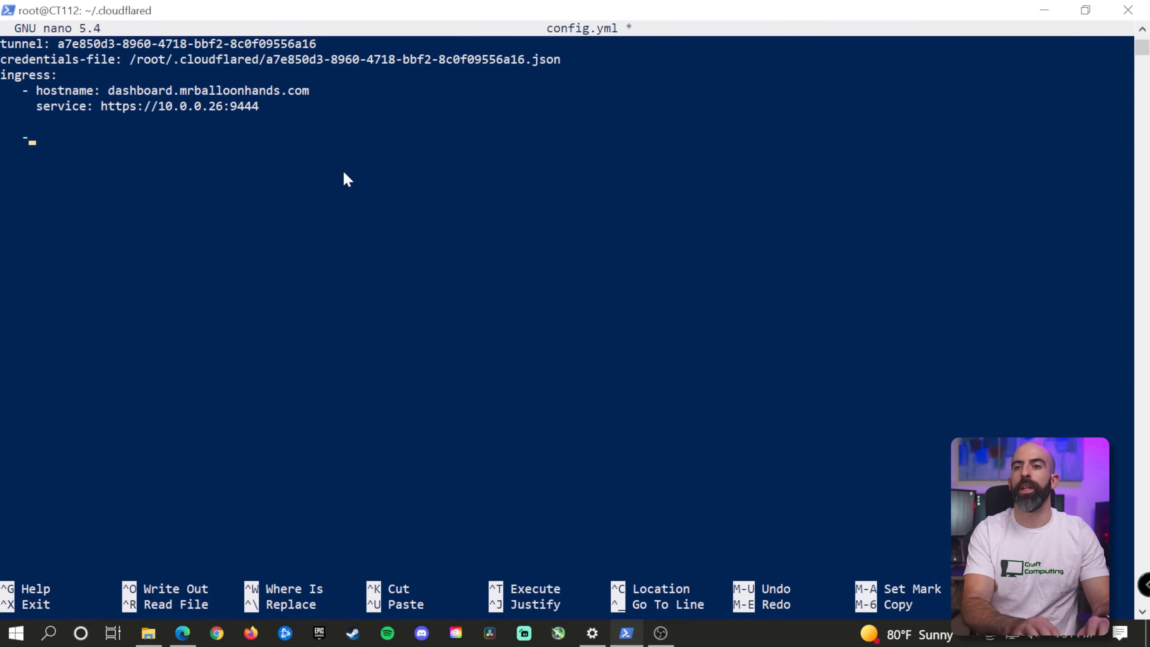
pyautogui.write('service:')
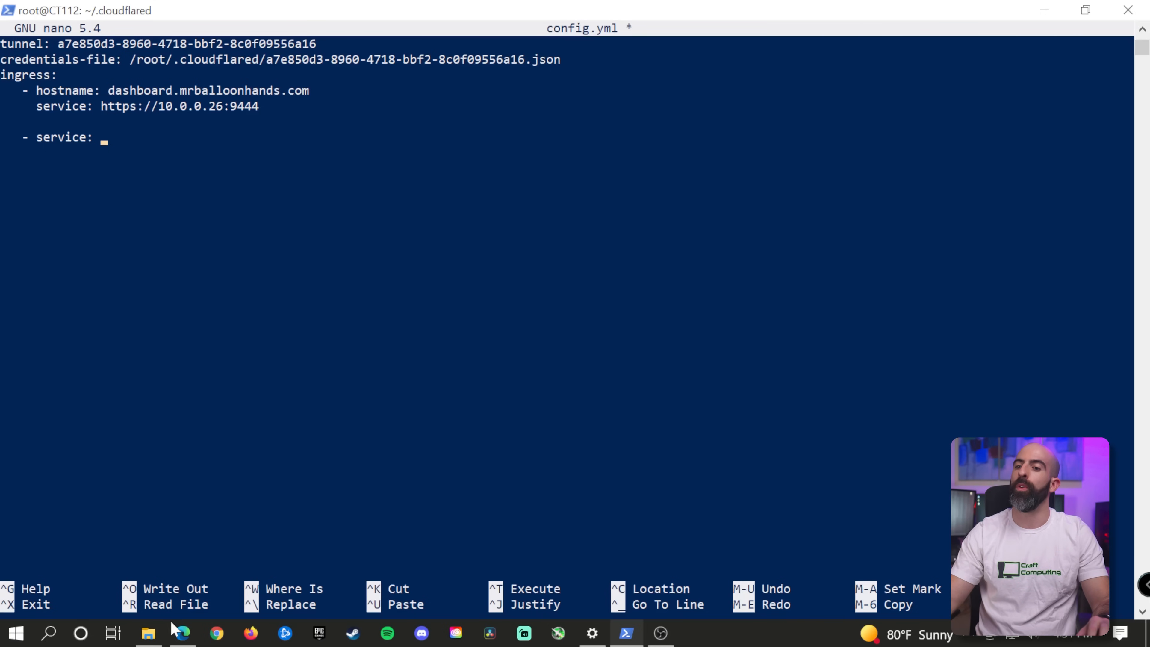
pyautogui.click(182, 633)
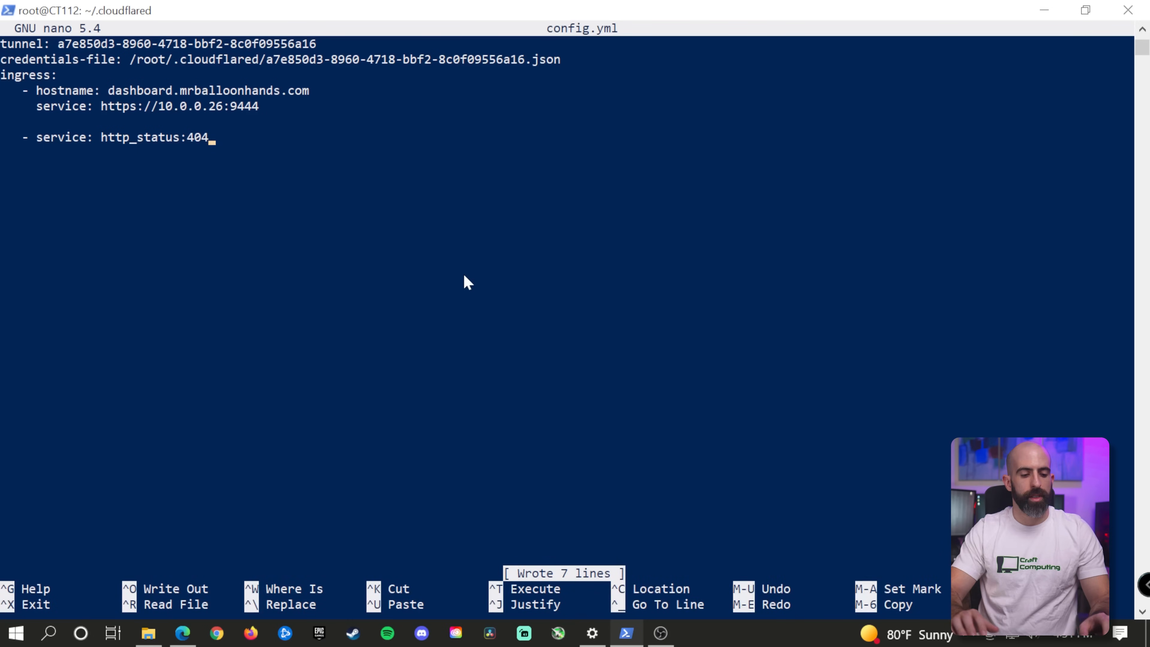
# Exit nano and review the guide's Run the tunnel step before returning to the shell.
pyautogui.press('ctrl+x')
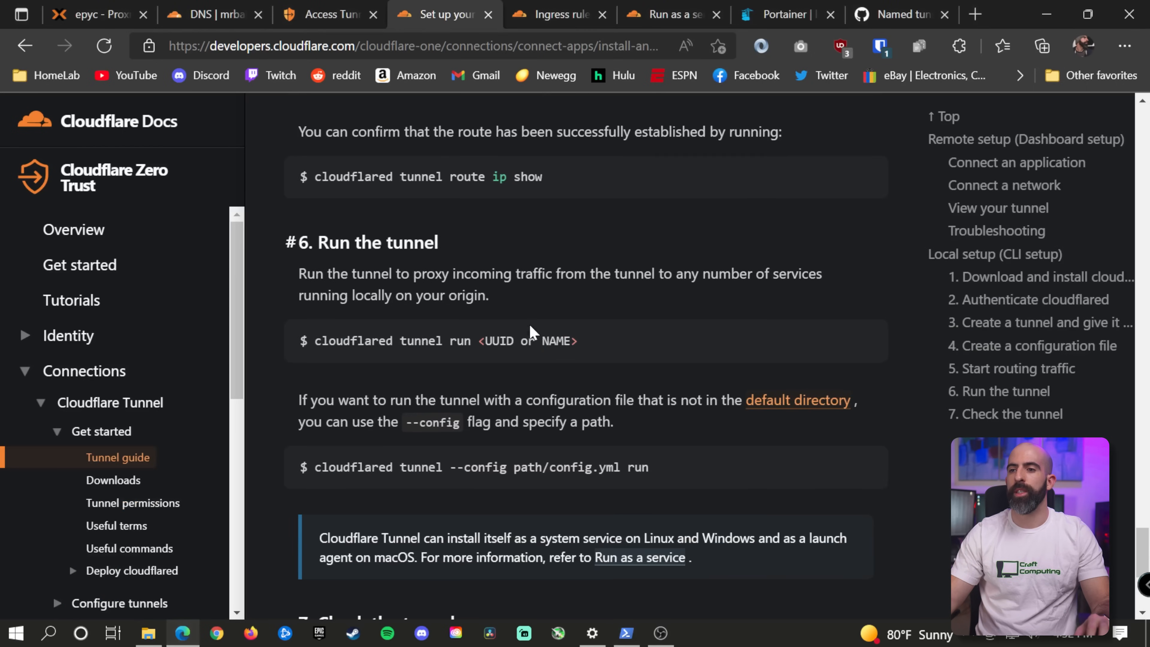
pyautogui.scroll(-3)
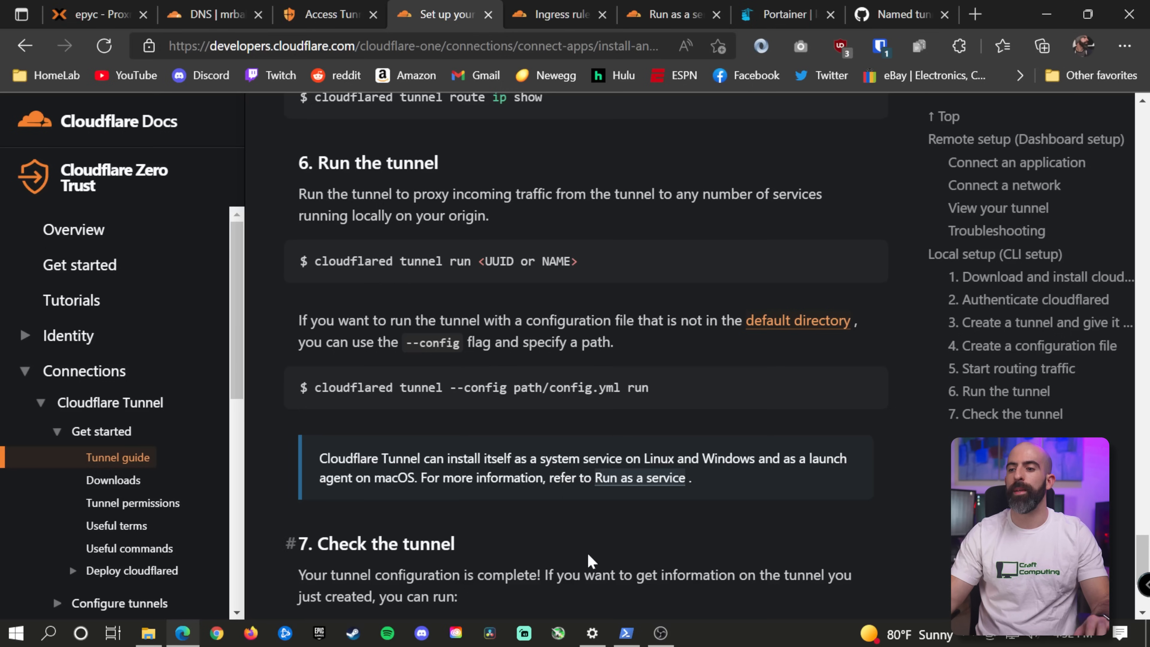
pyautogui.click(625, 633)
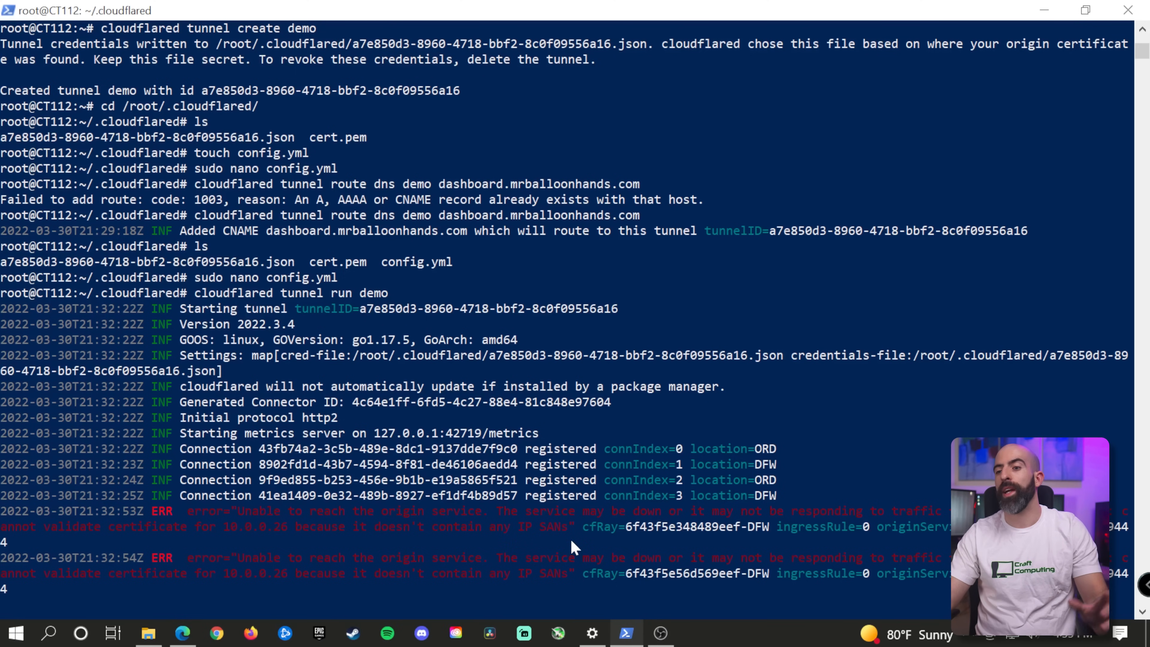
pyautogui.moveTo(461, 513)
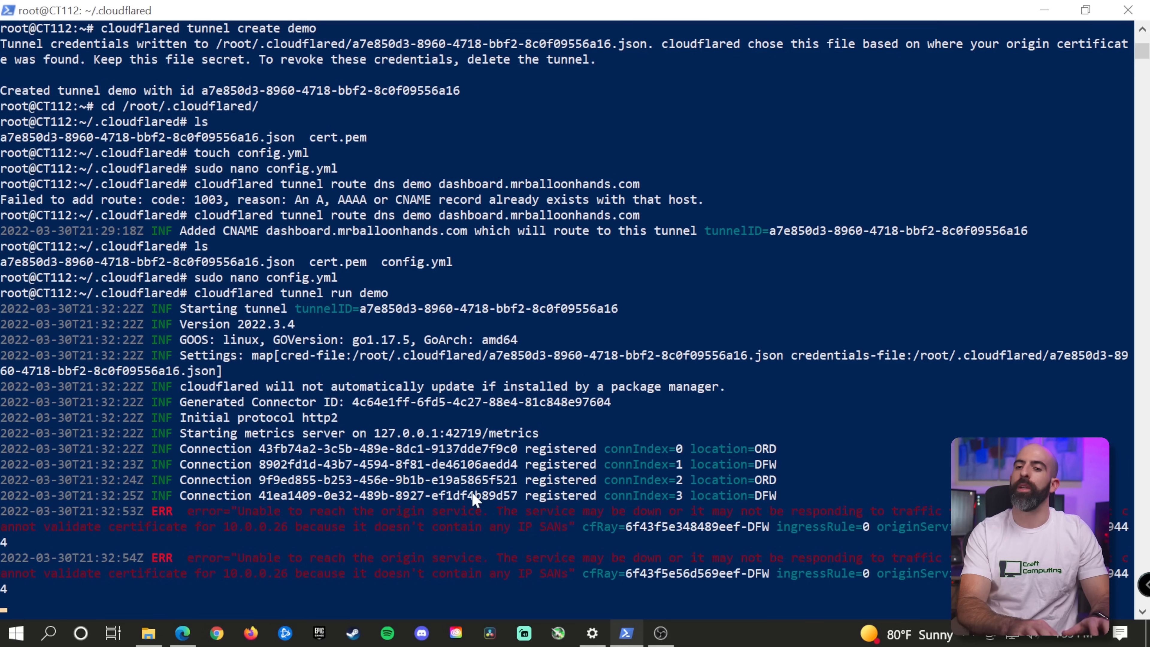
# Stop the running demo tunnel after it logs x509 certificate errors for 10.0.0.26.
pyautogui.press('ctrl+c')
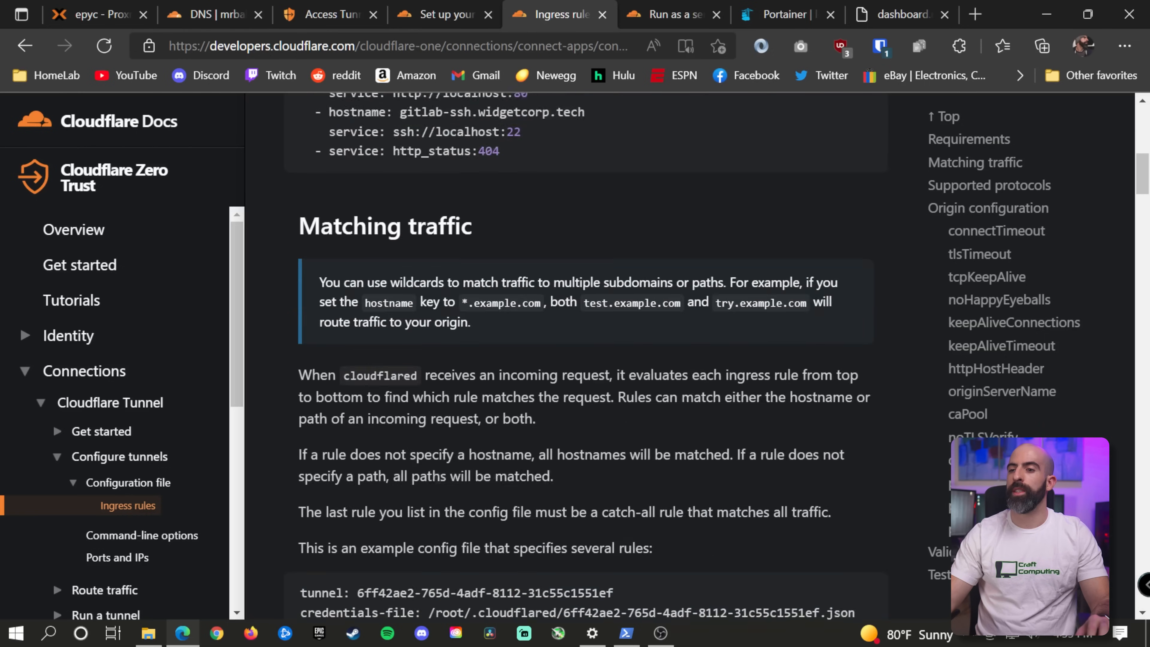
# Scroll the Ingress rules docs to the originRequest properties list, including noTLSVerify.
pyautogui.scroll(-3)
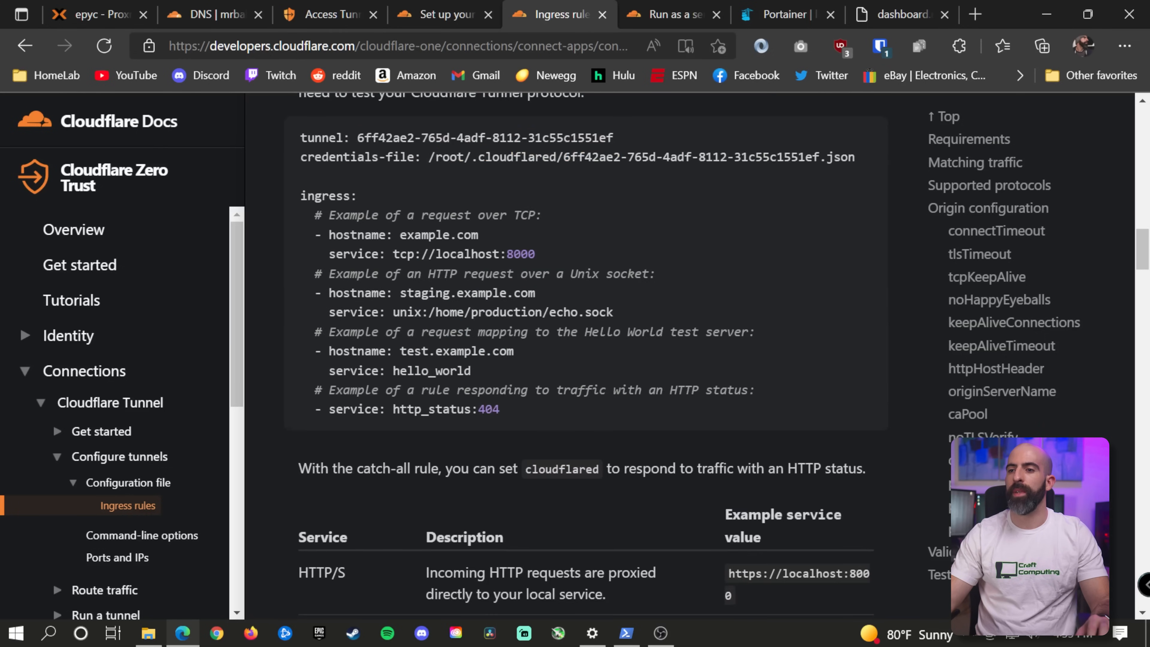
pyautogui.scroll(-3)
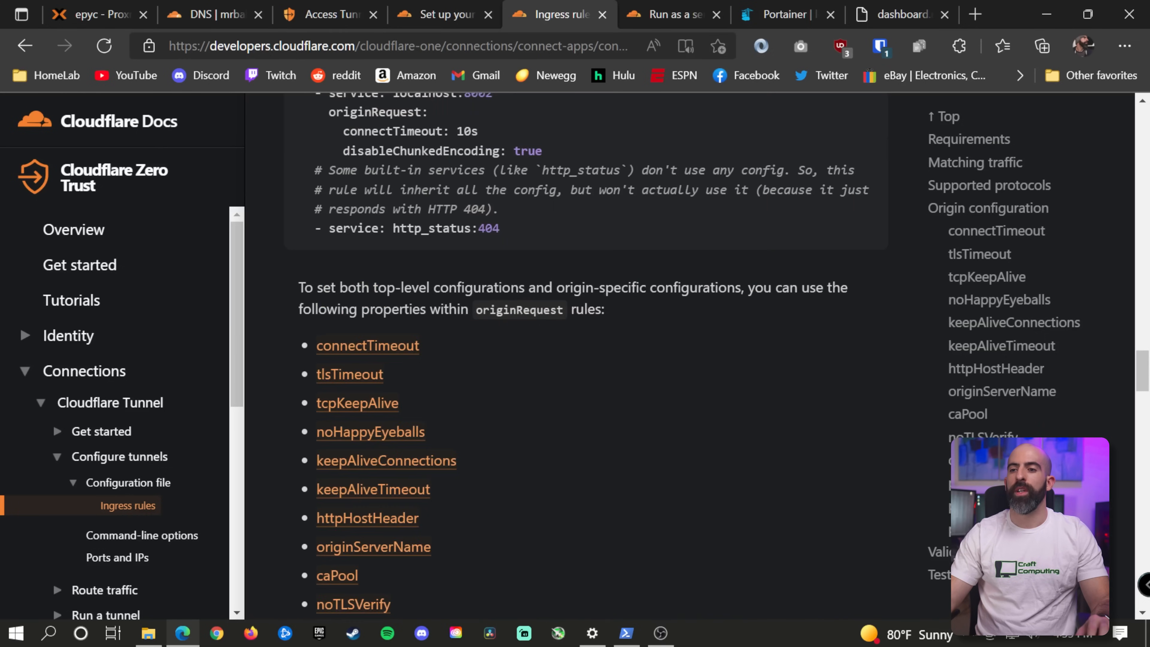
pyautogui.scroll(-3)
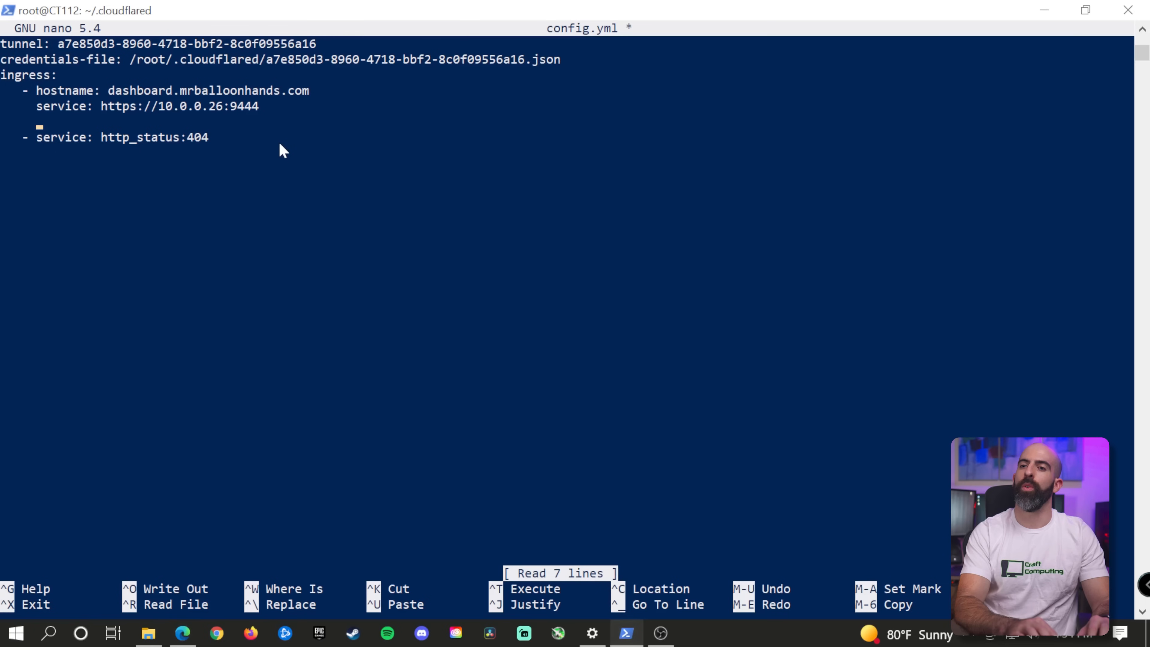
# Add an originRequest block with noTLSVerify: true under the dashboard rule in config.yml.
pyautogui.write('originRequest:')
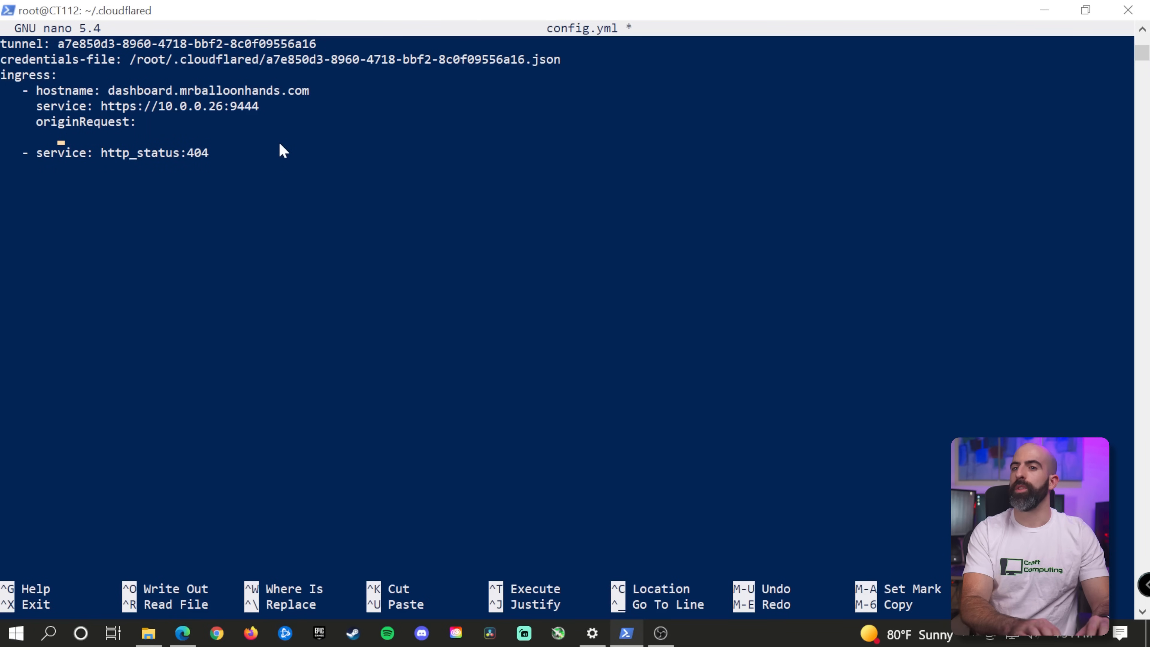
pyautogui.write('noTLSVe')
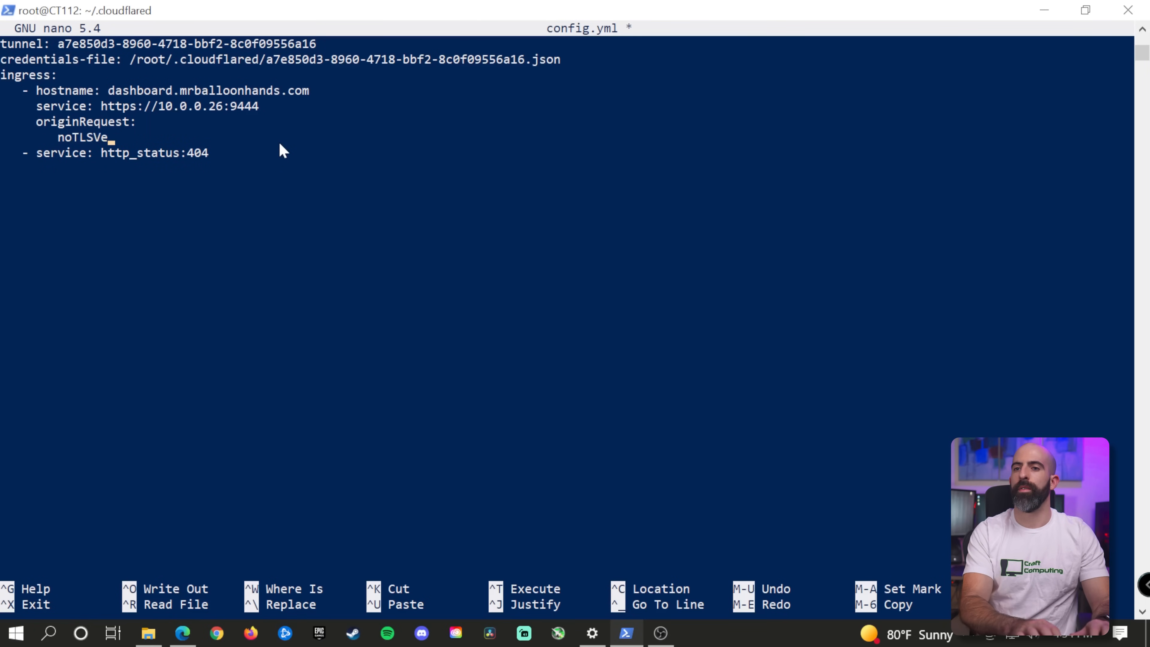
pyautogui.write('rify: true')
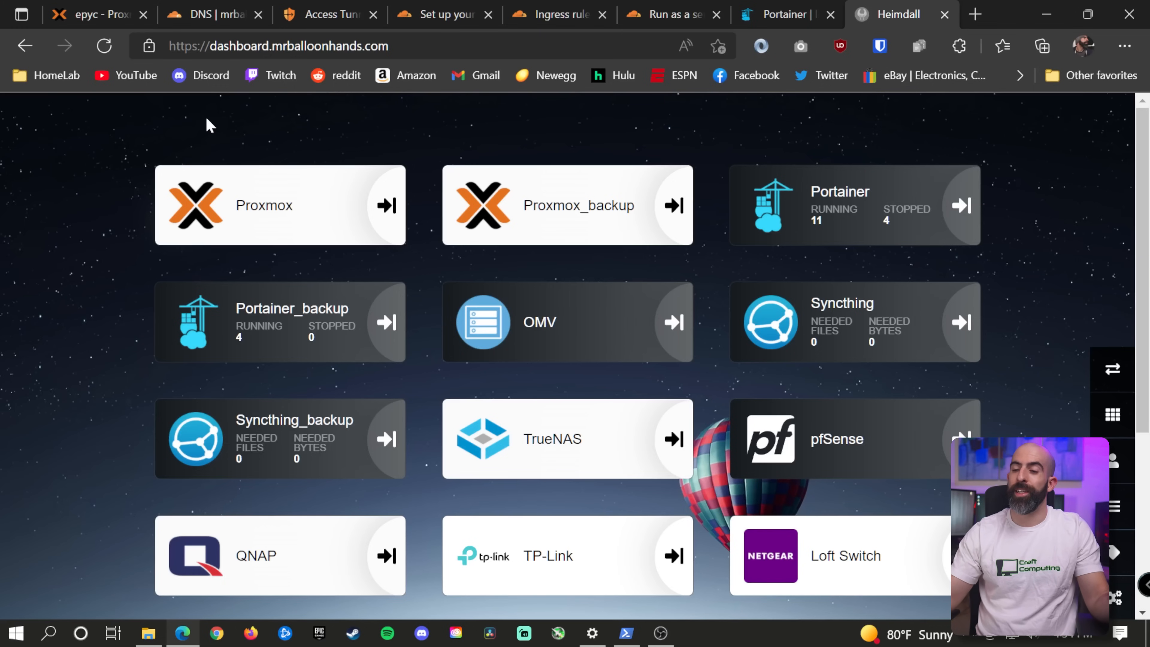
pyautogui.moveTo(499, 399)
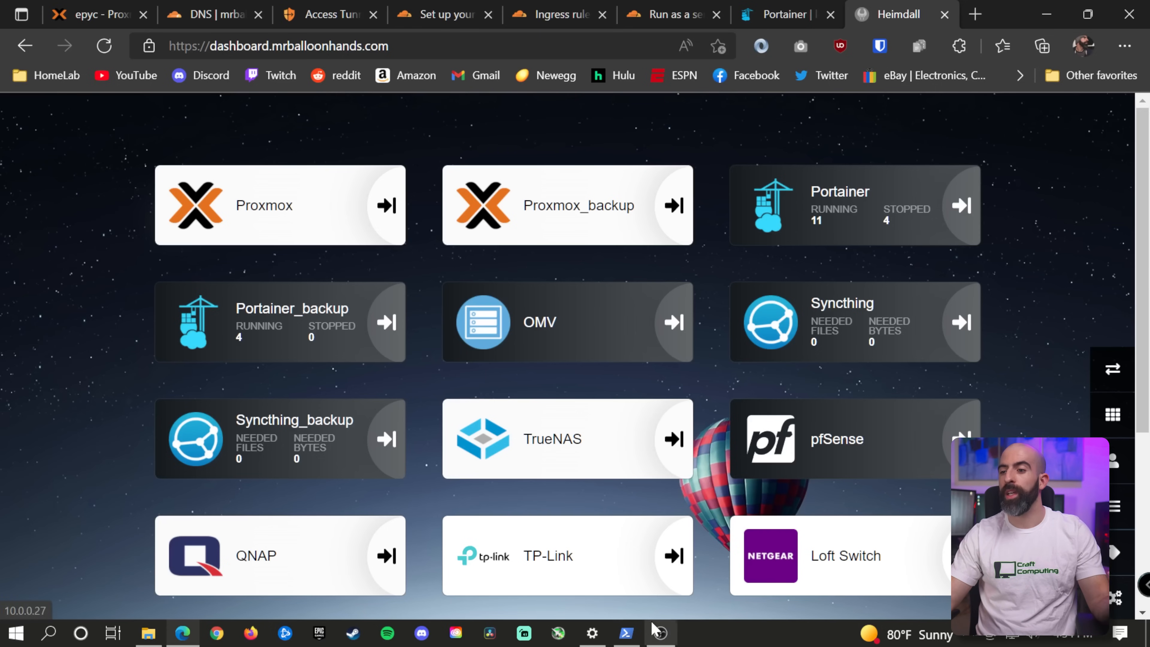
pyautogui.moveTo(659, 632)
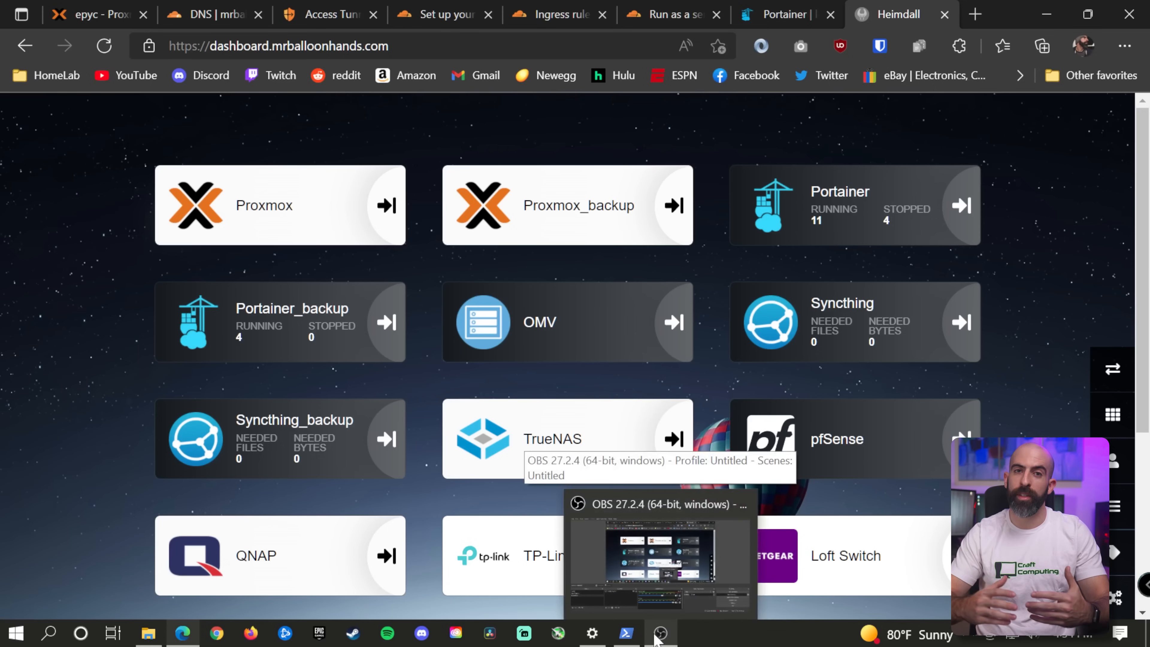
# Stop the running demo tunnel with Ctrl+C and begin reopening config.yml in nano.
pyautogui.click(625, 633)
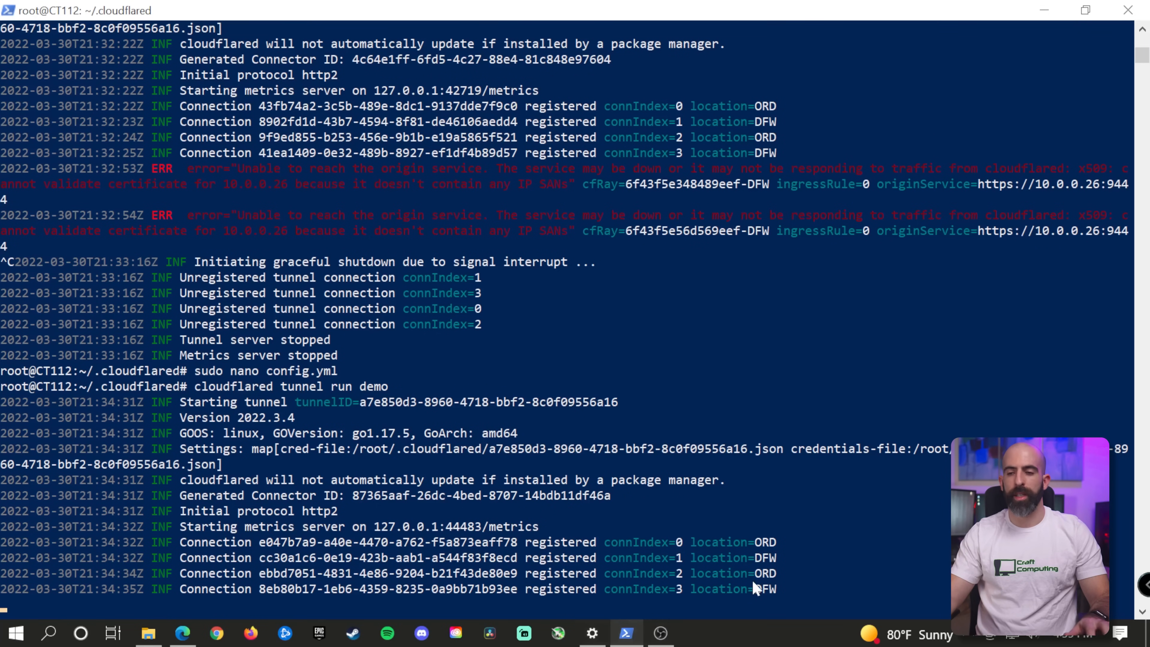
pyautogui.press('ctrl+c')
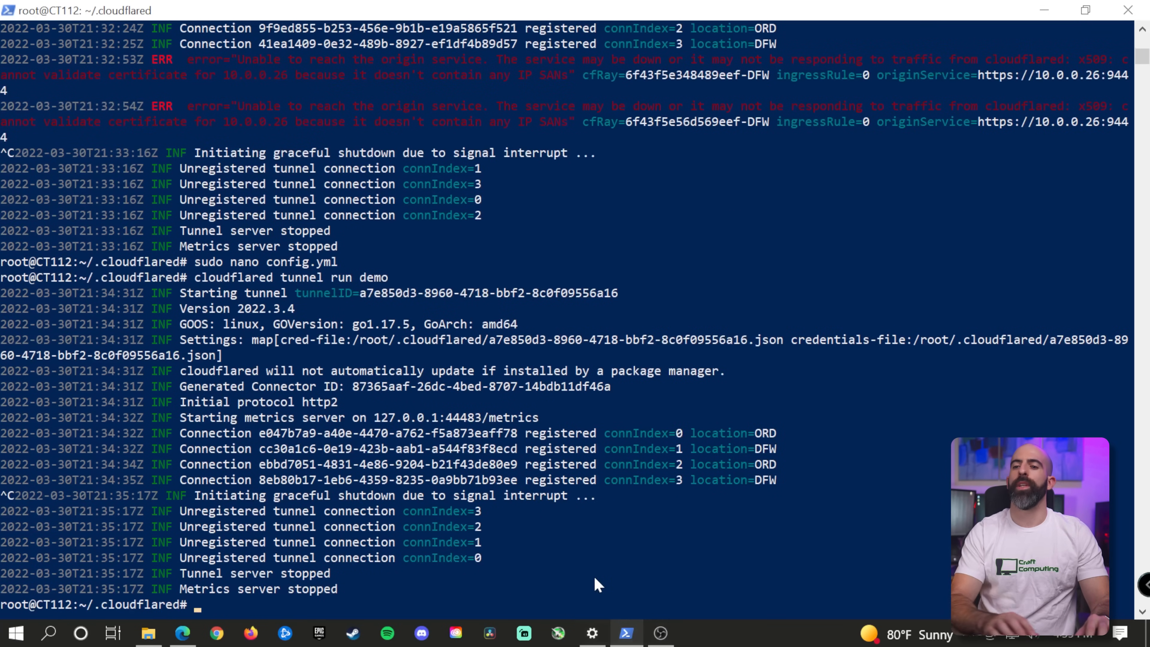
pyautogui.write('sudo nano config.yml')
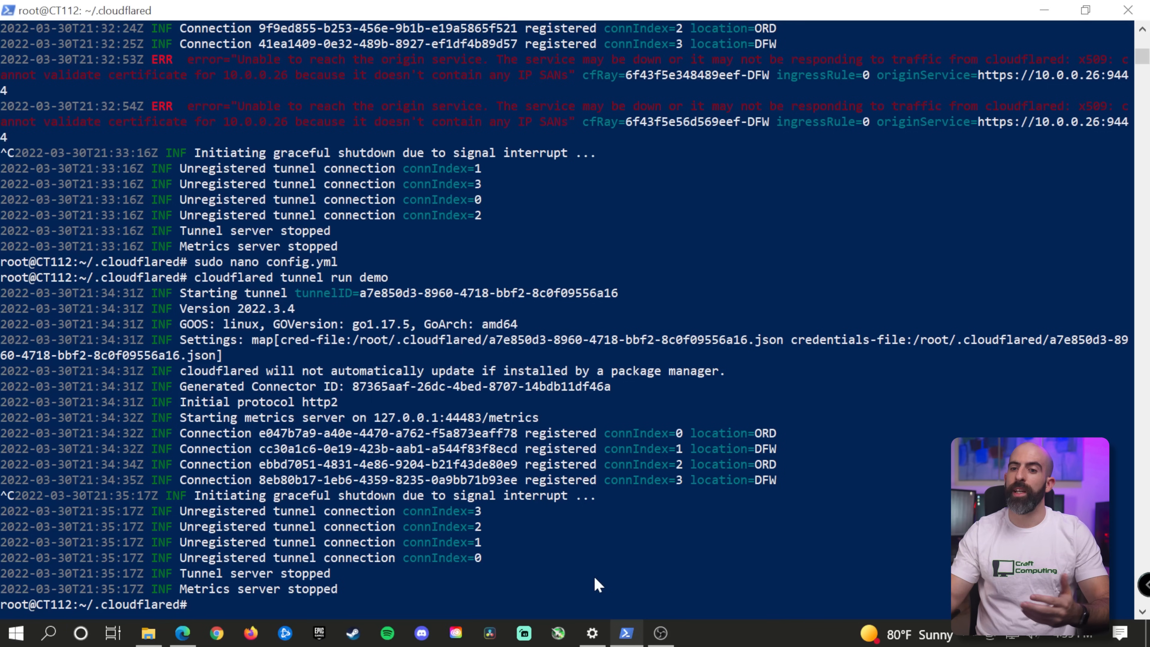
# On the DNS records page, expand the dashboard CNAME and start a new CNAME record.
pyautogui.click(181, 632)
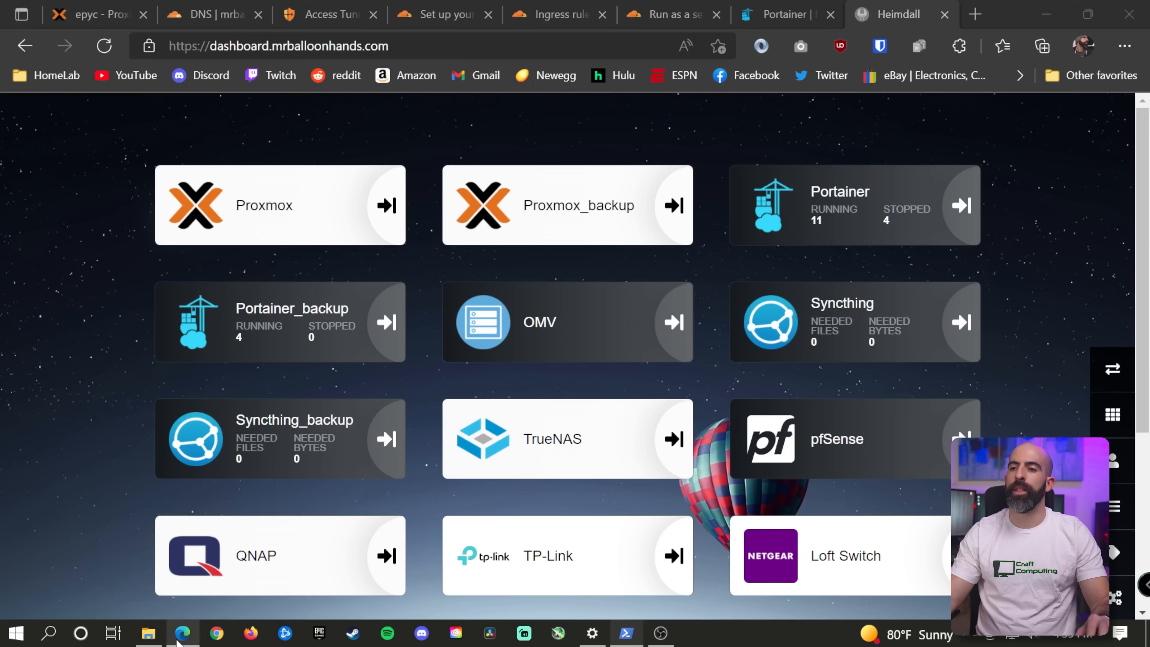
pyautogui.click(206, 14)
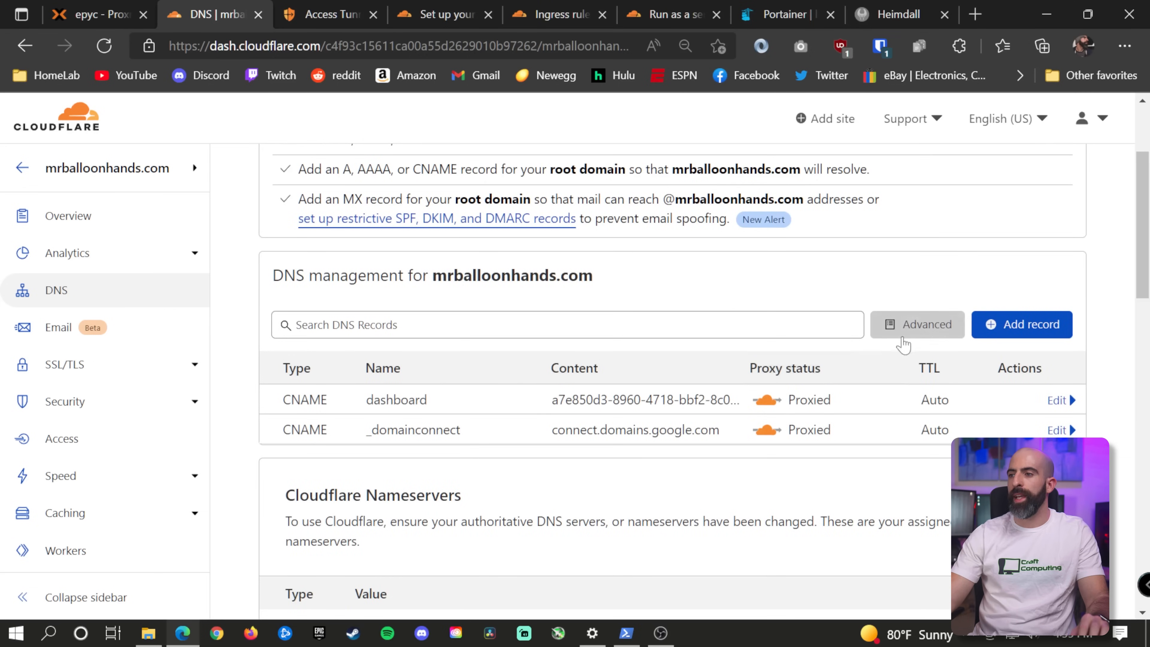
pyautogui.click(1056, 399)
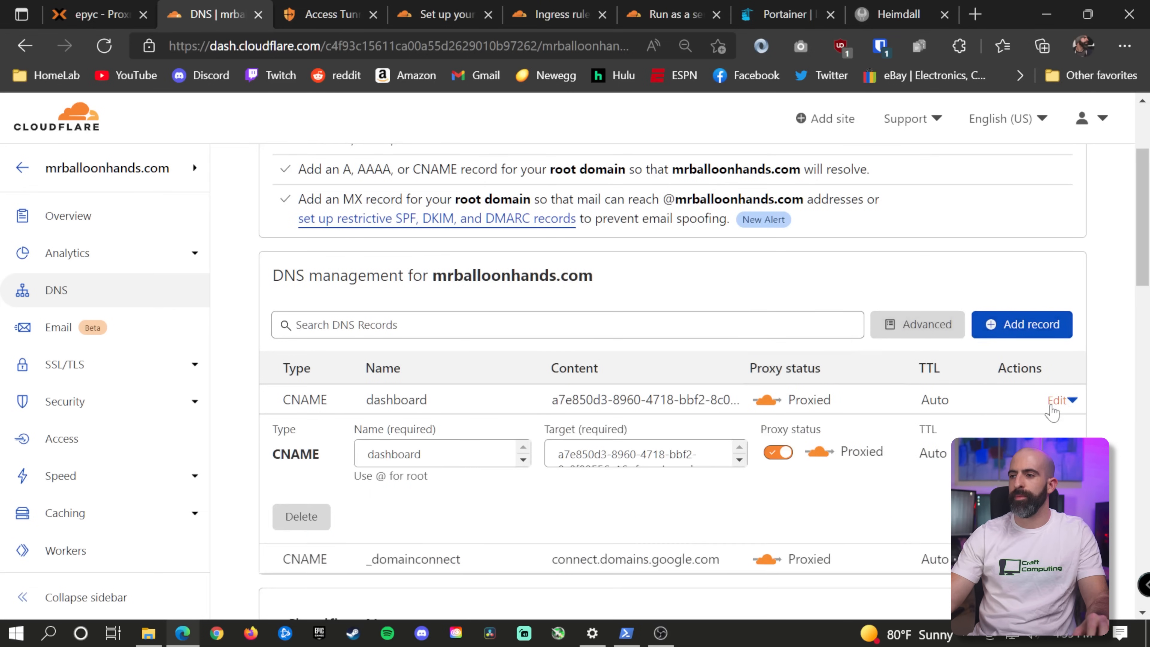
pyautogui.click(1020, 324)
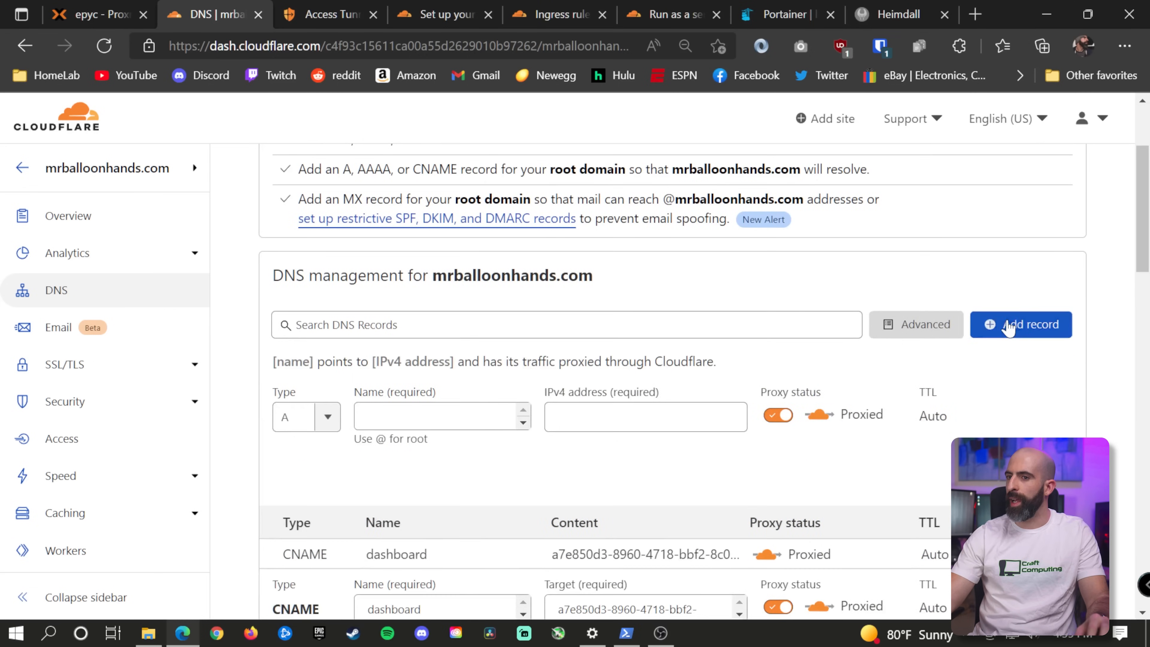
pyautogui.click(1019, 324)
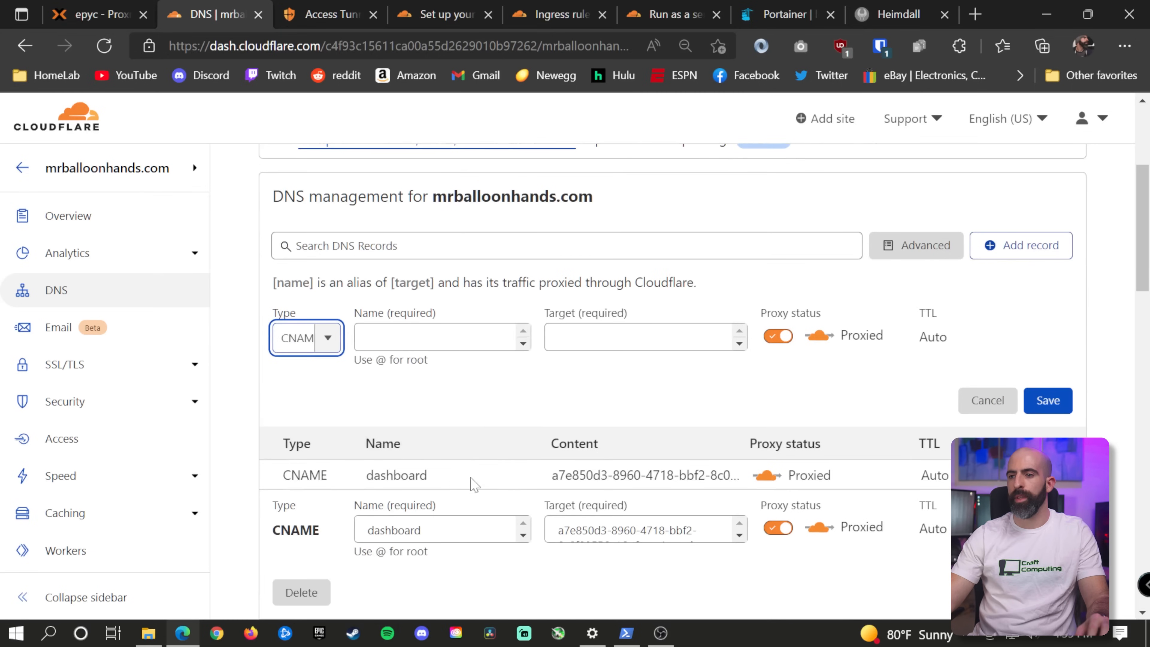
# Save a sync CNAME record targeting the dashboard record's cfargotunnel.com address.
pyautogui.tripleClick(631, 529)
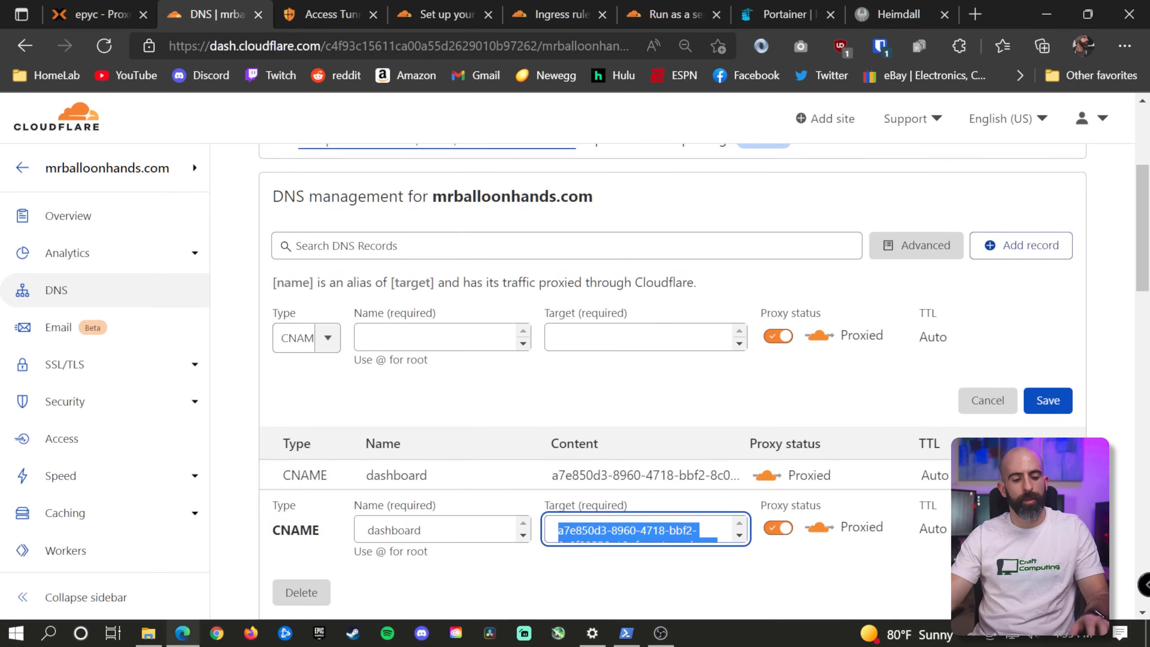
pyautogui.click(441, 336)
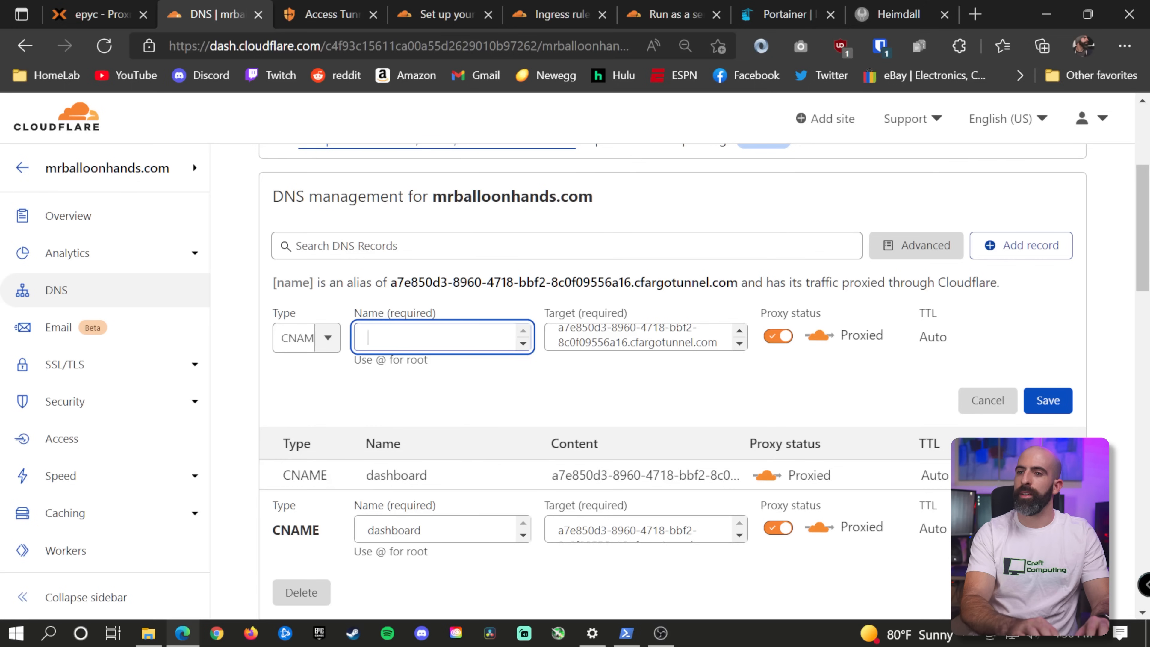
pyautogui.write('sync')
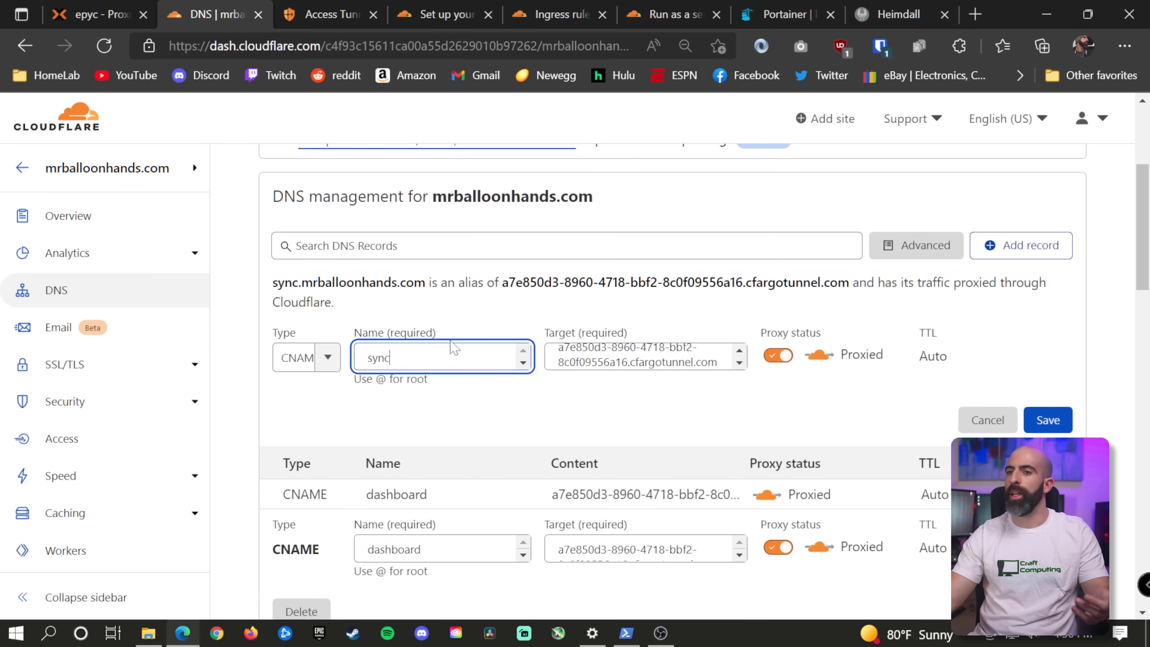
pyautogui.moveTo(587, 334)
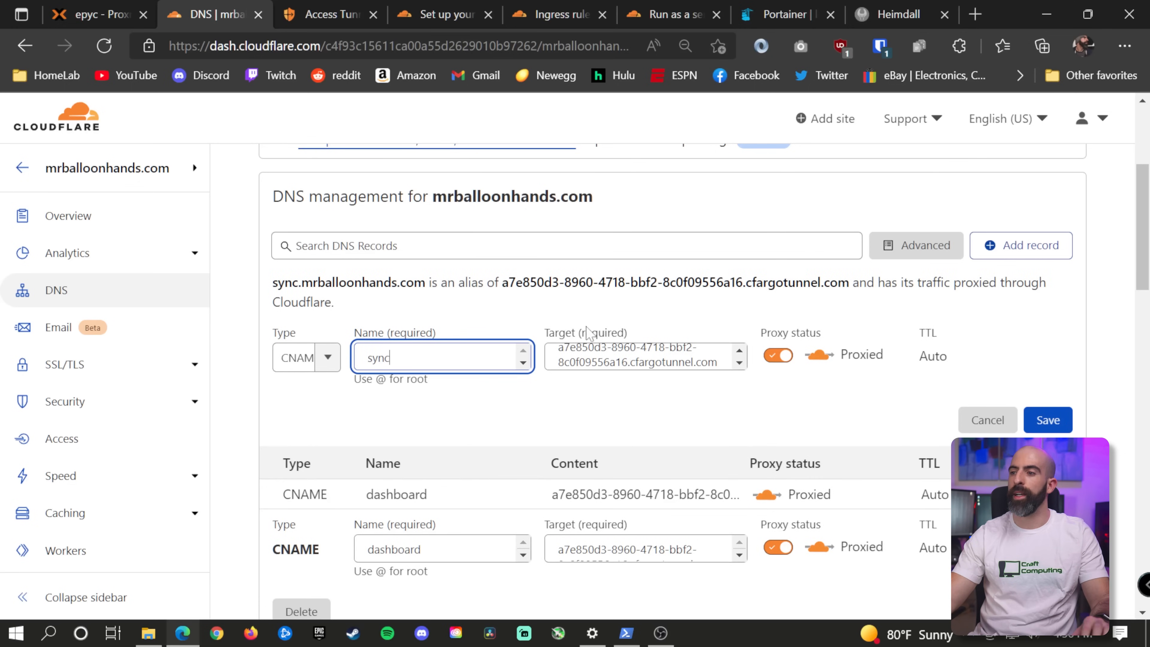
pyautogui.click(1048, 419)
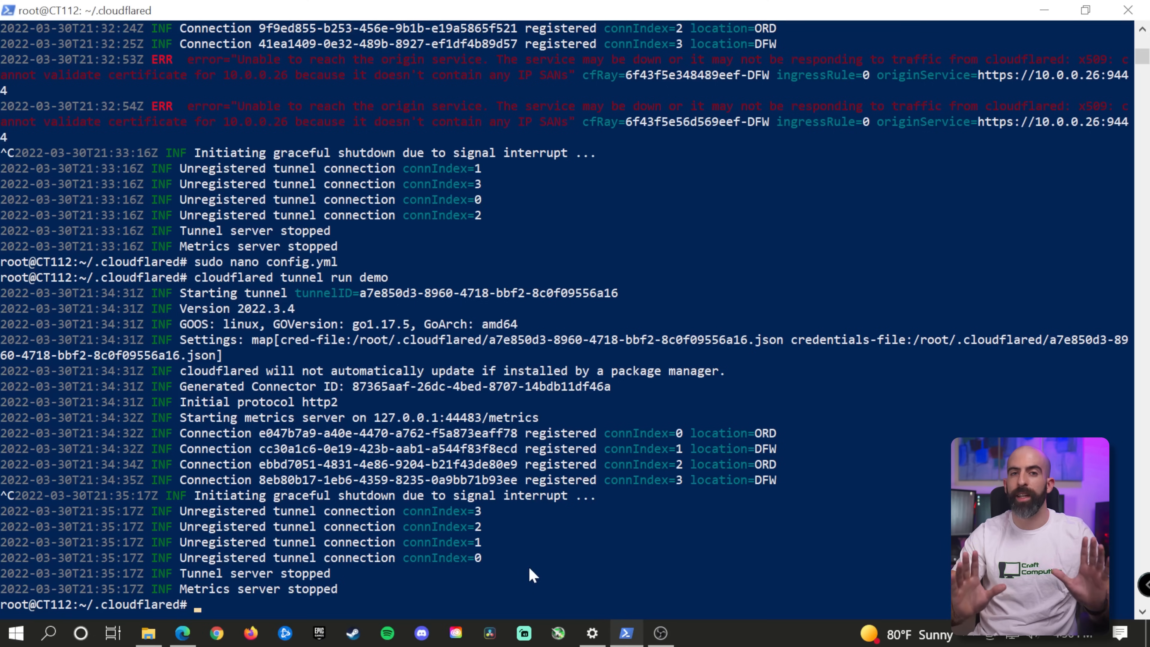
pyautogui.write('sudo nano config.yml')
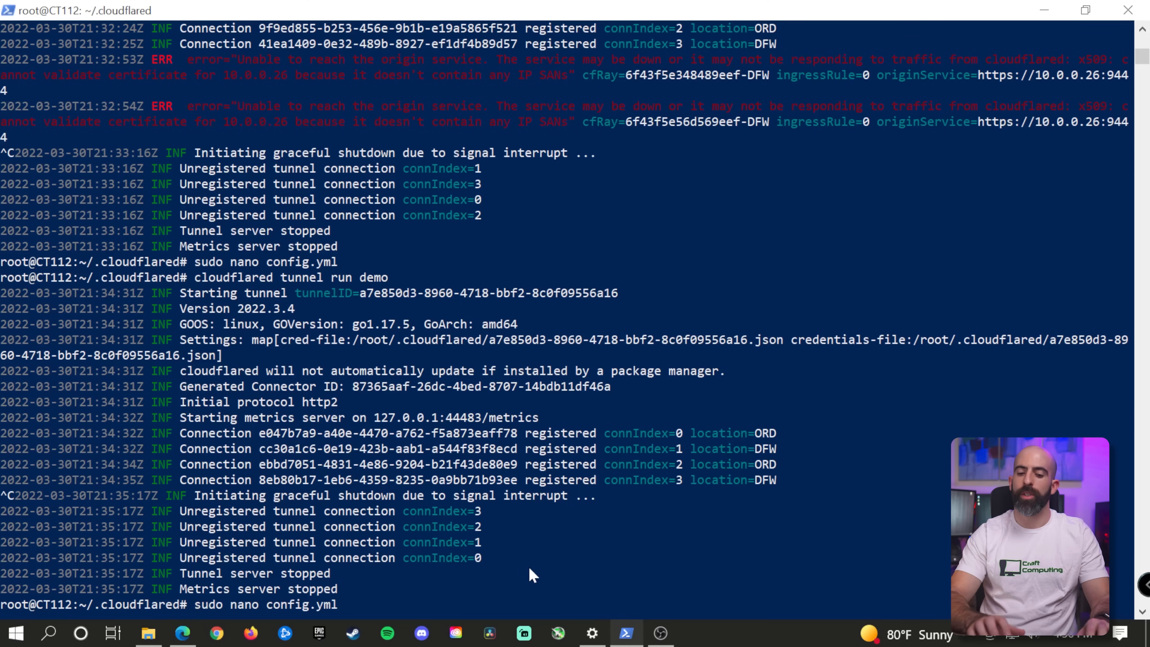
pyautogui.press('enter')
pyautogui.write('- hostname: sync')
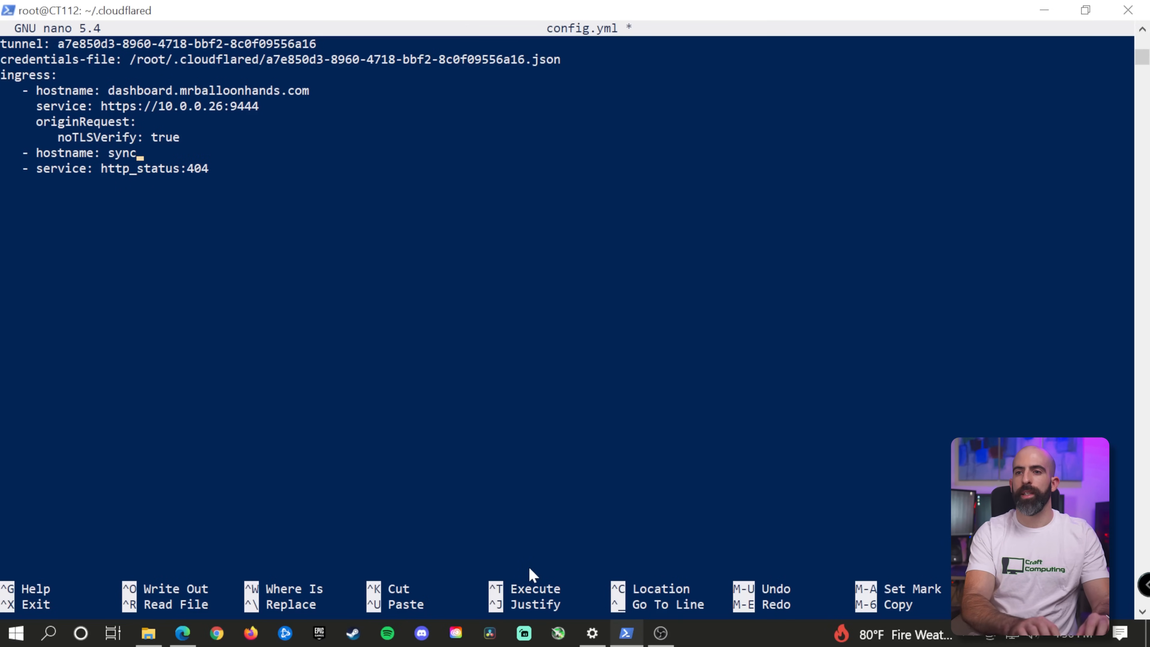
pyautogui.write('.mrballoon')
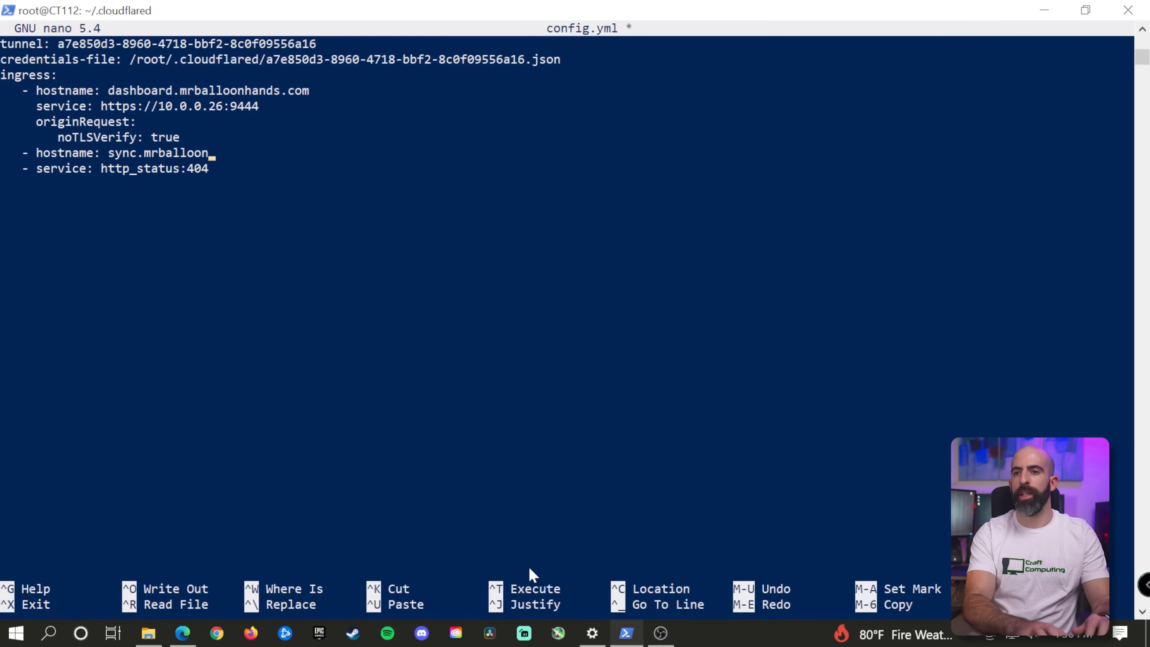
pyautogui.write('hands.com')
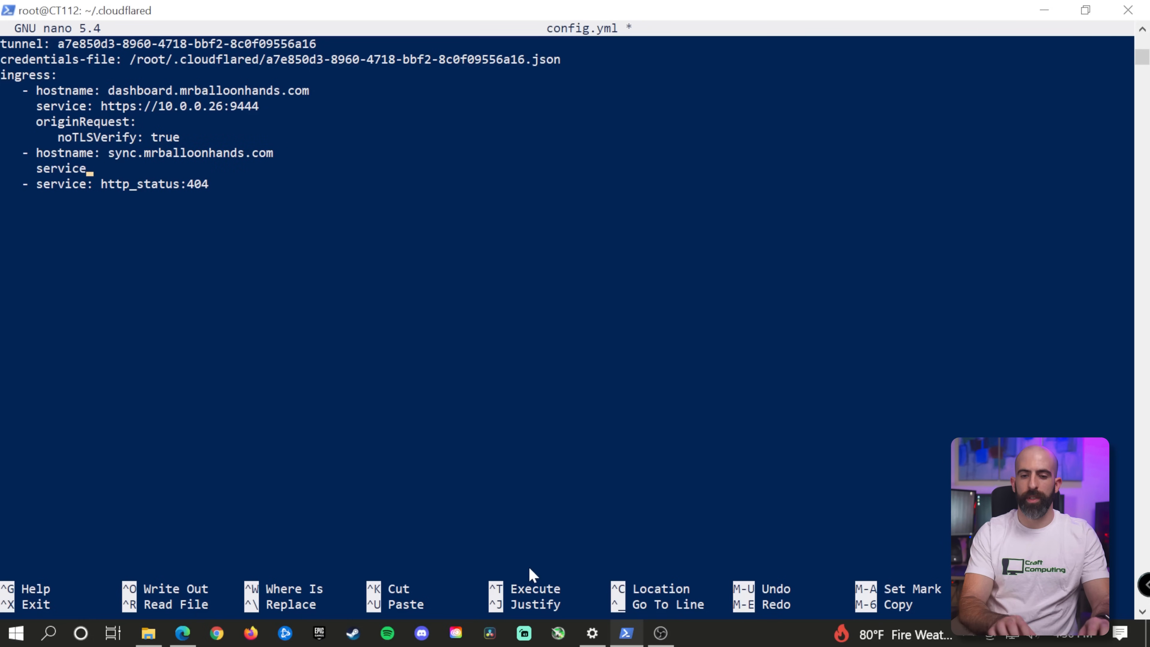
pyautogui.write('http://10.0')
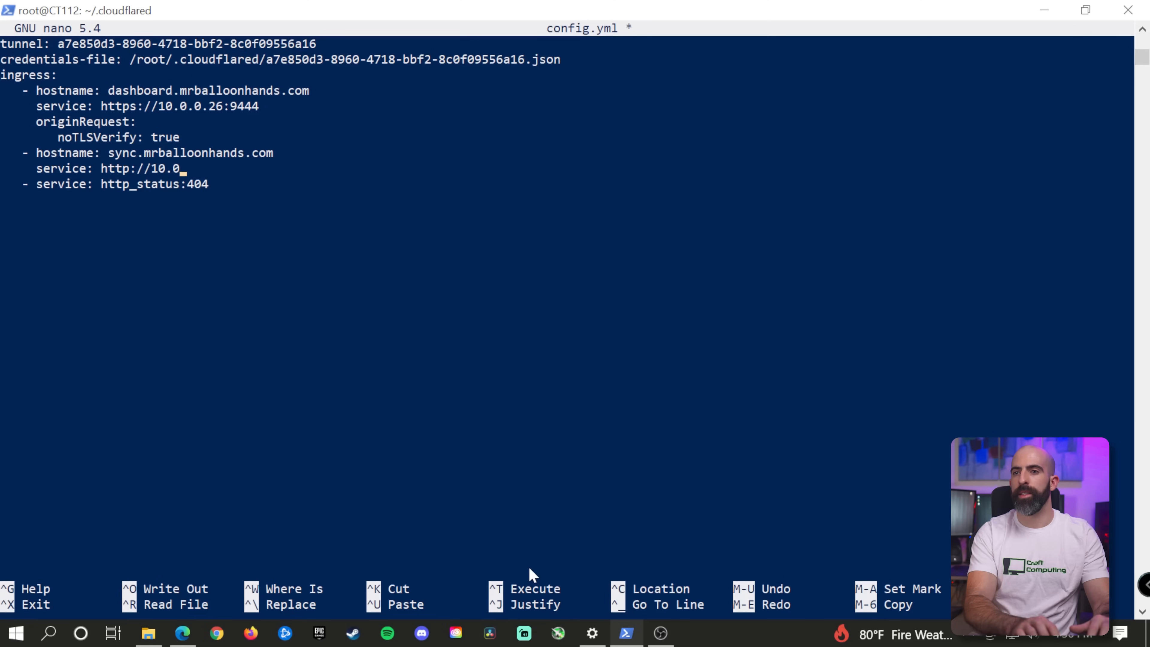
pyautogui.write('.0.')
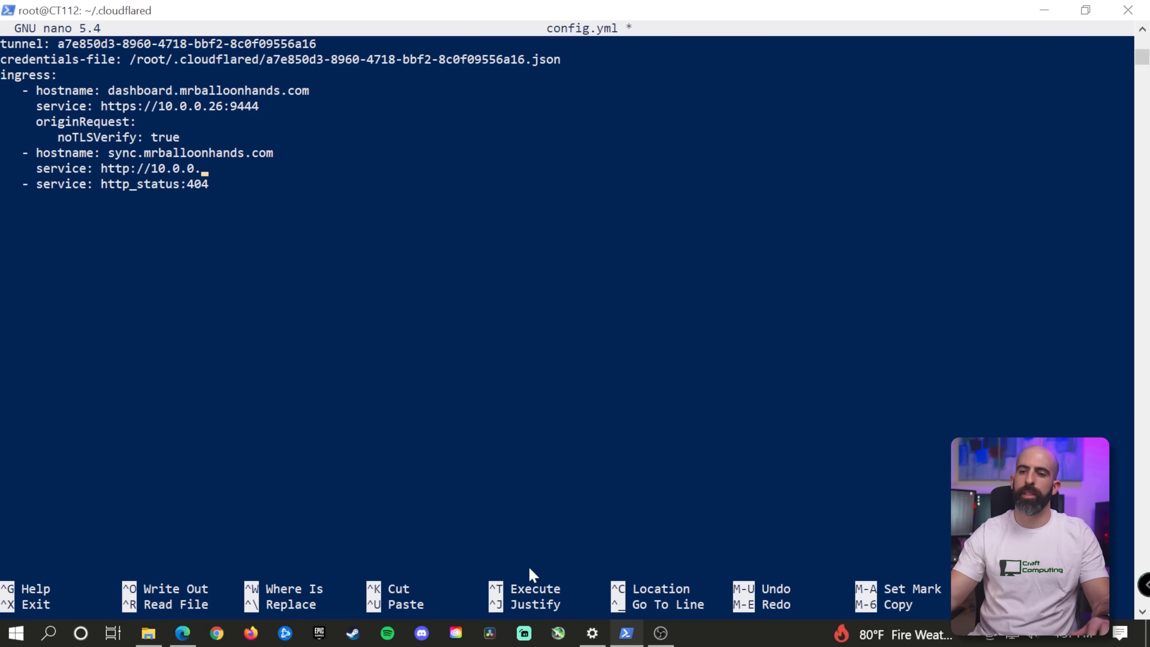
pyautogui.write('26')
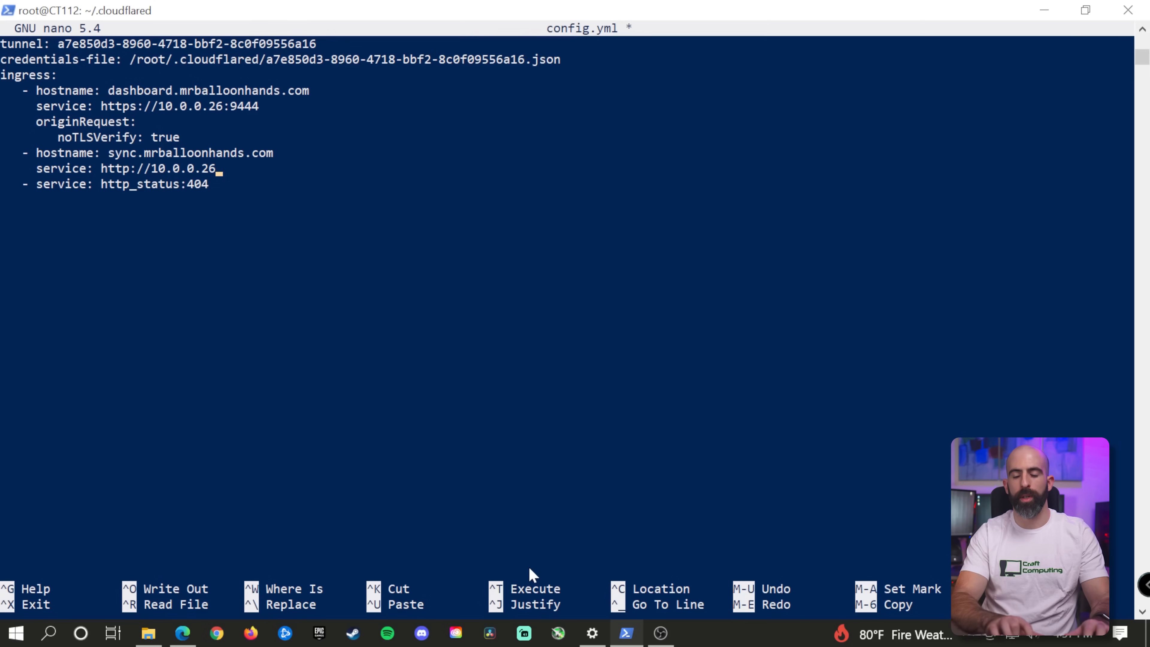
pyautogui.write(':83')
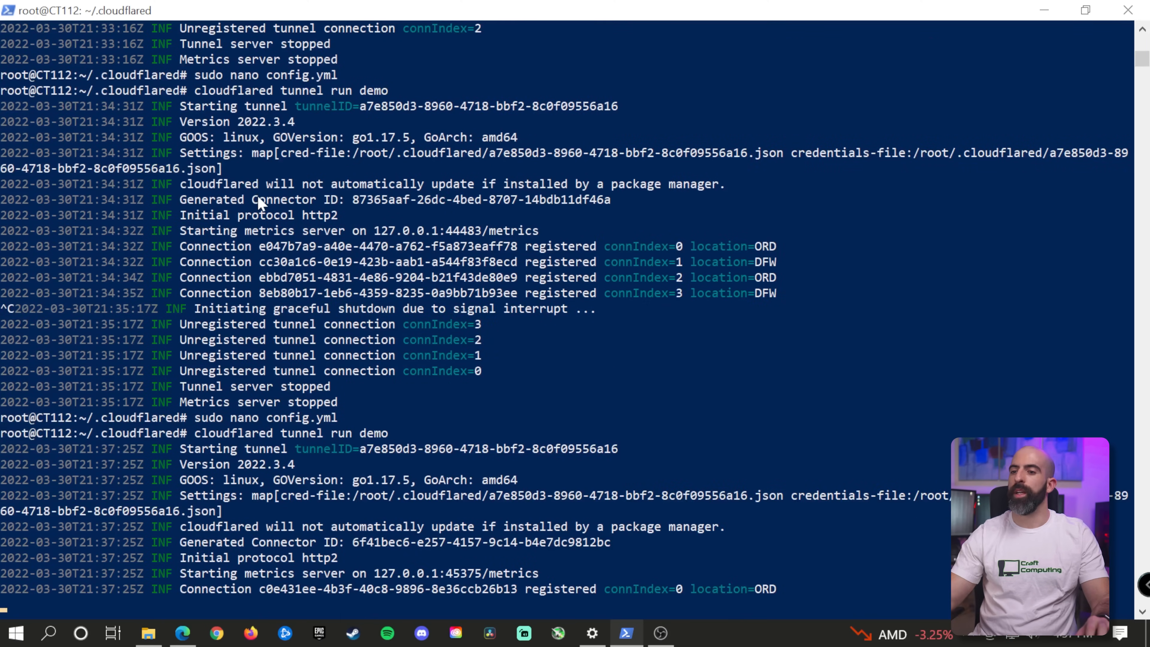
# Test the sync. subdomain in the browser while the demo tunnel runs.
pyautogui.scroll(-3)
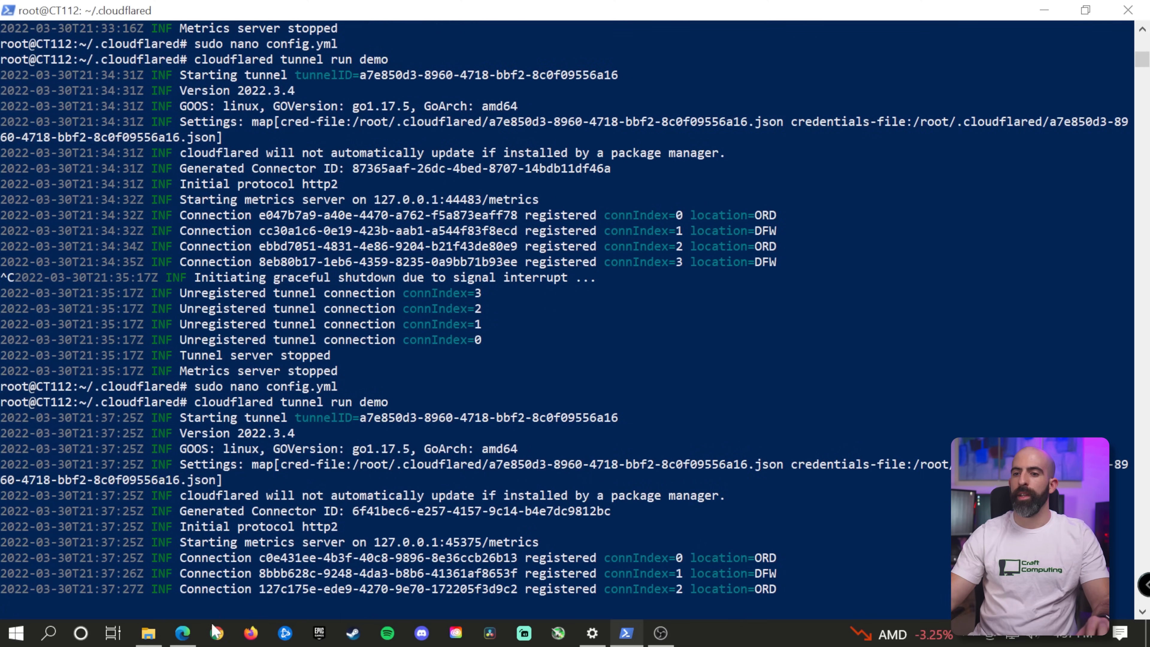
pyautogui.click(183, 633)
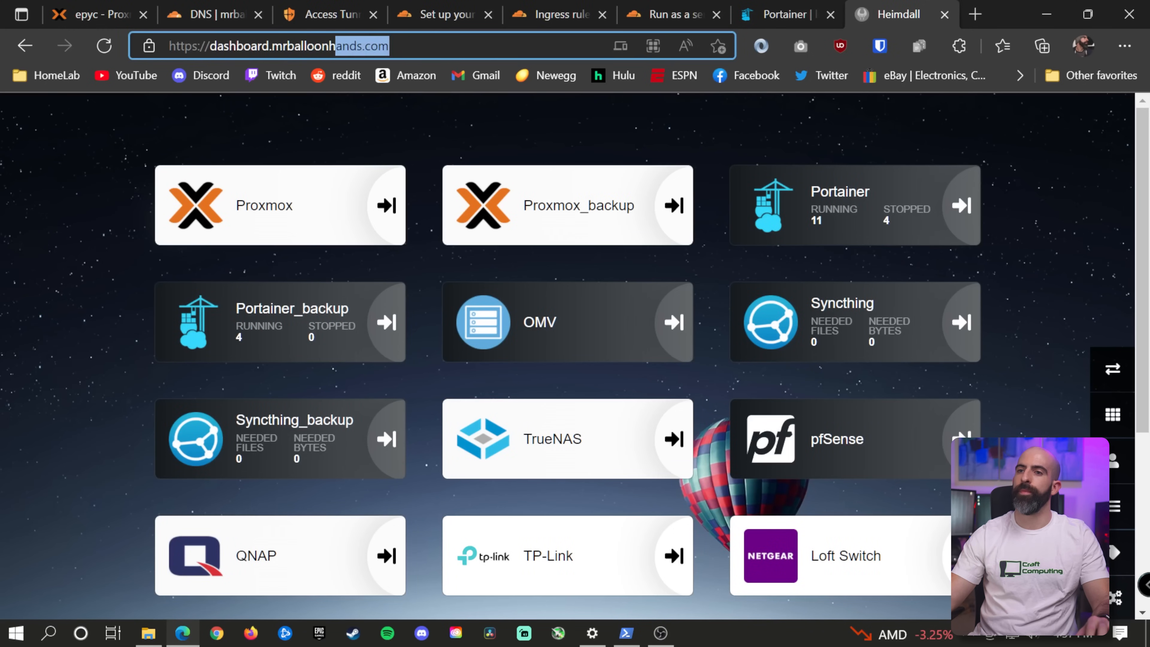
pyautogui.write('sync.')
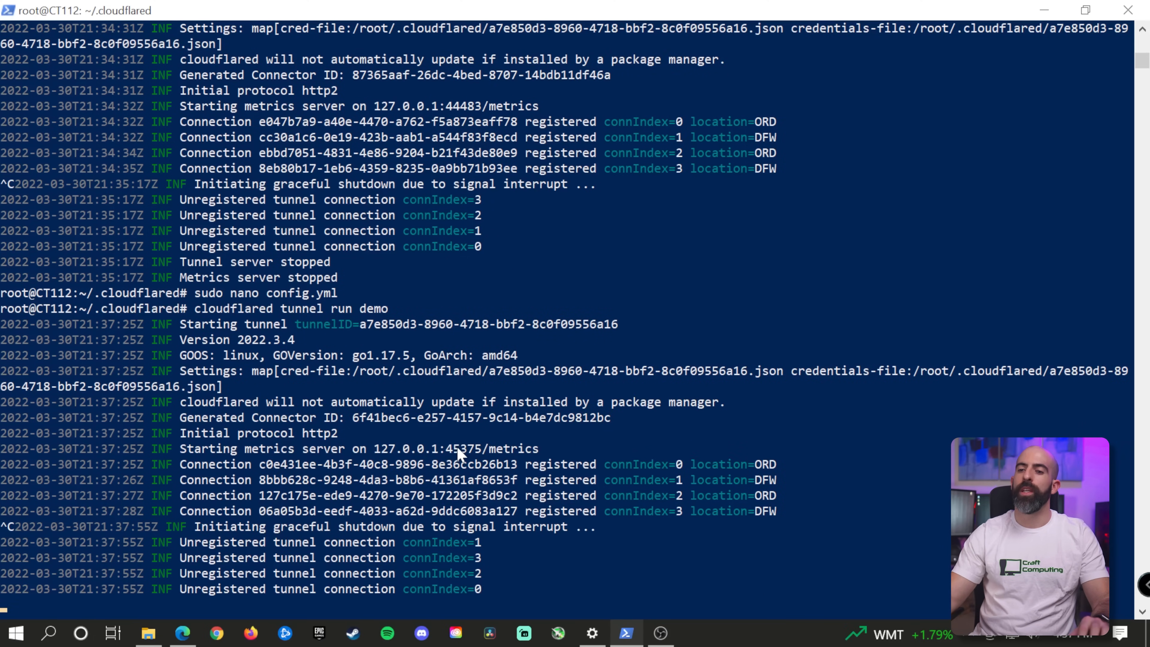
# Scroll the Run as a service guide to the cloudflared service install and systemctl commands.
pyautogui.click(182, 633)
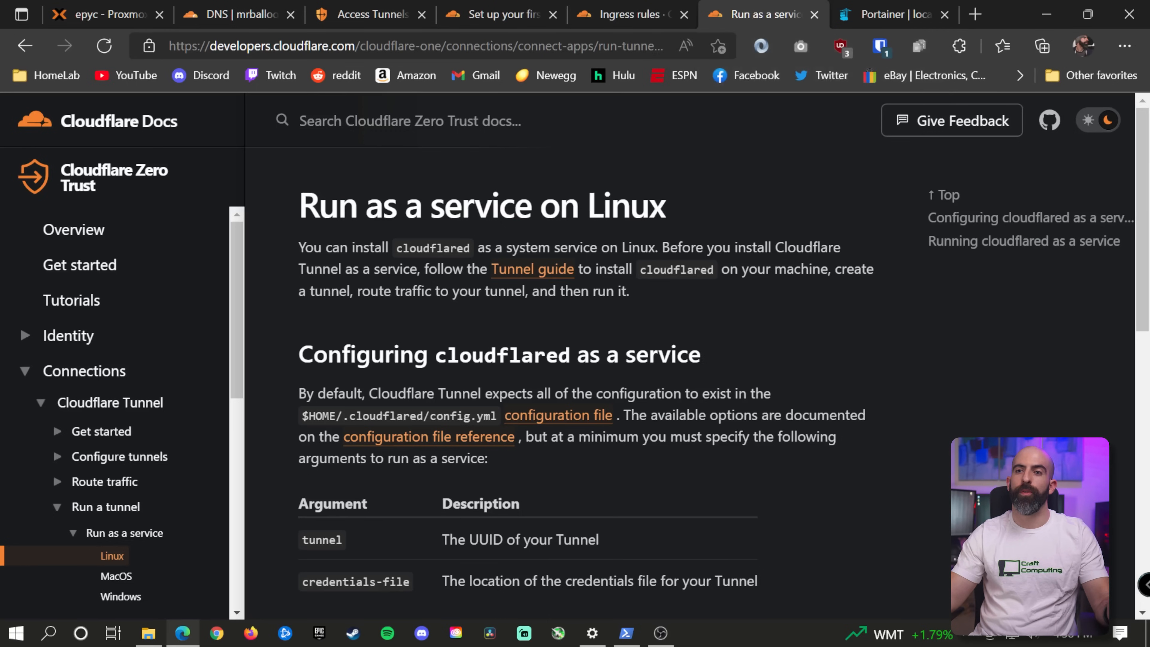
pyautogui.scroll(-3)
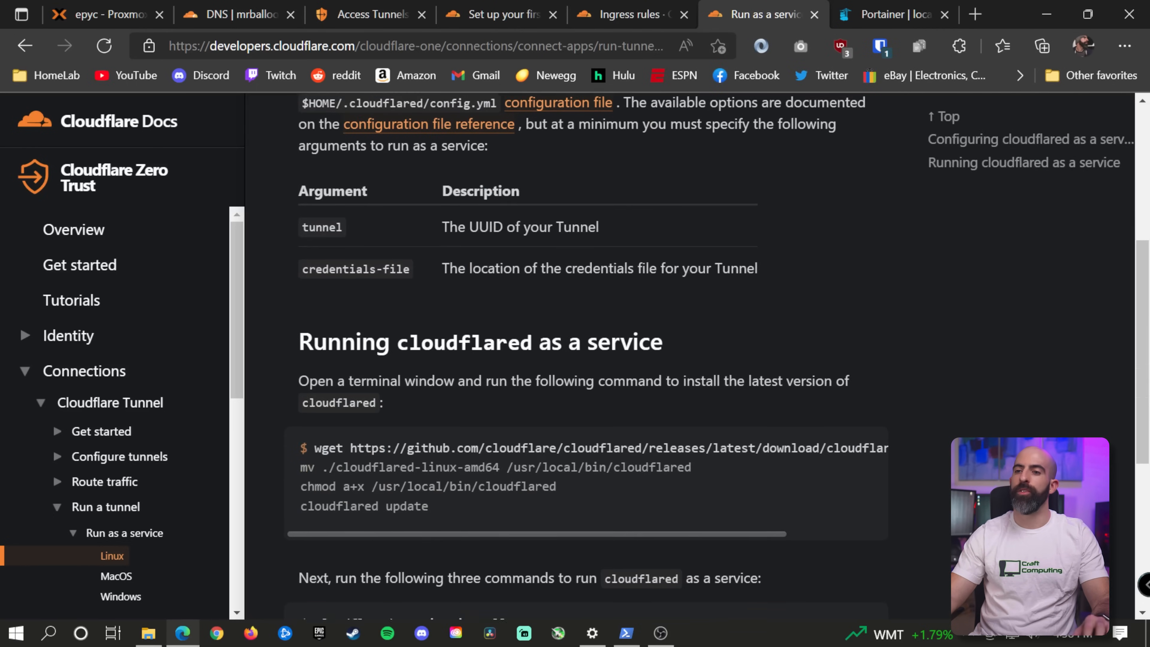
pyautogui.scroll(-3)
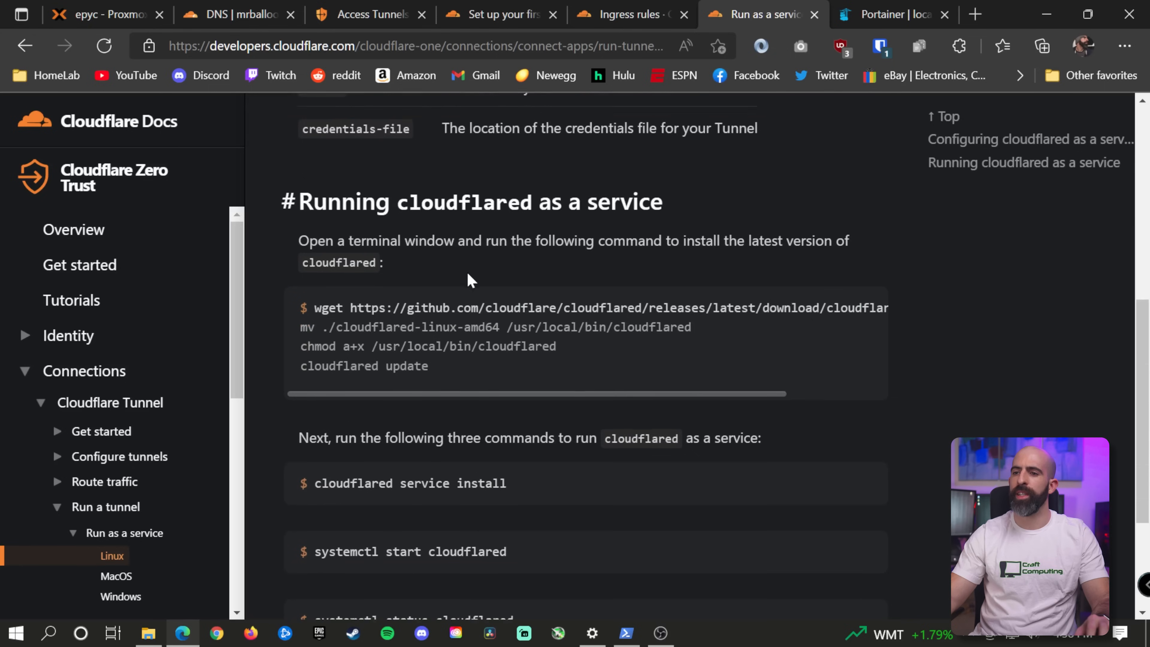
pyautogui.scroll(-3)
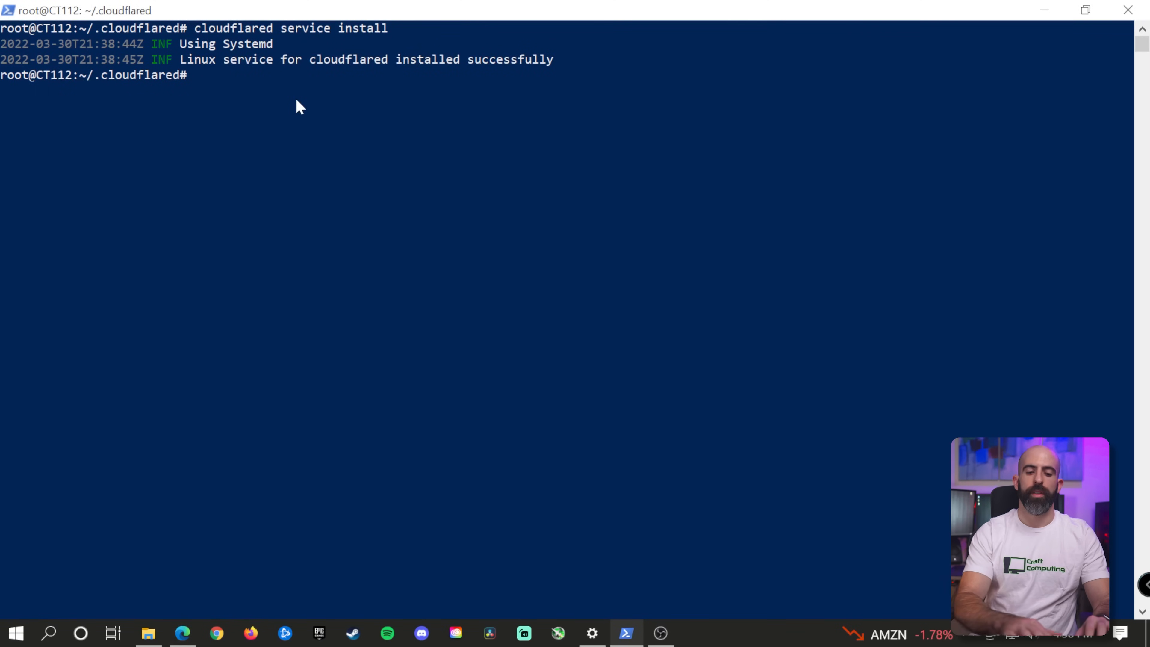
# Check systemctl status cloudflared, confirming active (running) with four connections.
pyautogui.write('systemctl status clou')
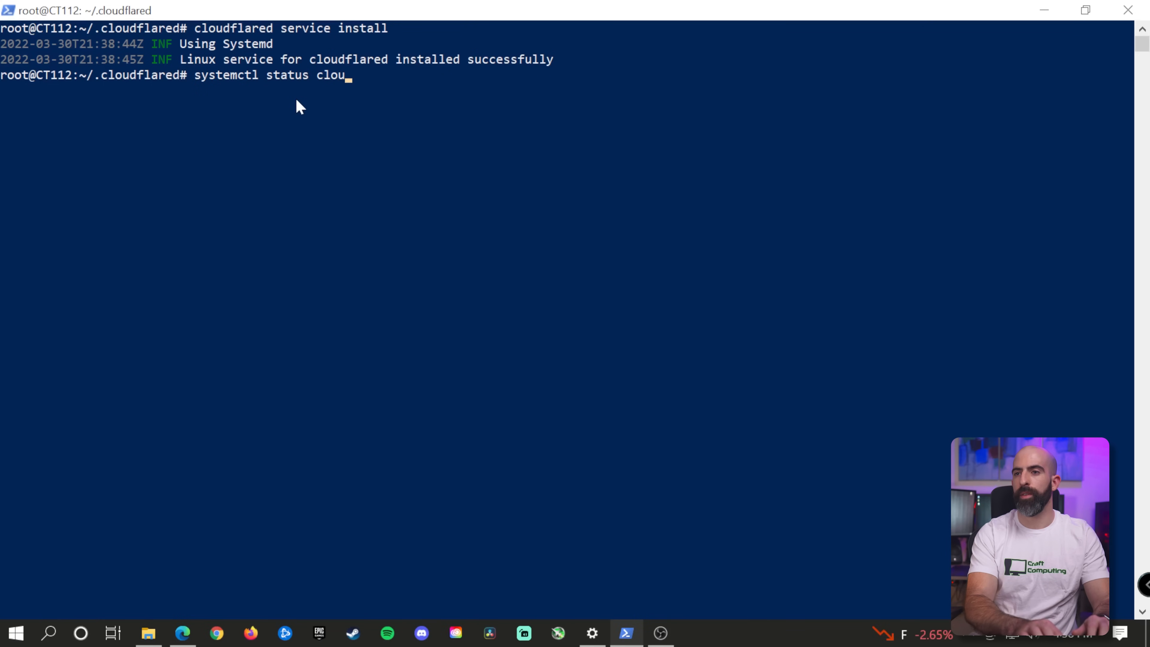
pyautogui.press('Return')
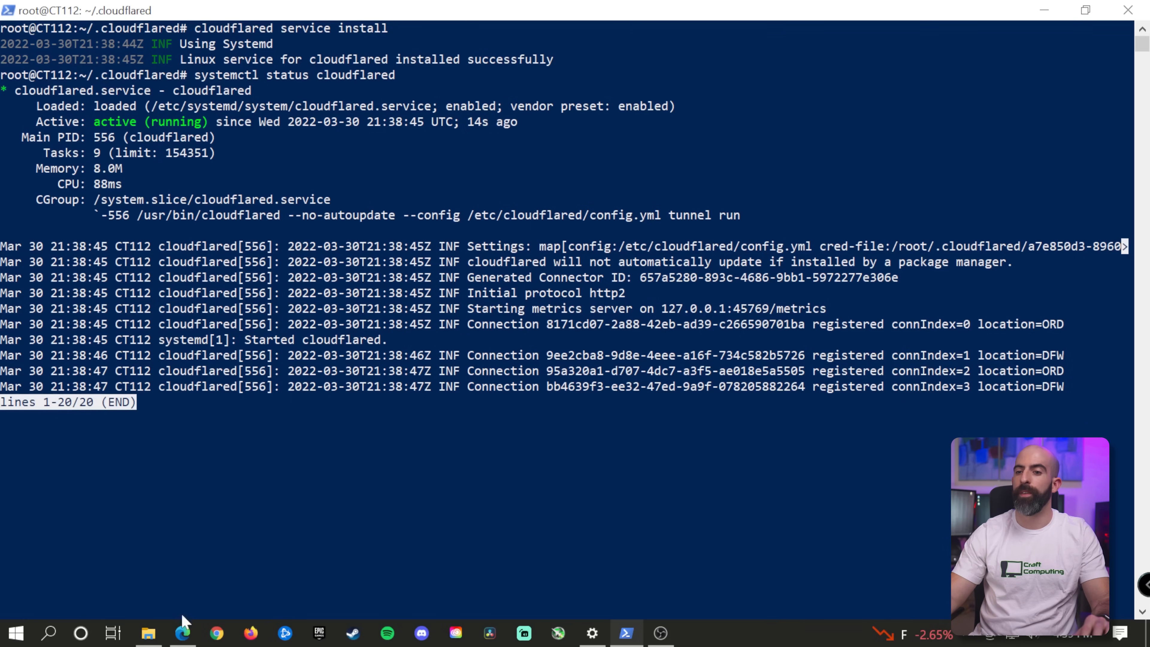
# Confirm Syncthing loads at sync.mrballoonhands.com, then return to the ingress rules docs.
pyautogui.click(182, 633)
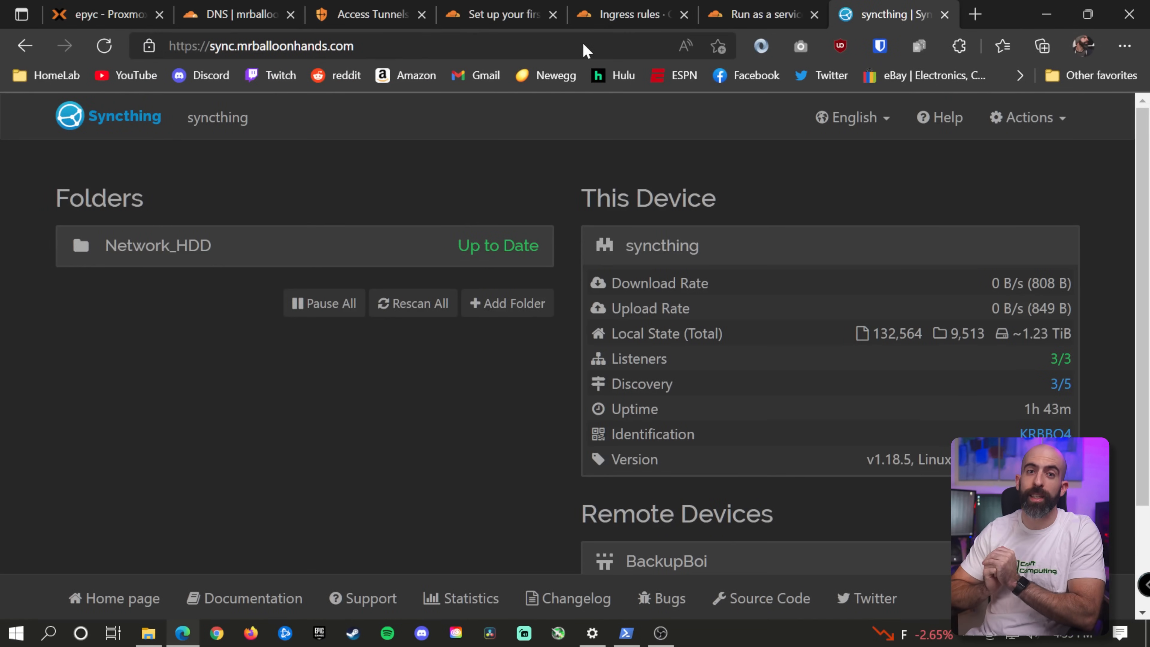
pyautogui.moveTo(649, 39)
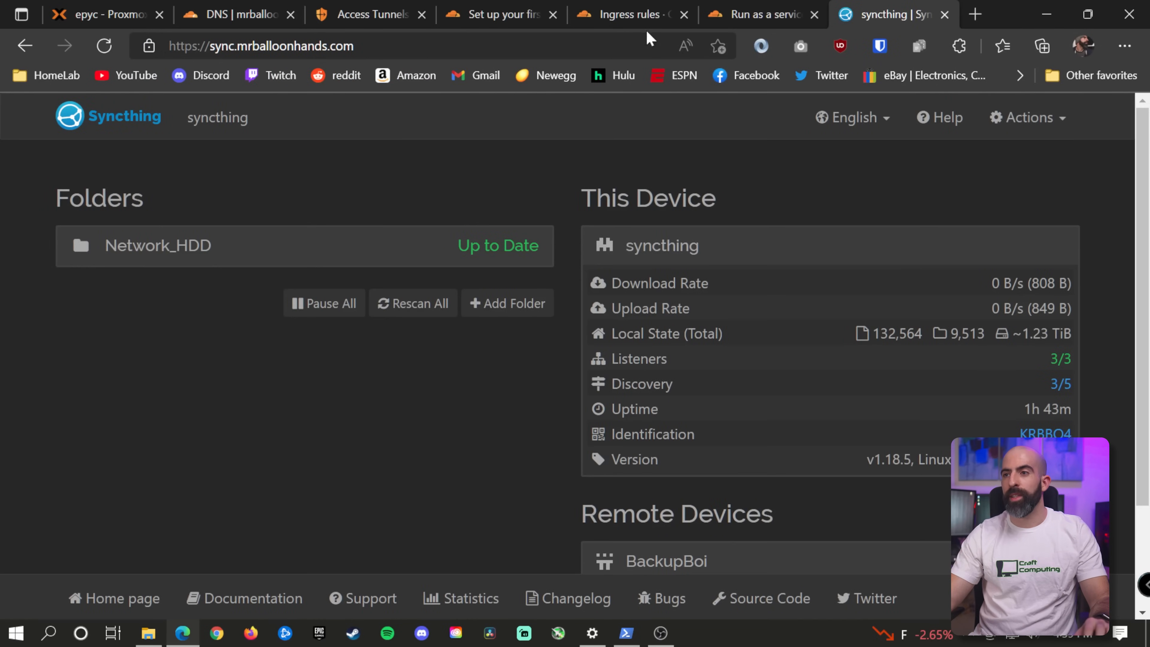
pyautogui.click(625, 14)
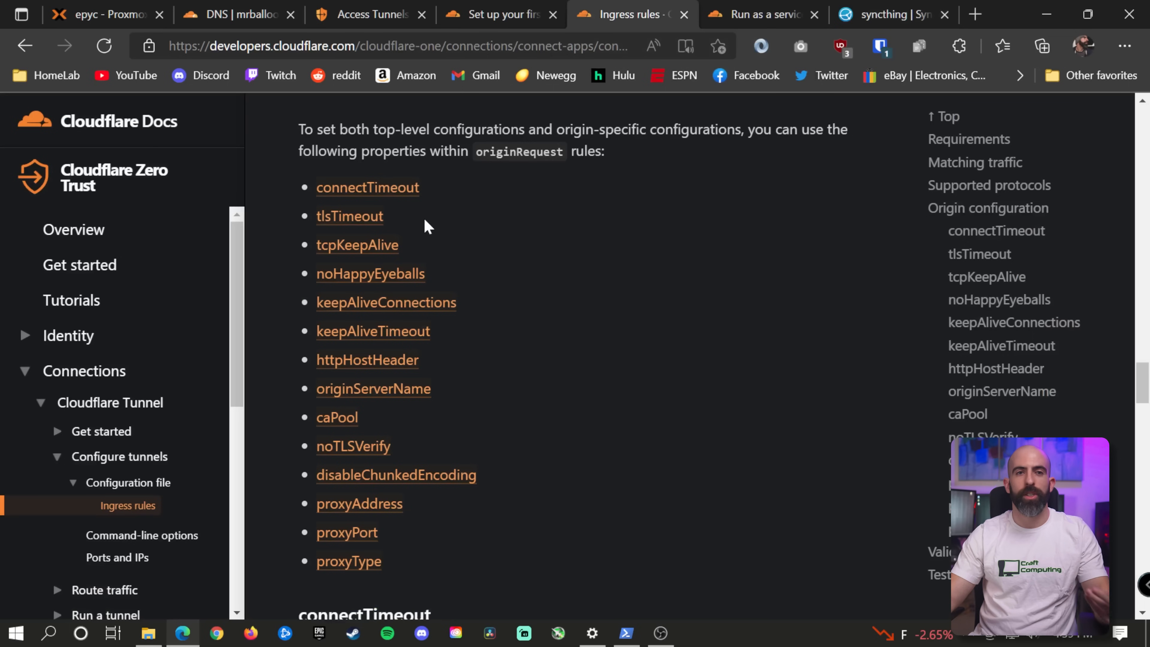
pyautogui.scroll(-3)
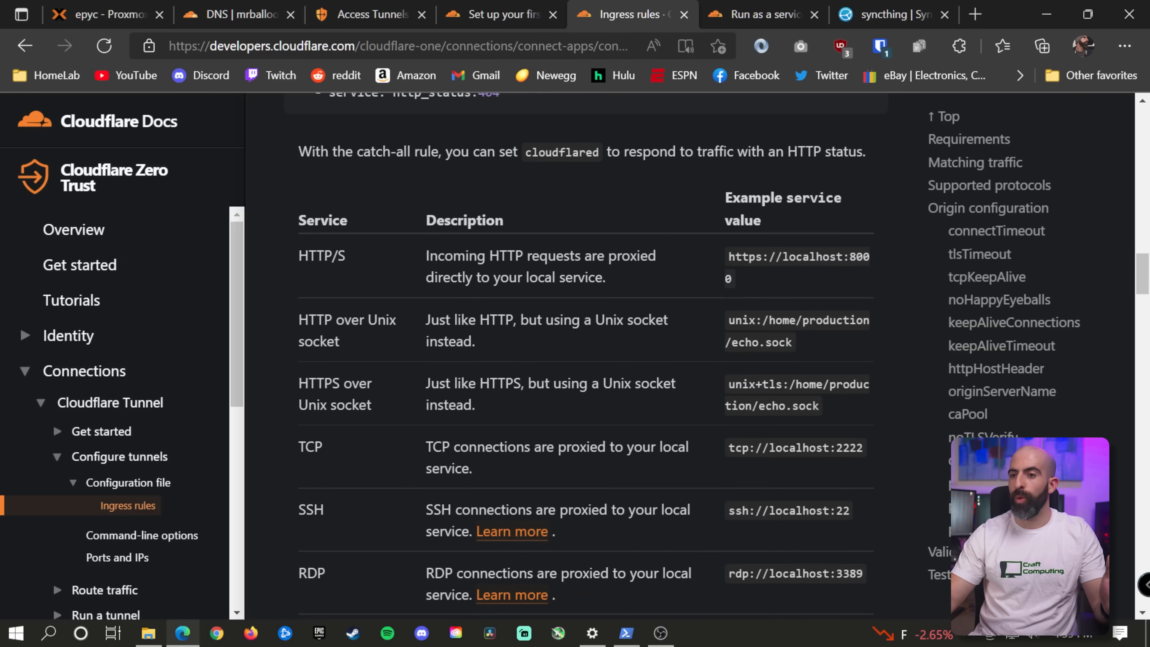
pyautogui.scroll(-3)
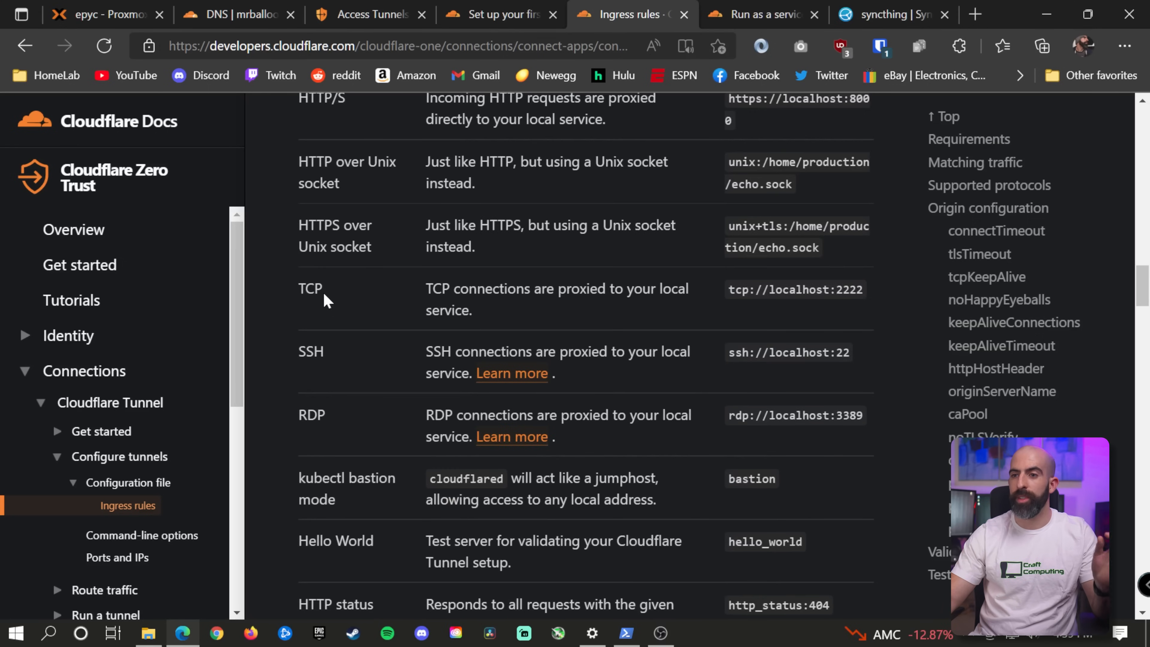
pyautogui.moveTo(350, 424)
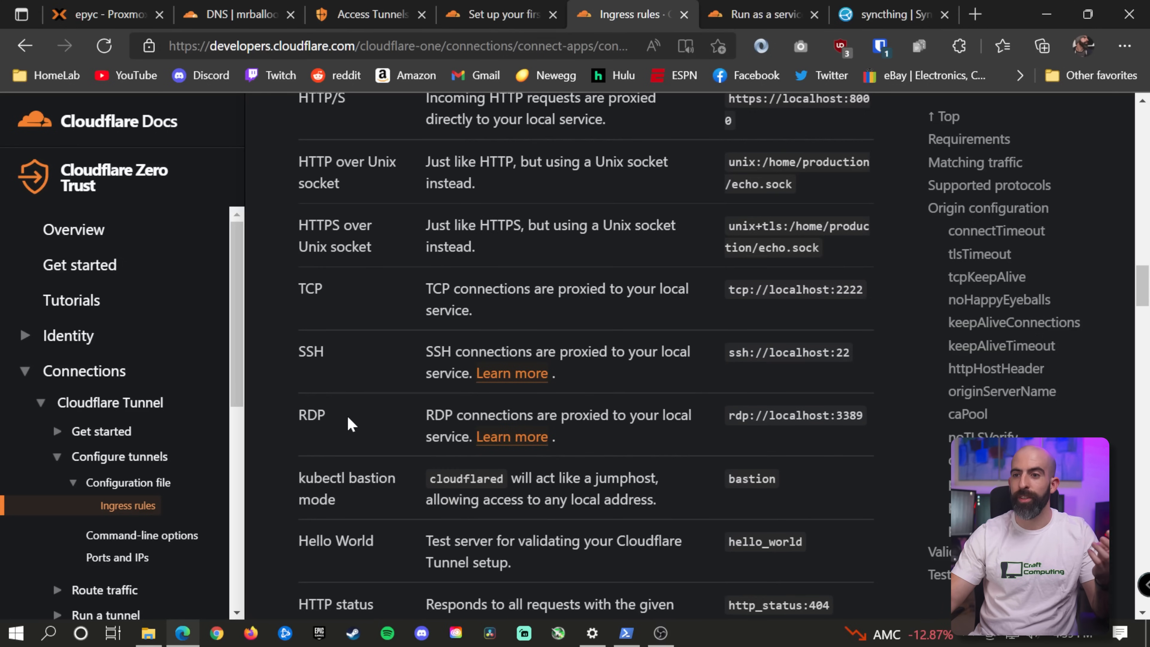
pyautogui.scroll(-3)
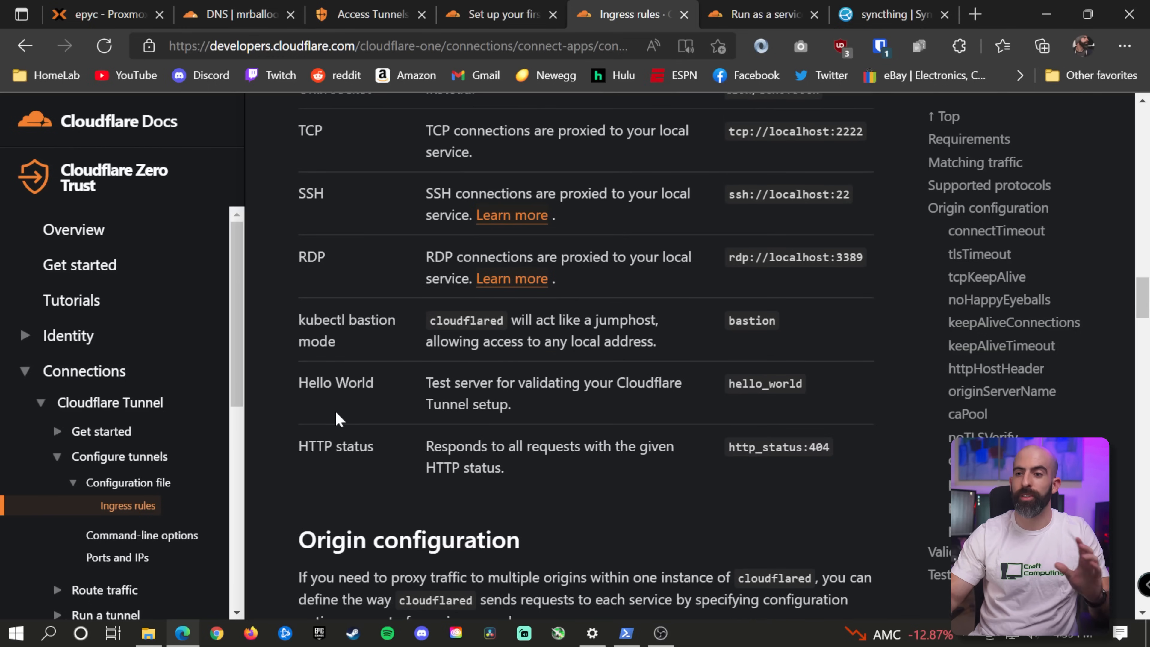